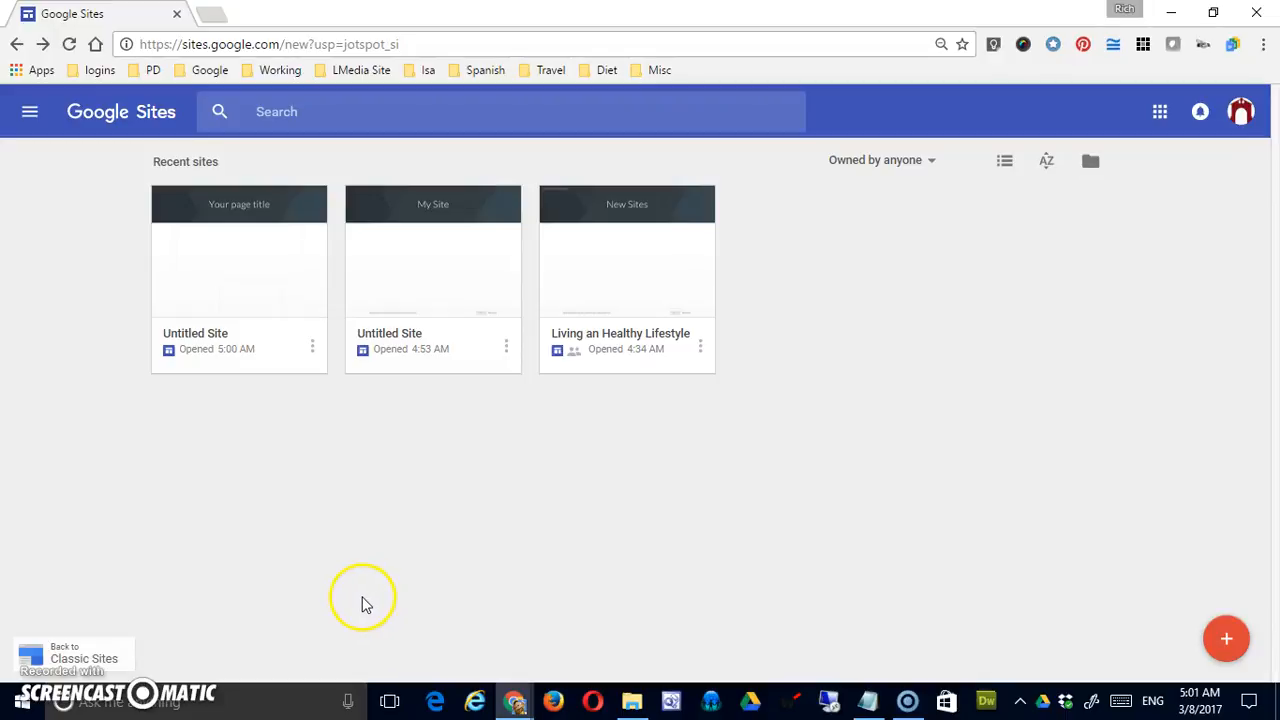
mouse_move(391, 578)
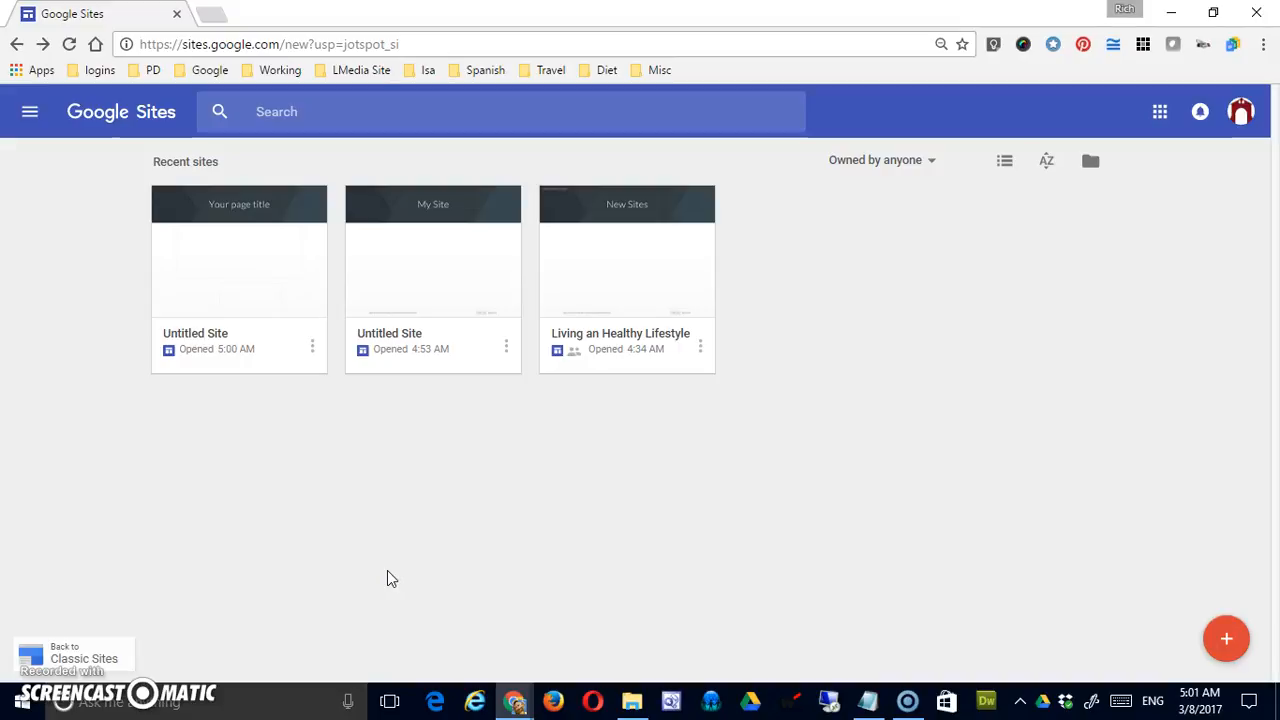
mouse_move(699, 275)
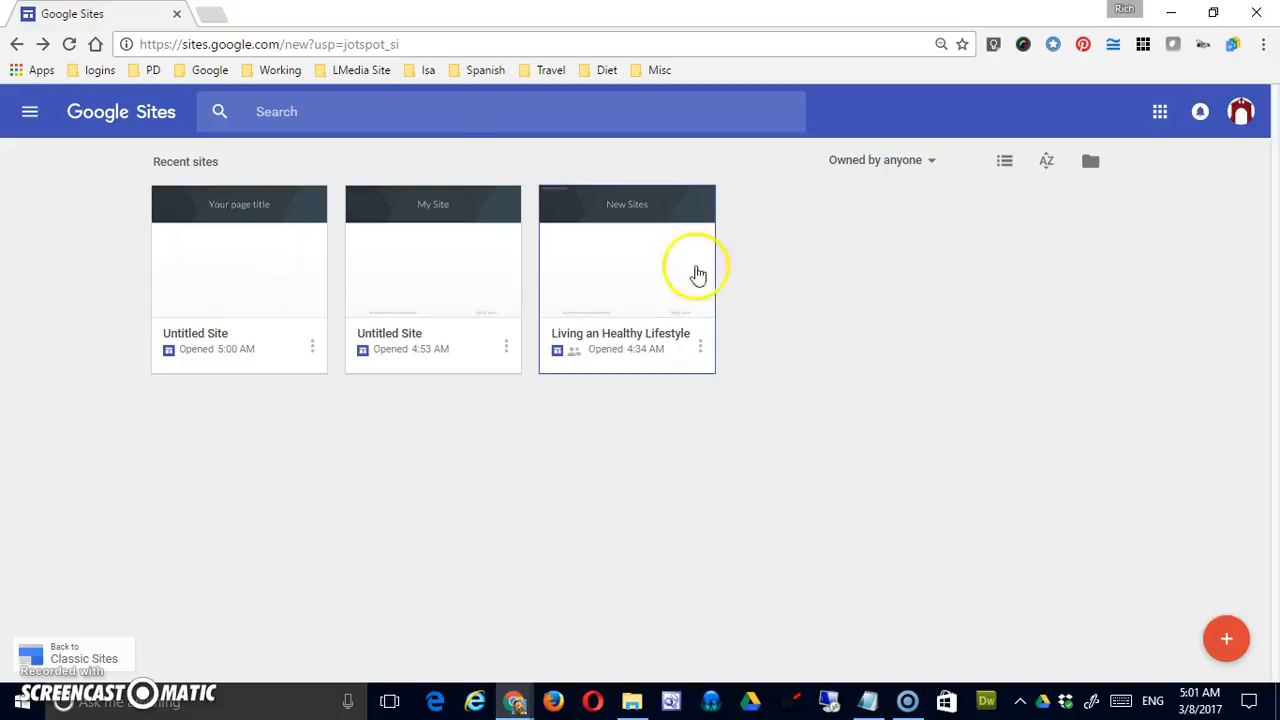
mouse_move(262, 79)
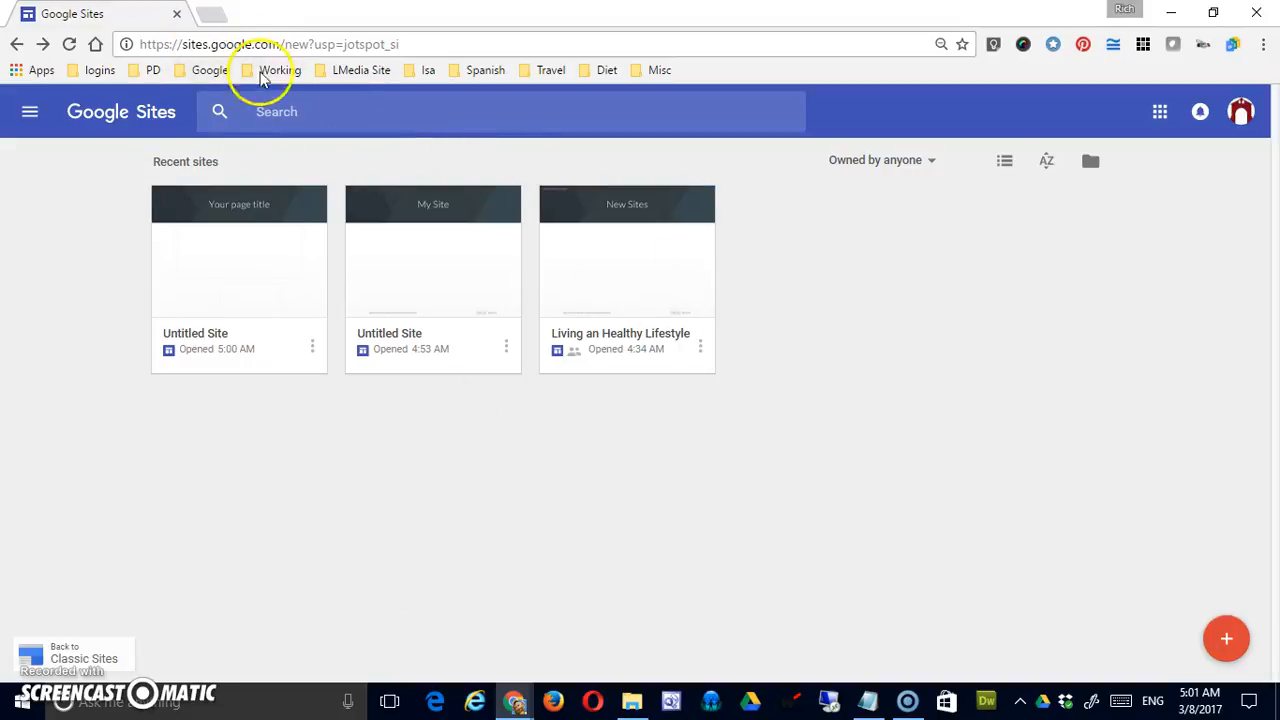
mouse_move(300, 470)
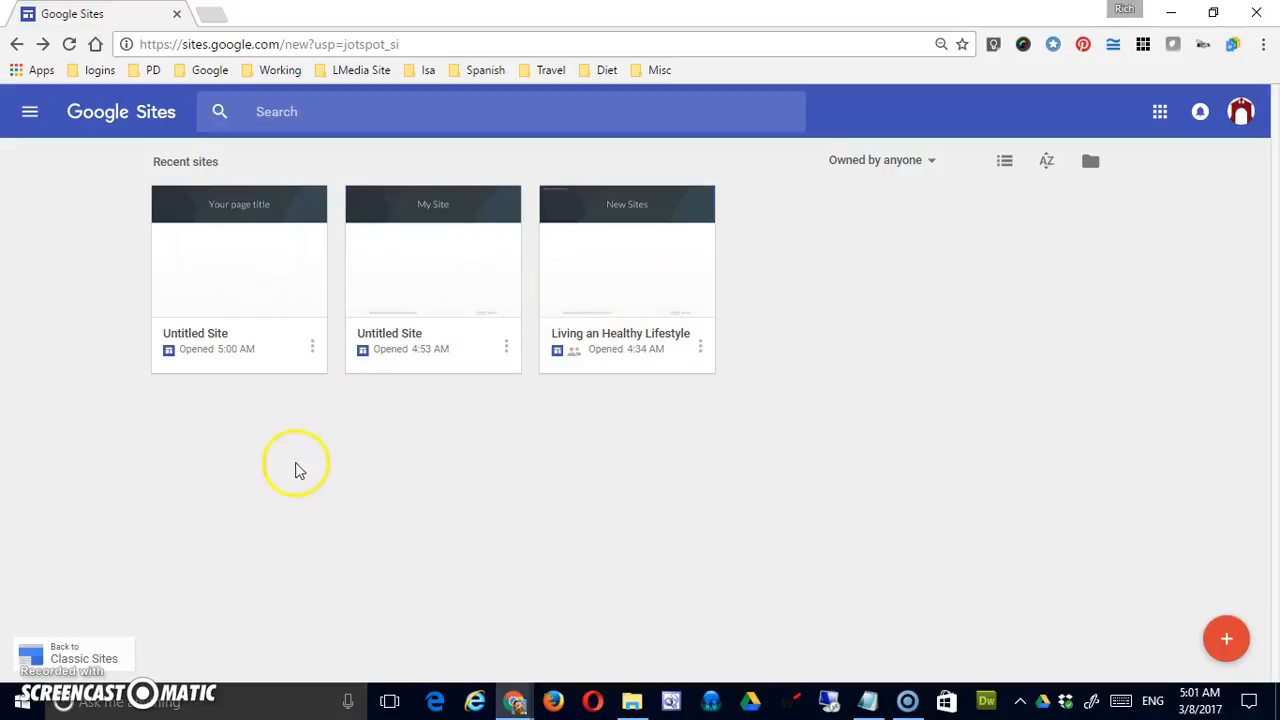
mouse_move(375, 360)
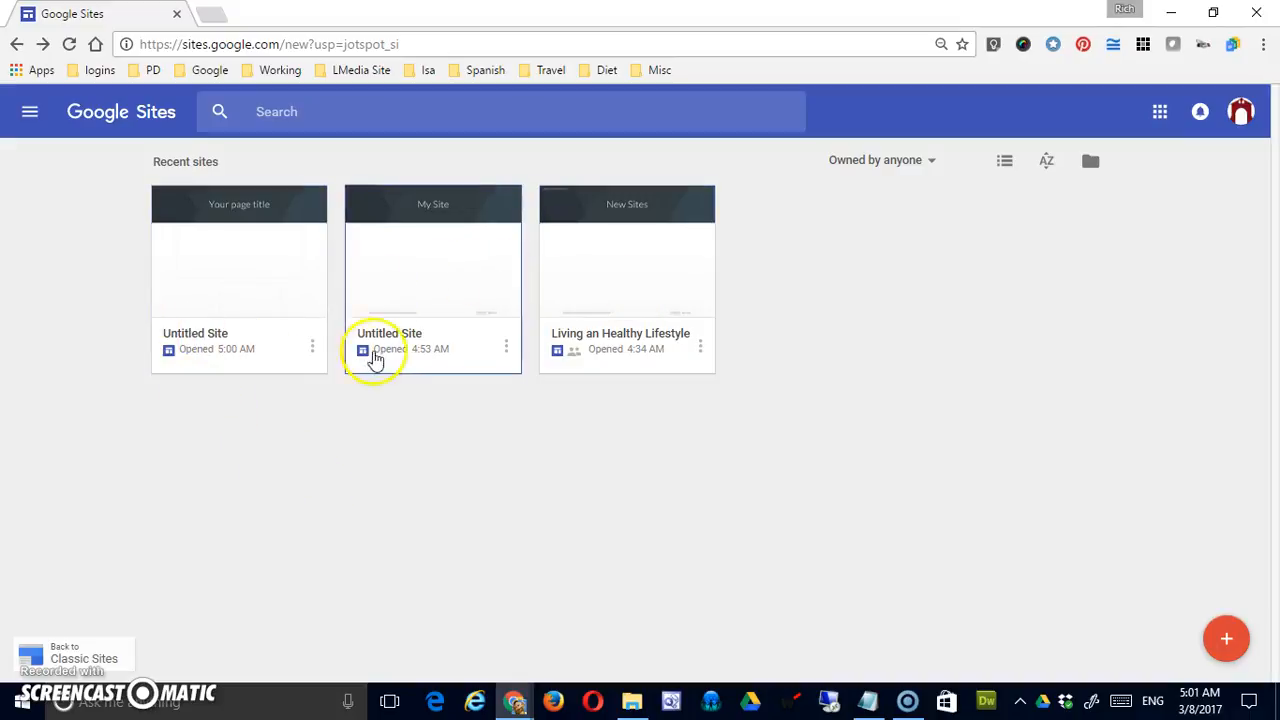
mouse_move(275, 365)
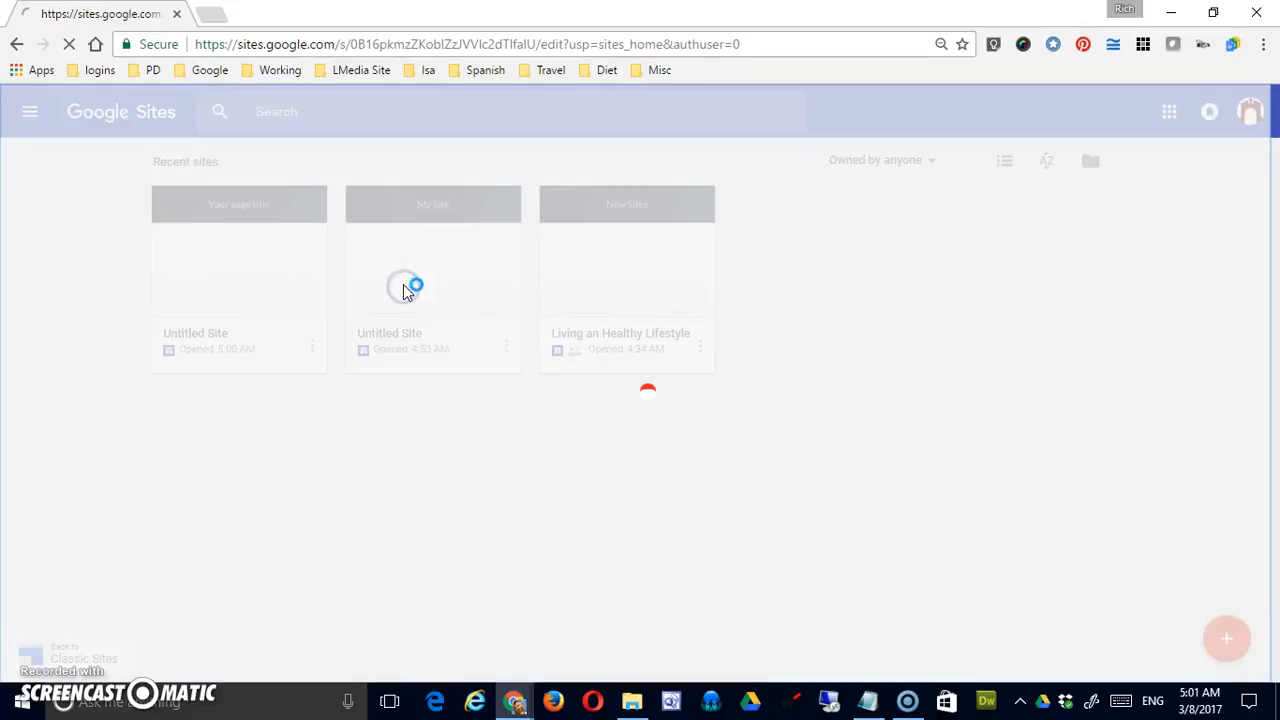
Step: Change the site name field at the top left to 'Test Site 1'
left_click(433, 250)
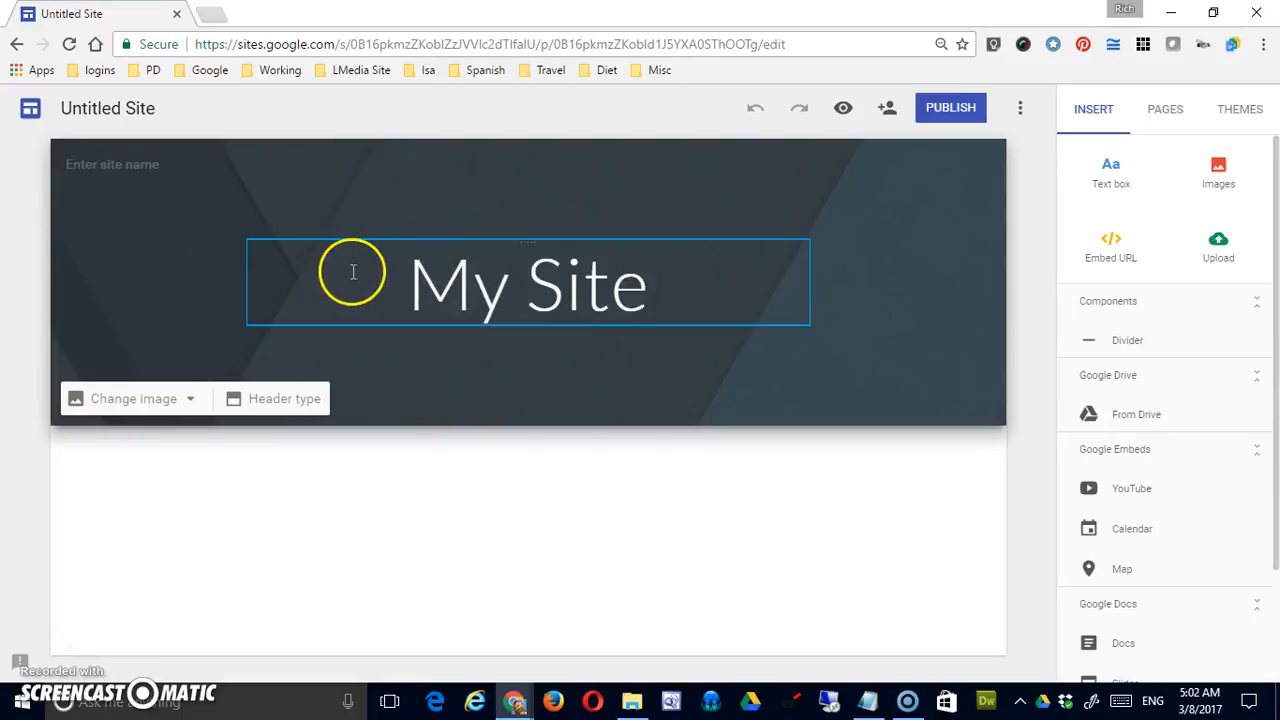
left_click(107, 108)
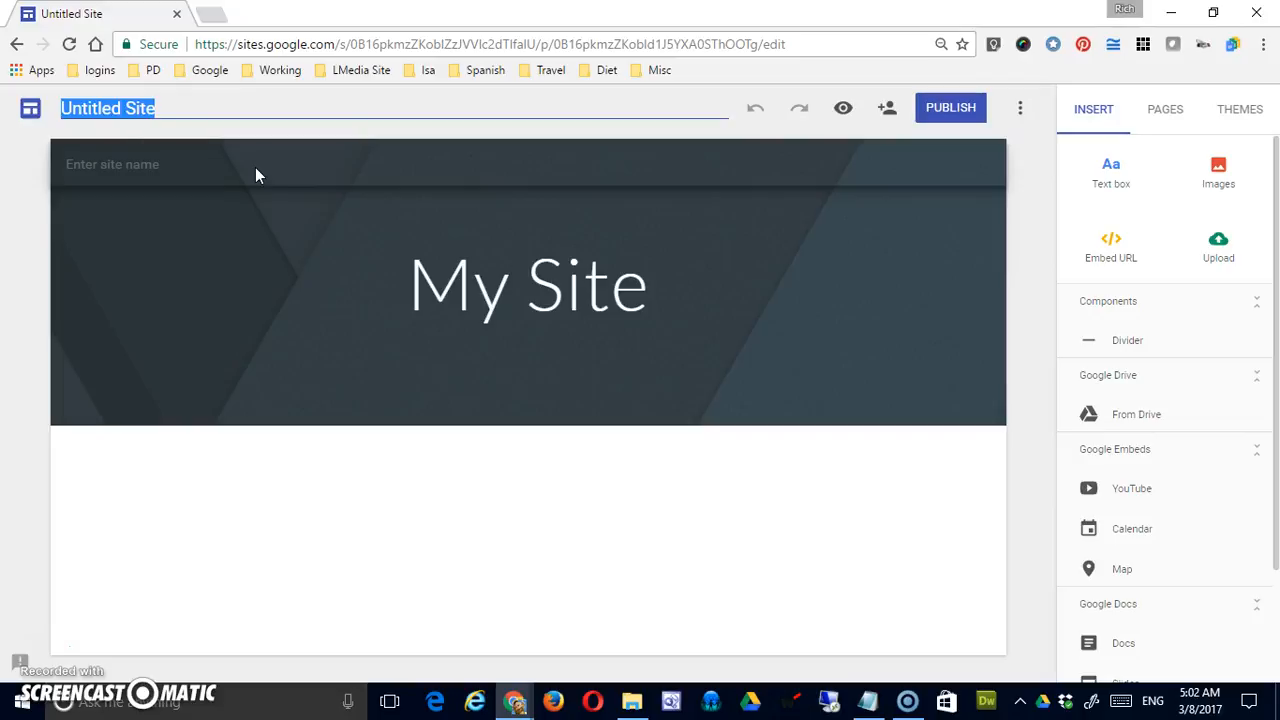
type("Test Site")
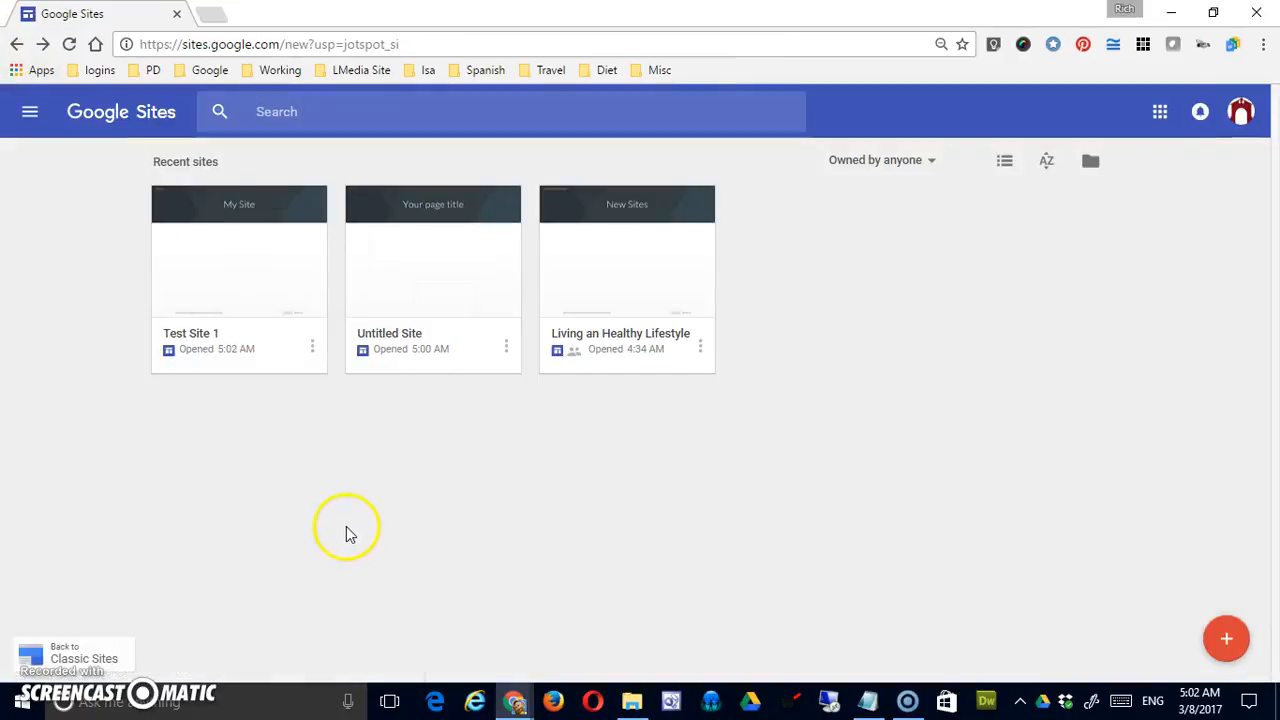
mouse_move(240, 247)
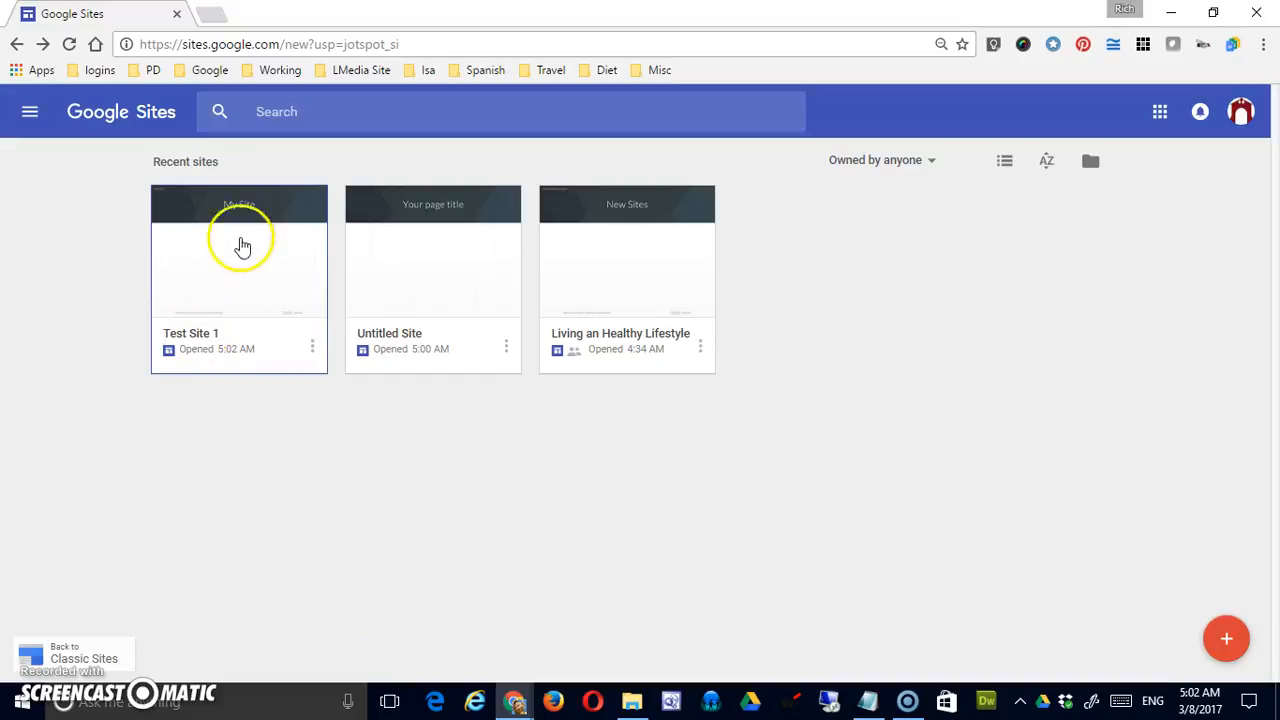
mouse_move(239, 251)
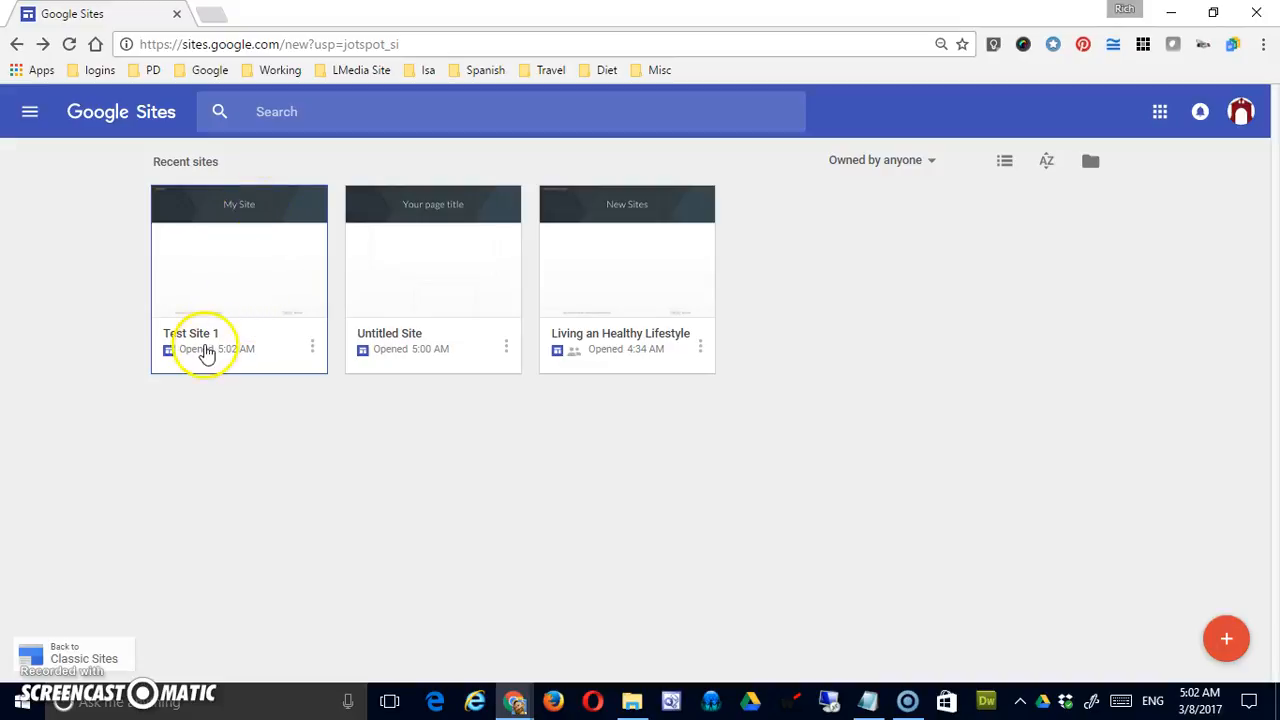
mouse_move(559, 304)
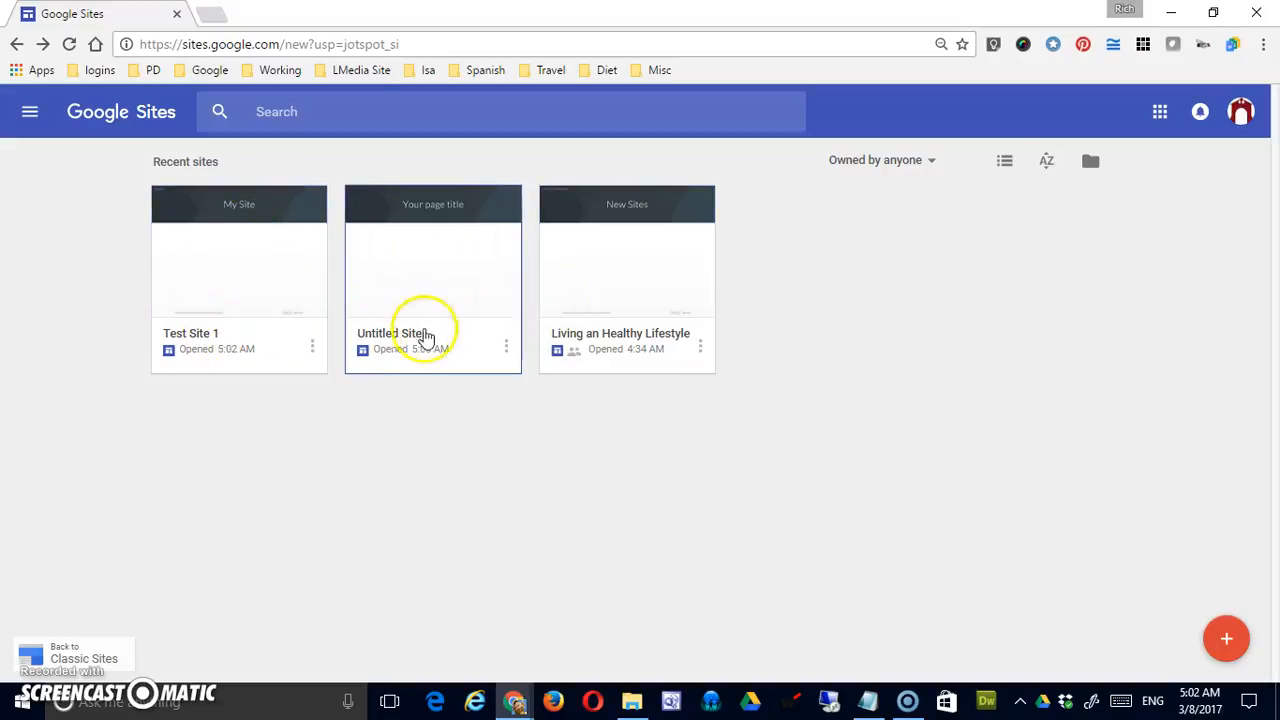
mouse_move(506, 348)
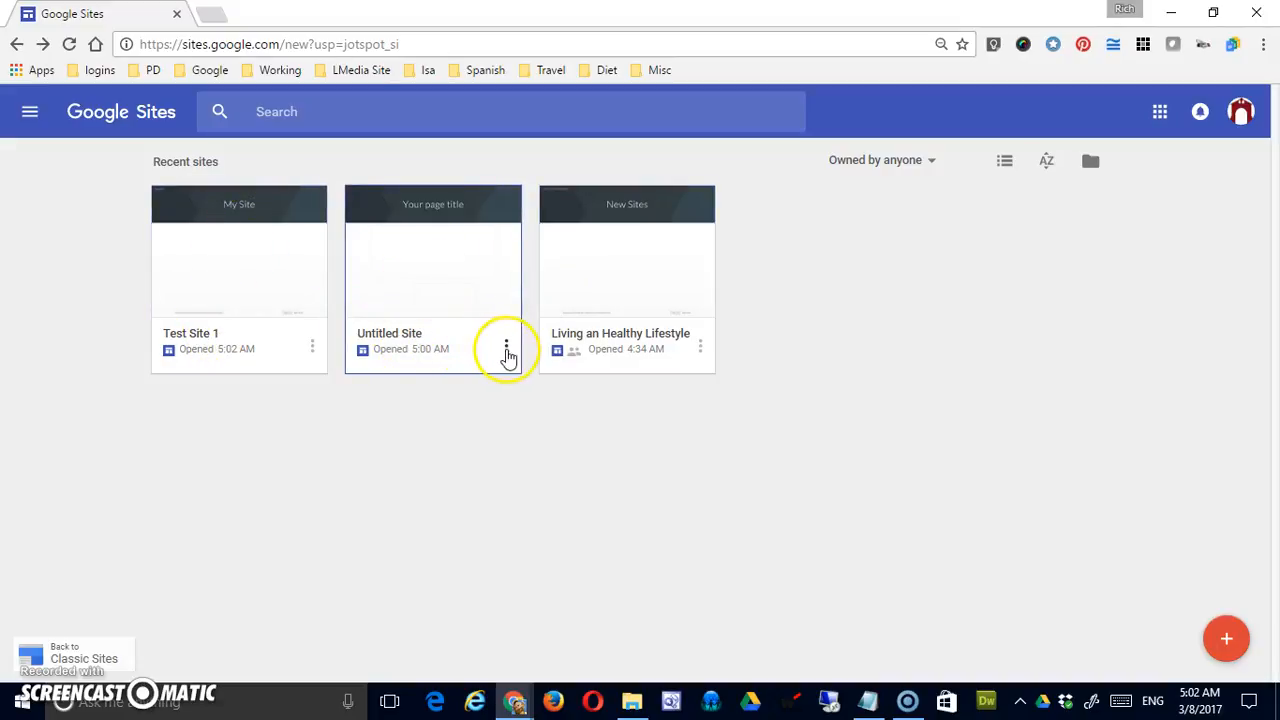
Step: Rename the Untitled Site card on the home page to 'Test Site 2'
left_click(506, 348)
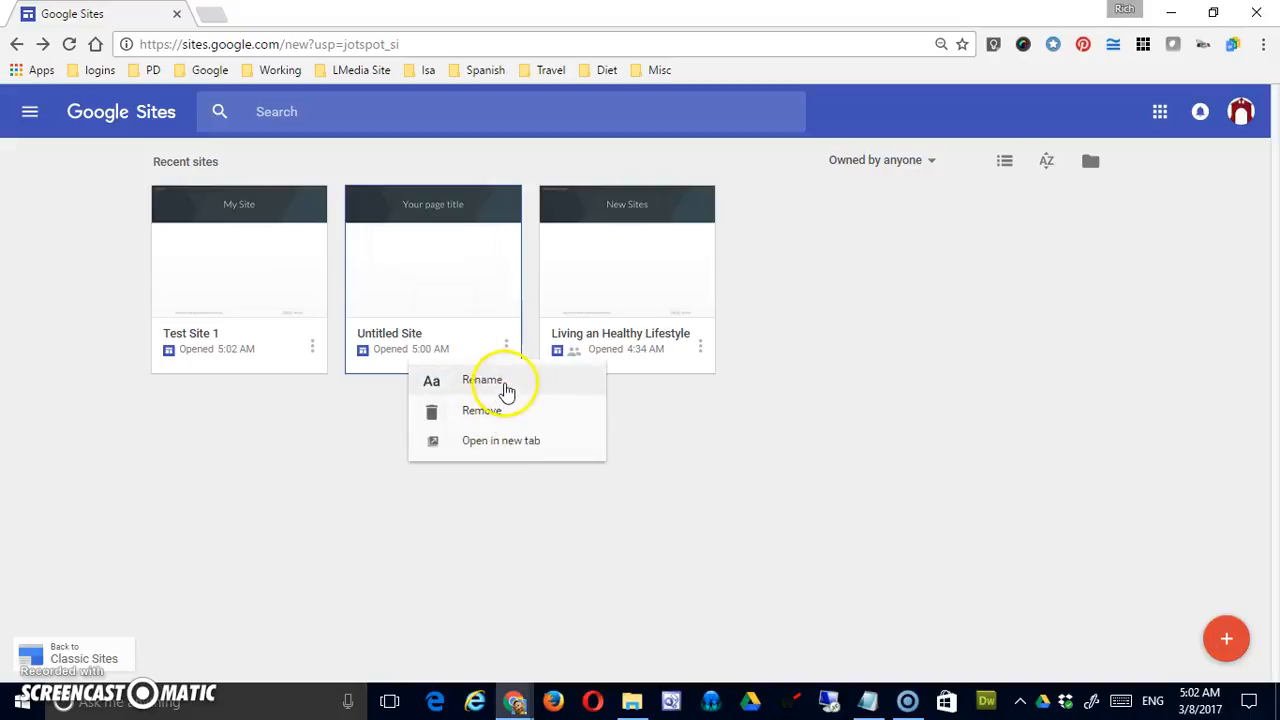
left_click(482, 380)
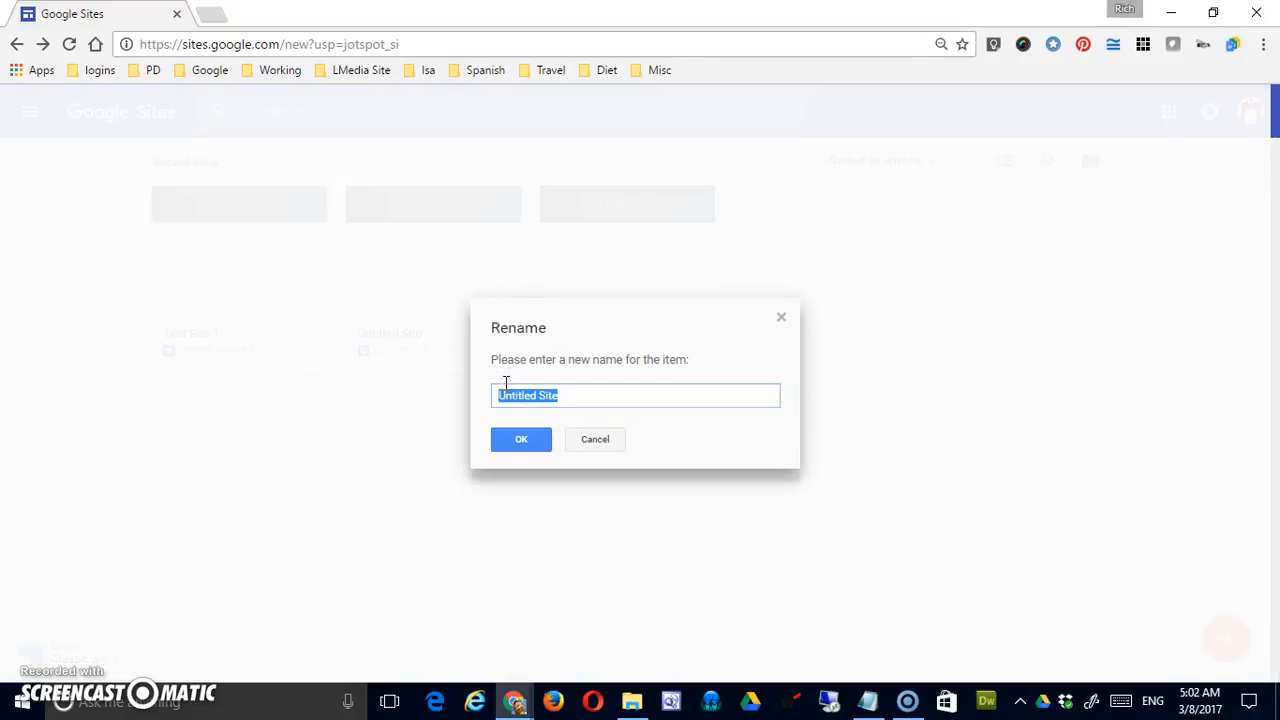
type("Test Site 2")
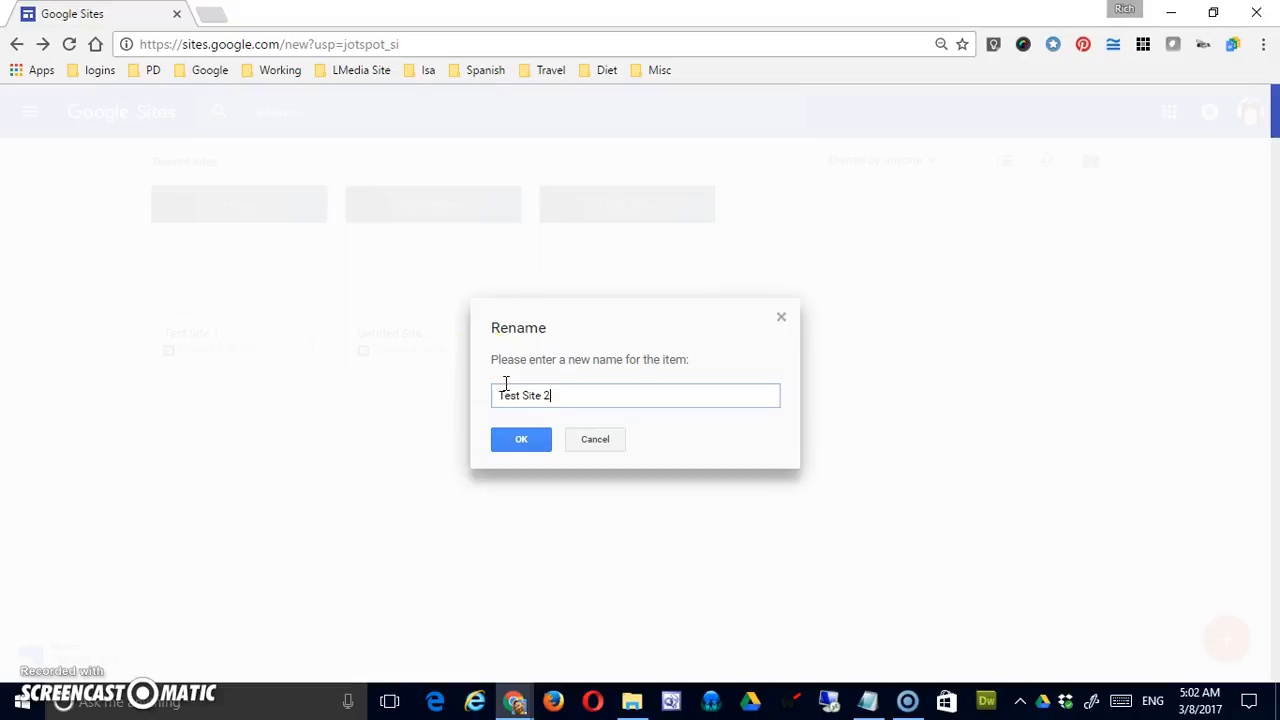
left_click(520, 439)
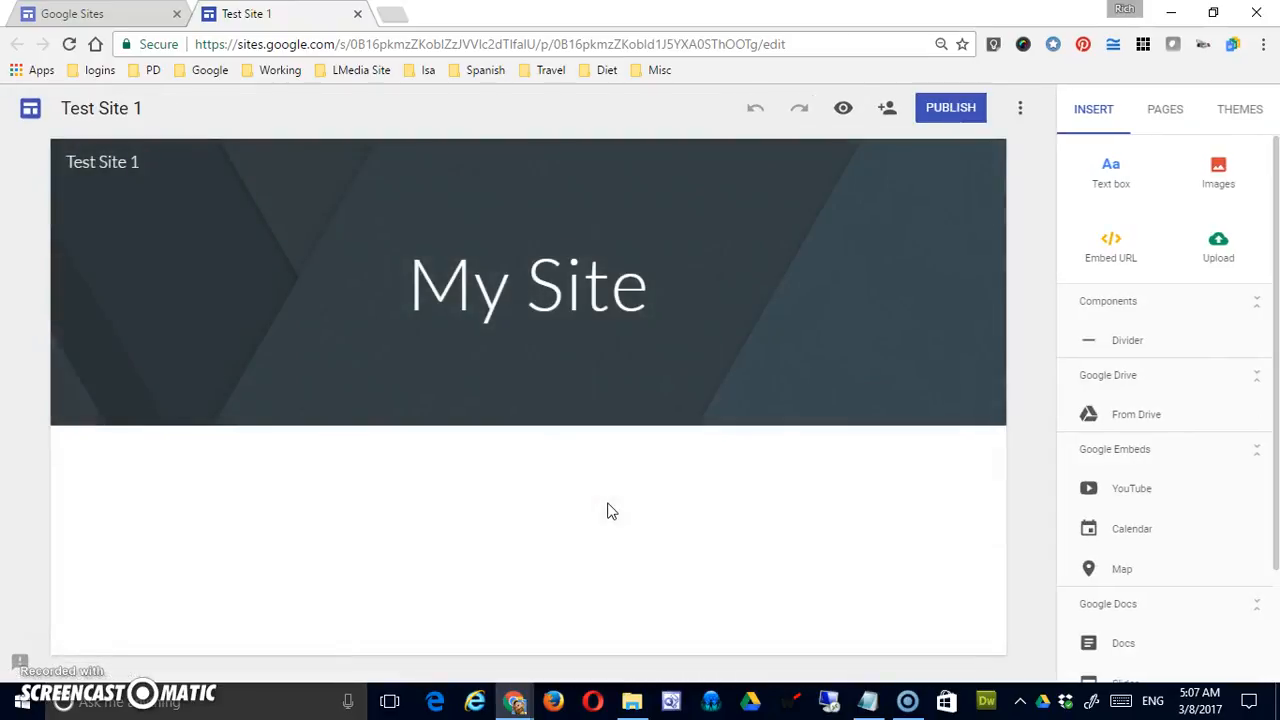
Step: Switch the My Site title through Heading, Subheading and Normal text, then back to Title
left_click(528, 285)
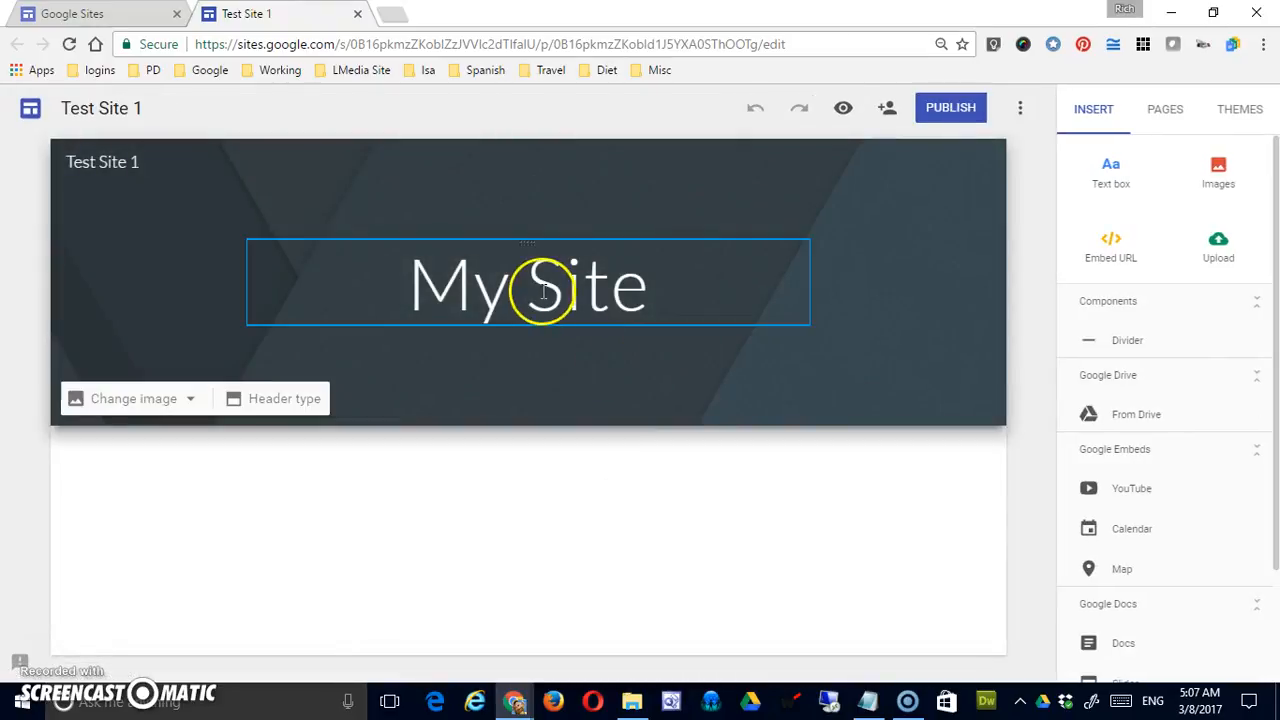
left_click(528, 288)
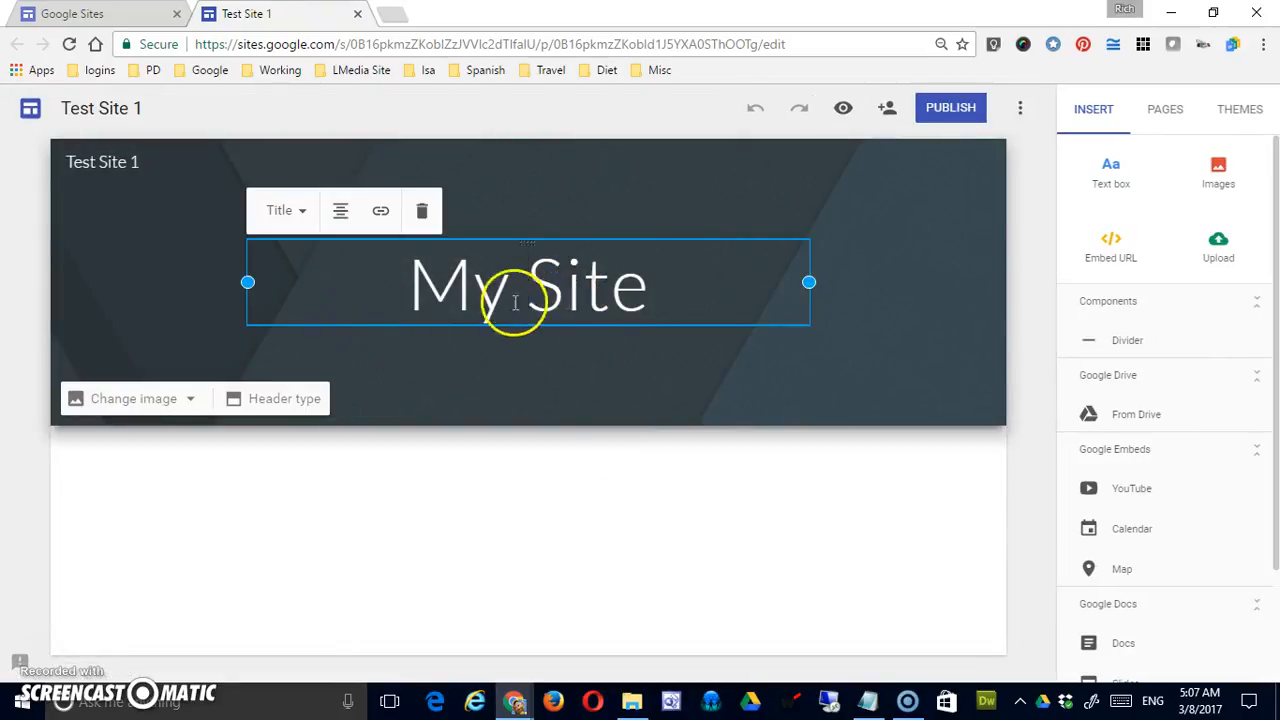
left_click(285, 210)
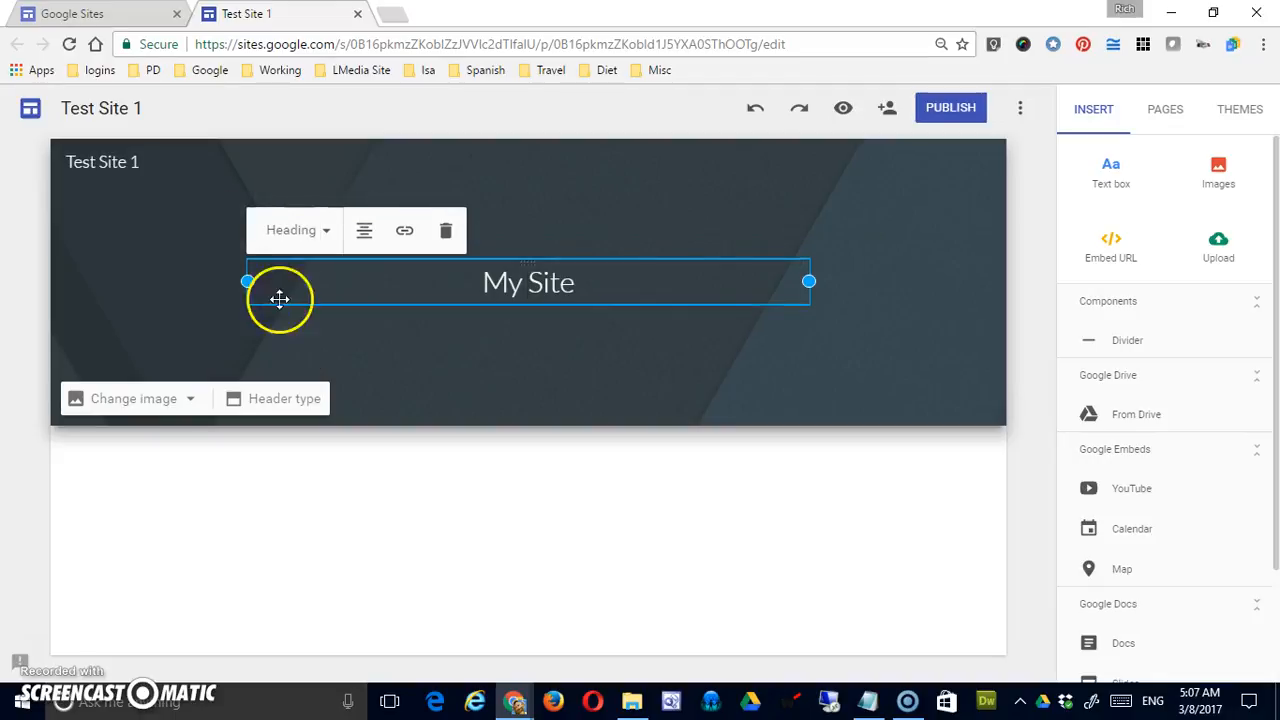
left_click(291, 229)
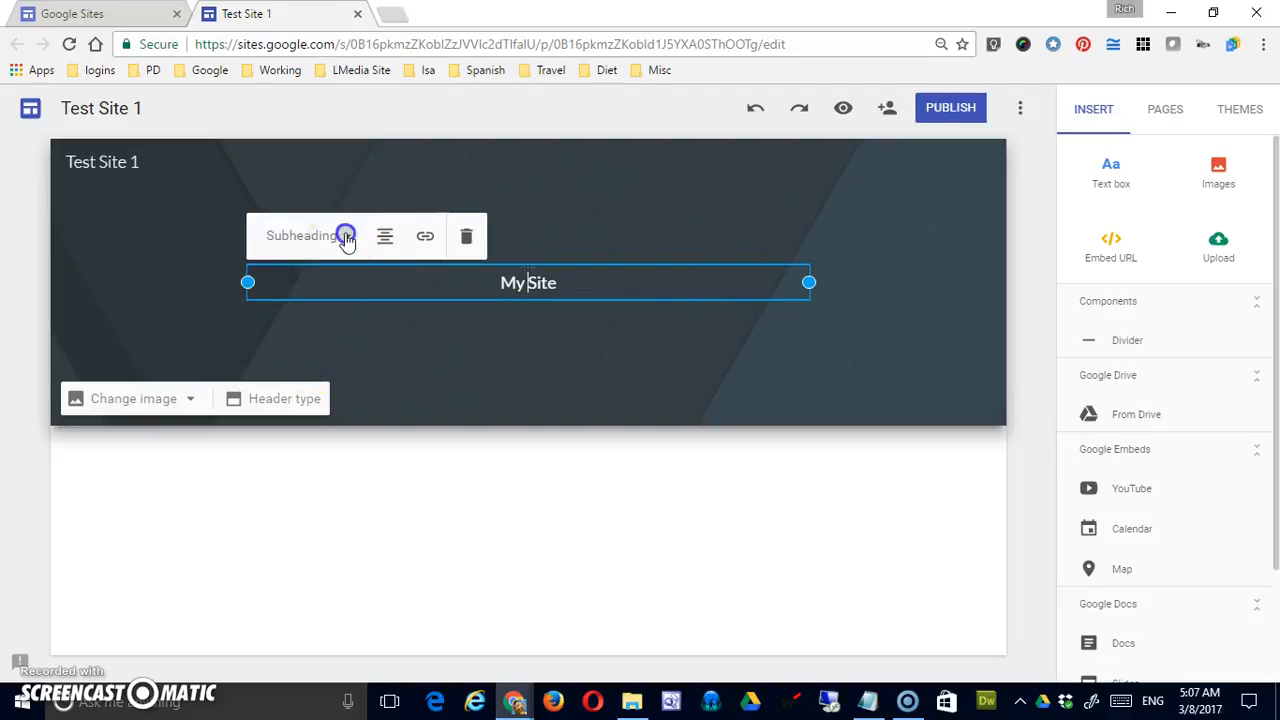
left_click(345, 235)
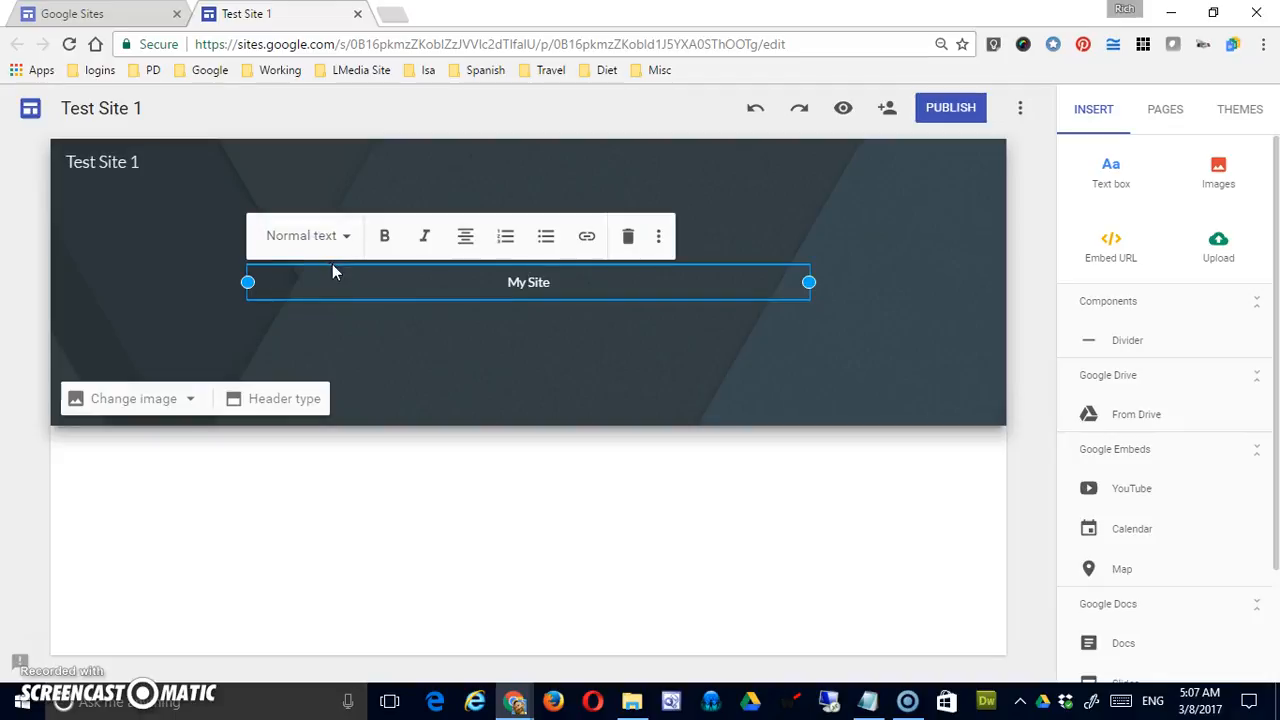
left_click(307, 235)
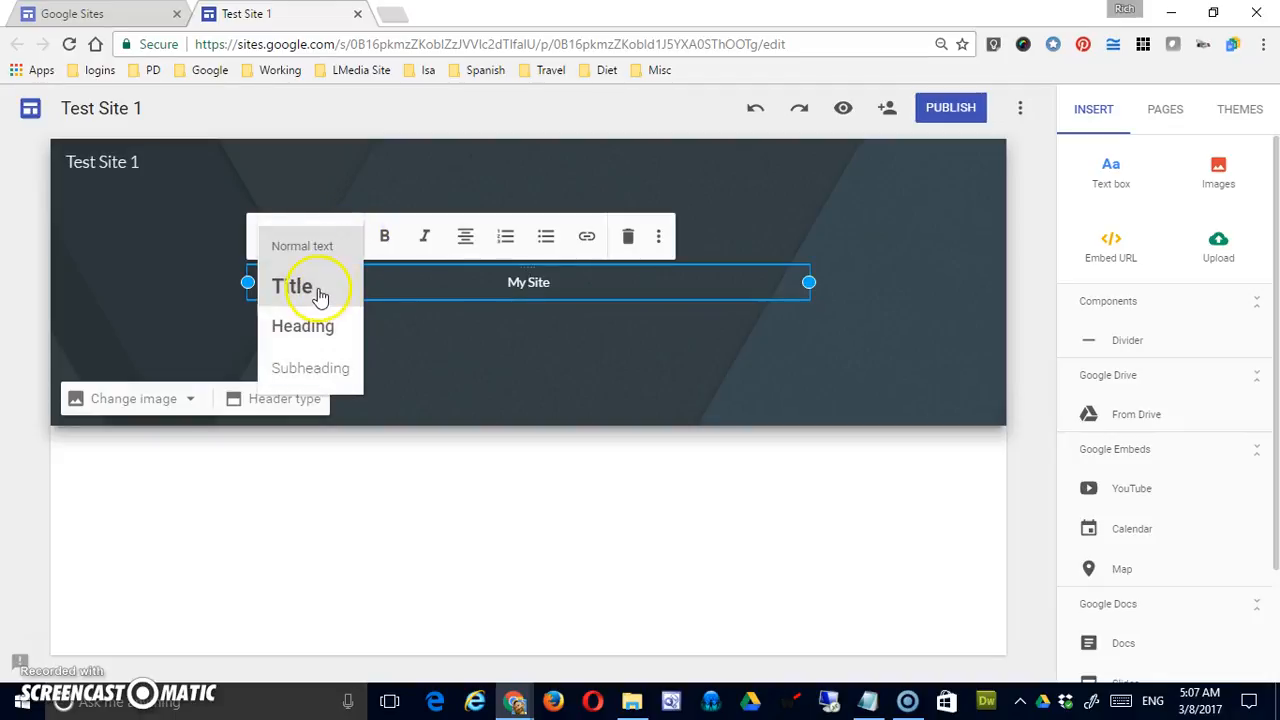
left_click(292, 286)
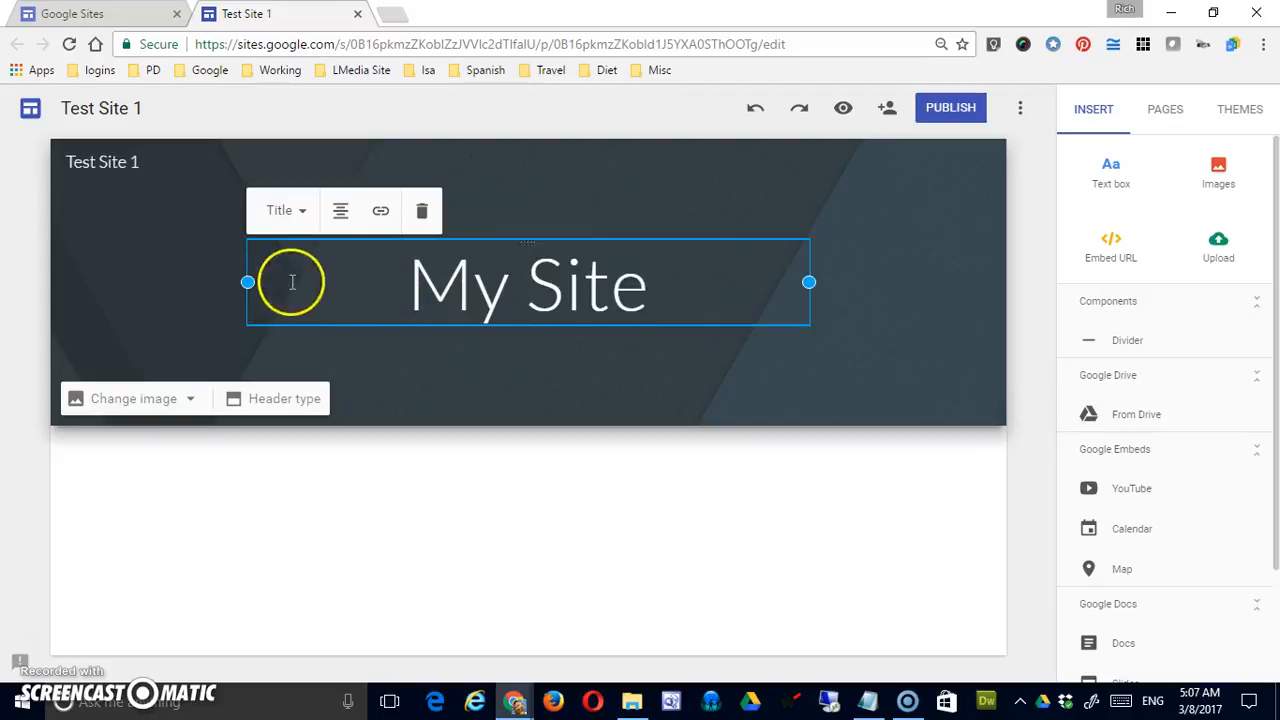
Step: Right-align the My Site title, then left-align it
left_click(343, 211)
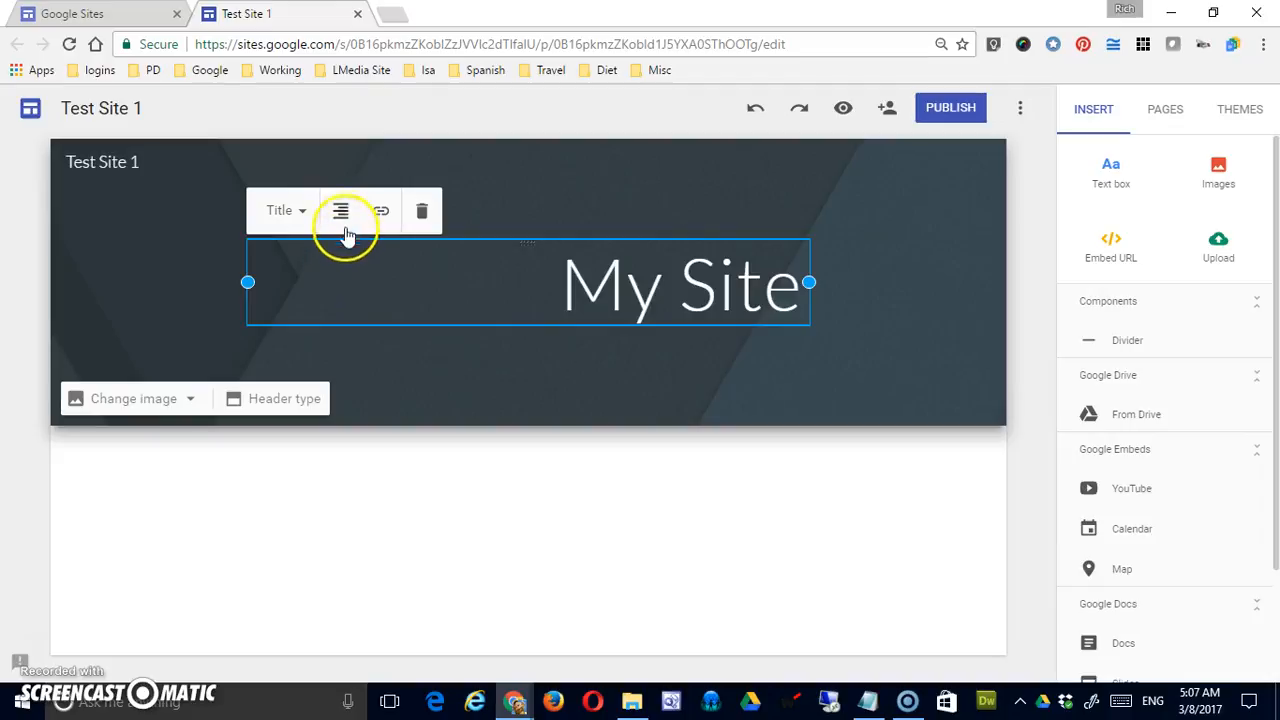
left_click(343, 211)
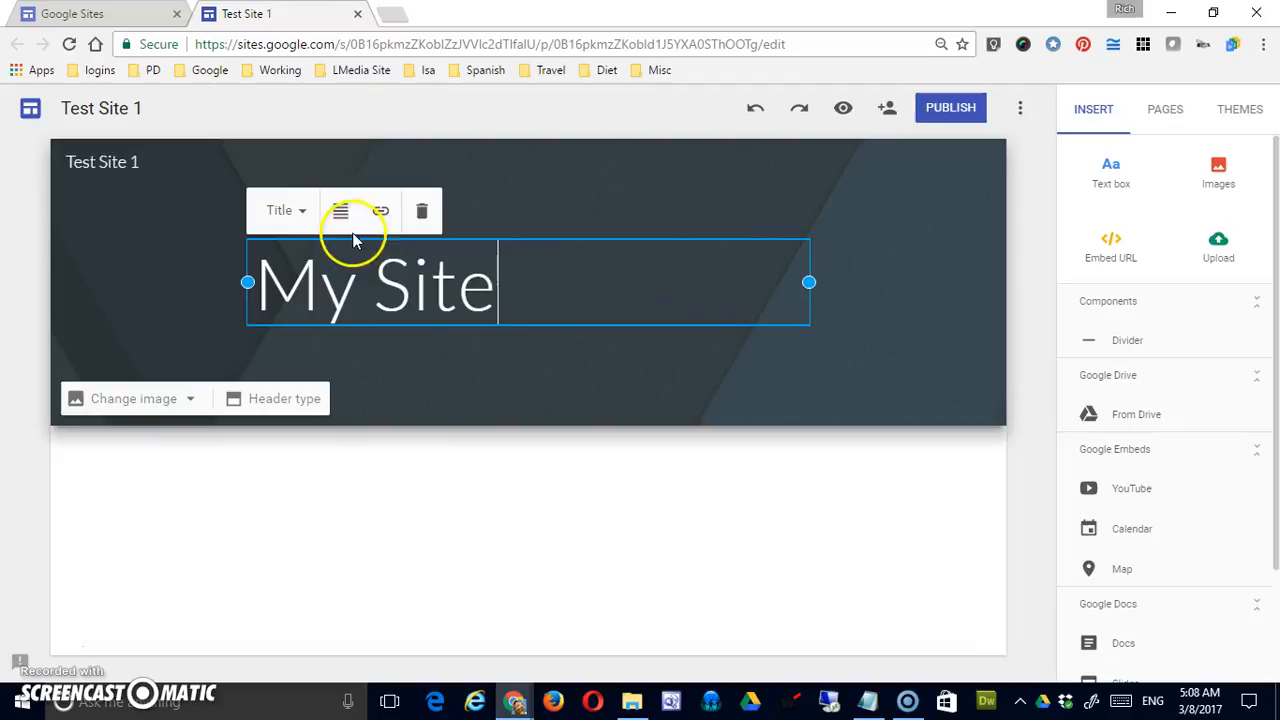
left_click(343, 211)
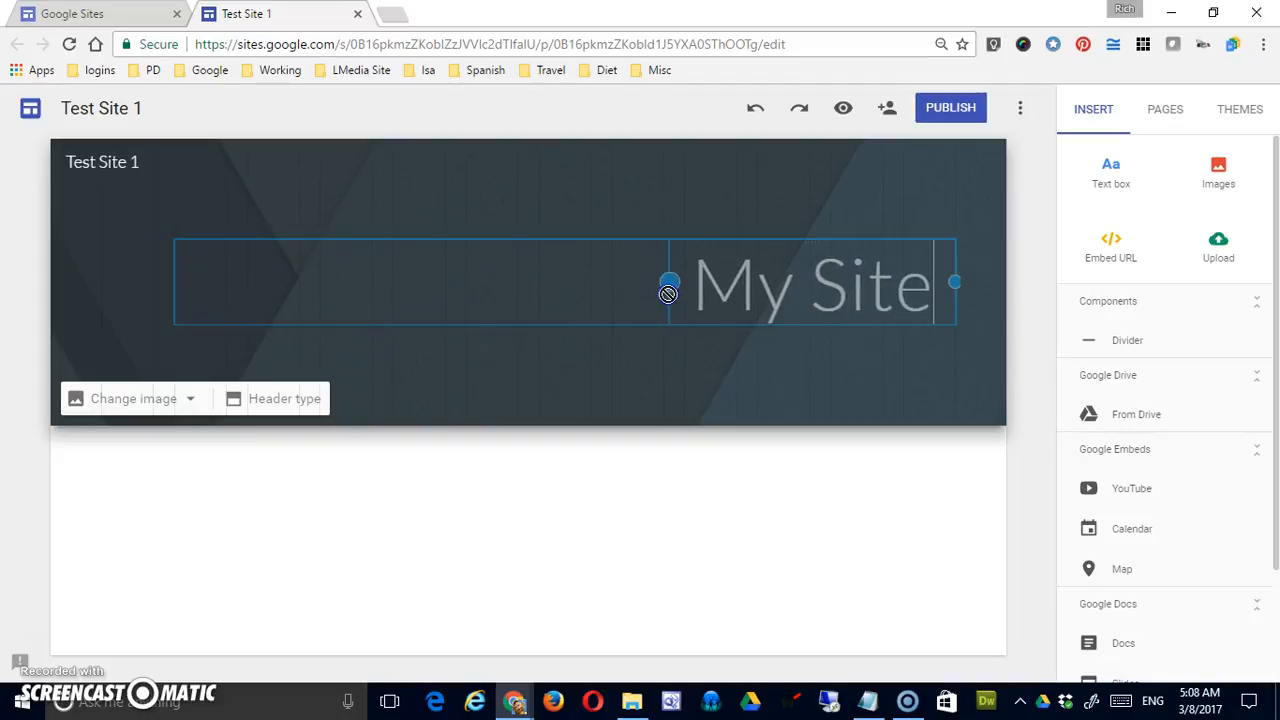
Step: Stretch the title box to the header's left edge, then narrow and re-widen its right side
left_click(810, 283)
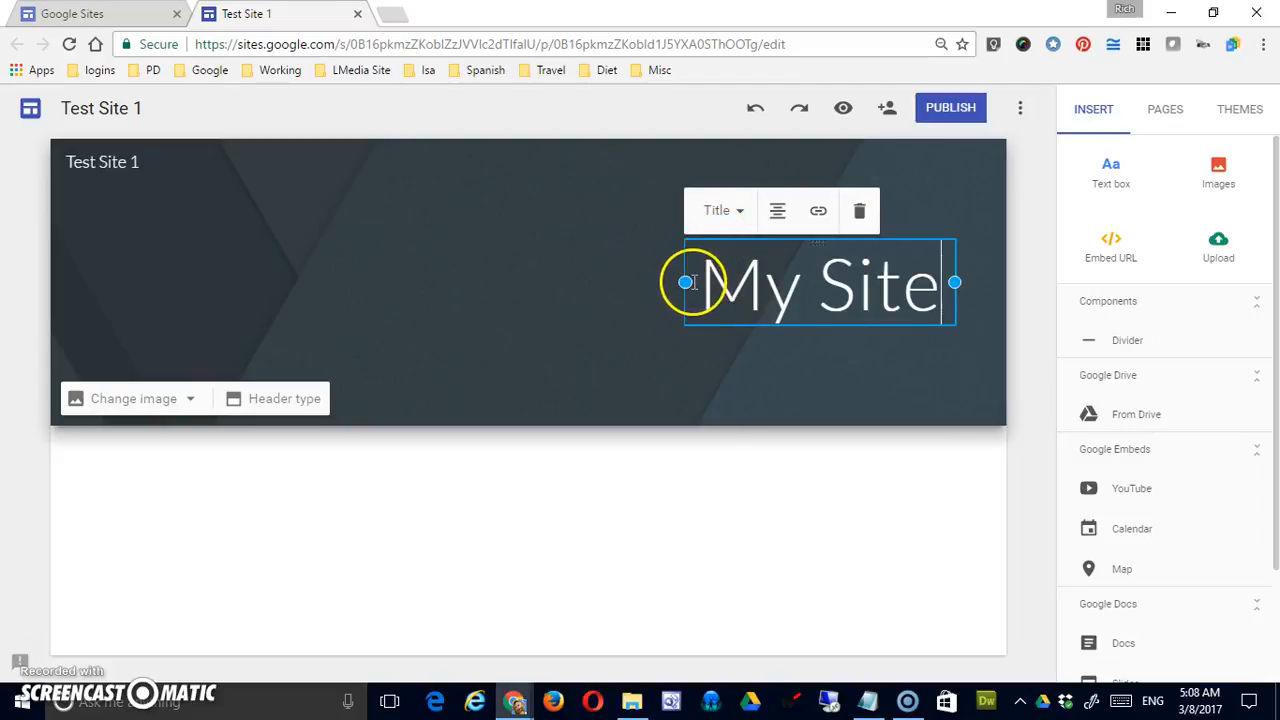
left_click_drag(685, 282, 63, 282)
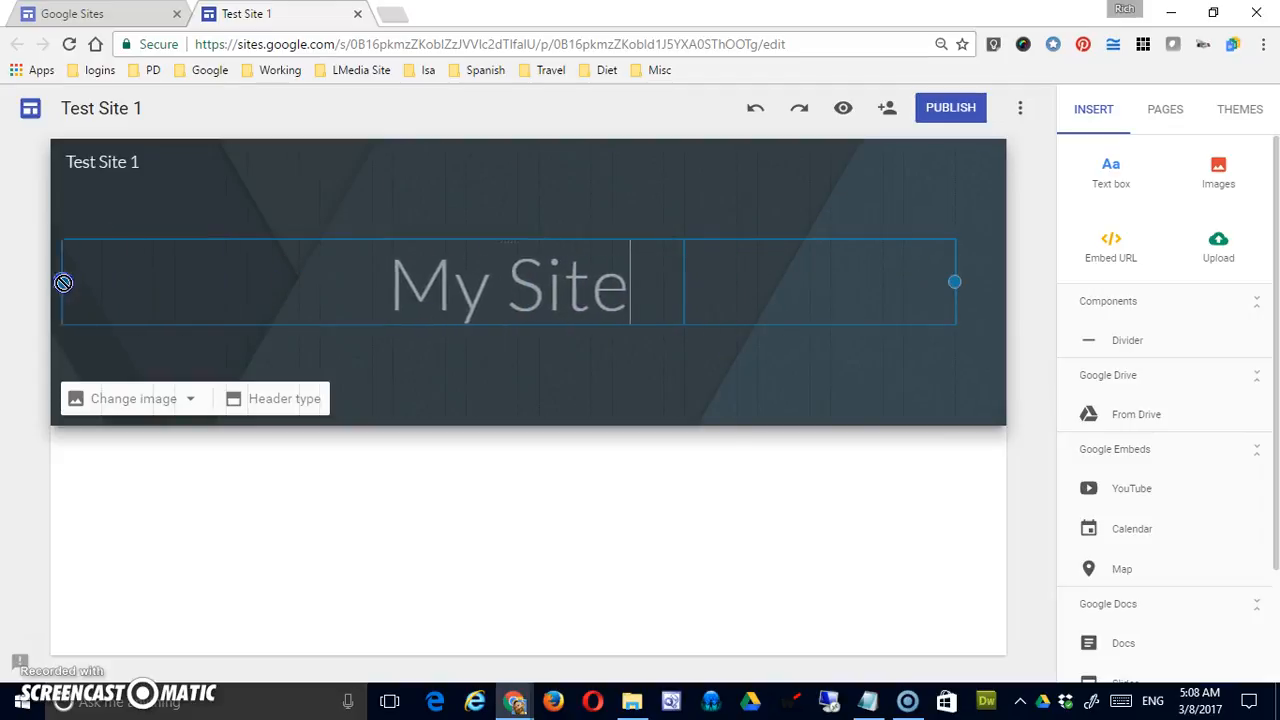
left_click(527, 284)
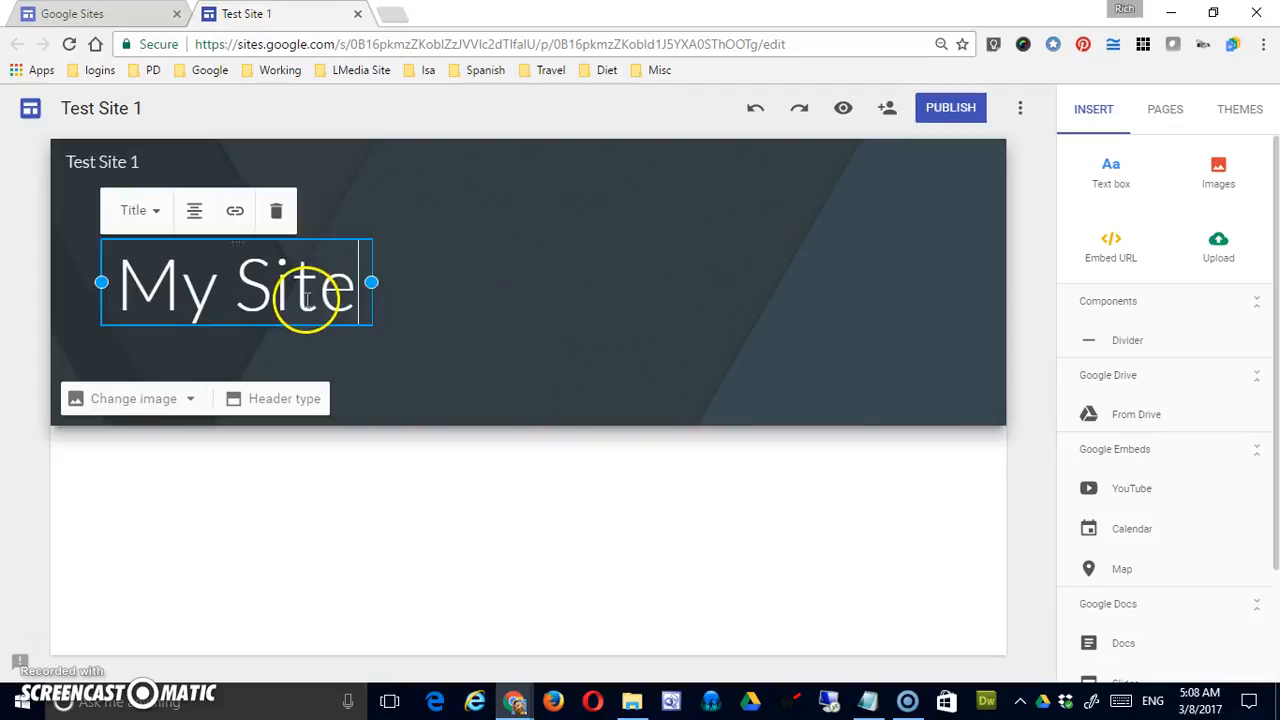
mouse_move(371, 283)
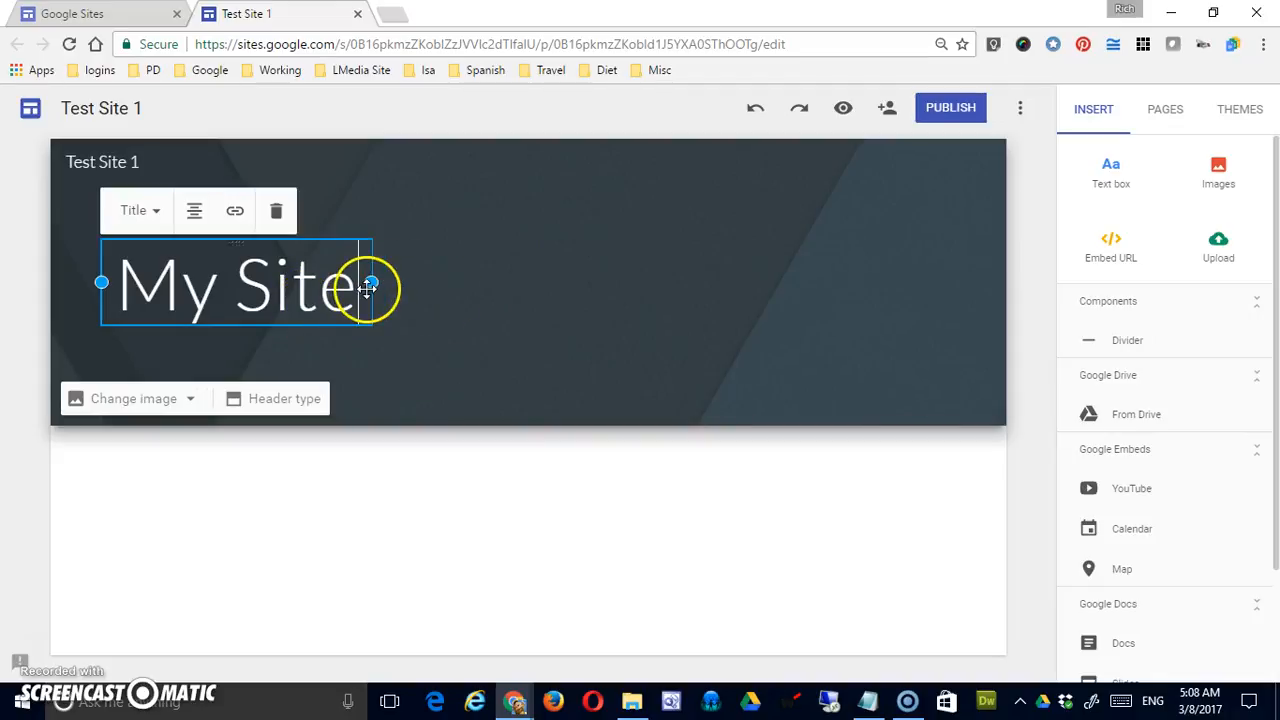
mouse_move(221, 257)
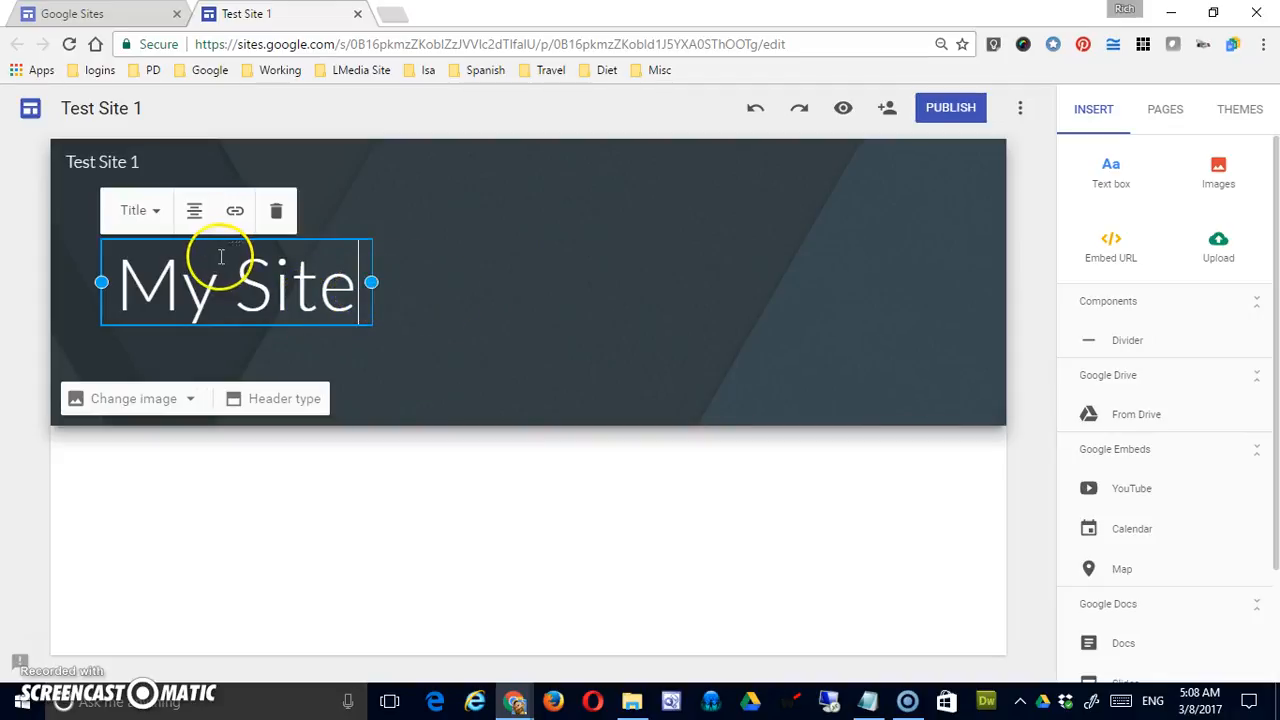
mouse_move(175, 283)
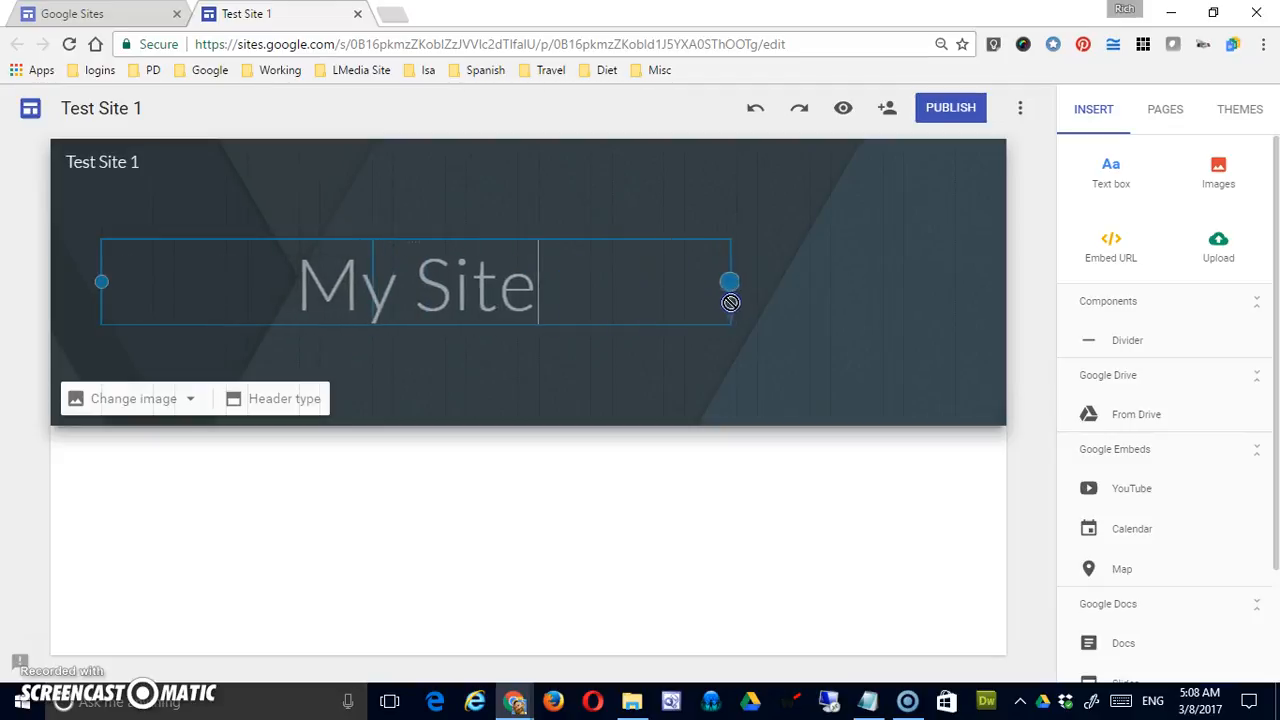
left_click_drag(730, 281, 683, 281)
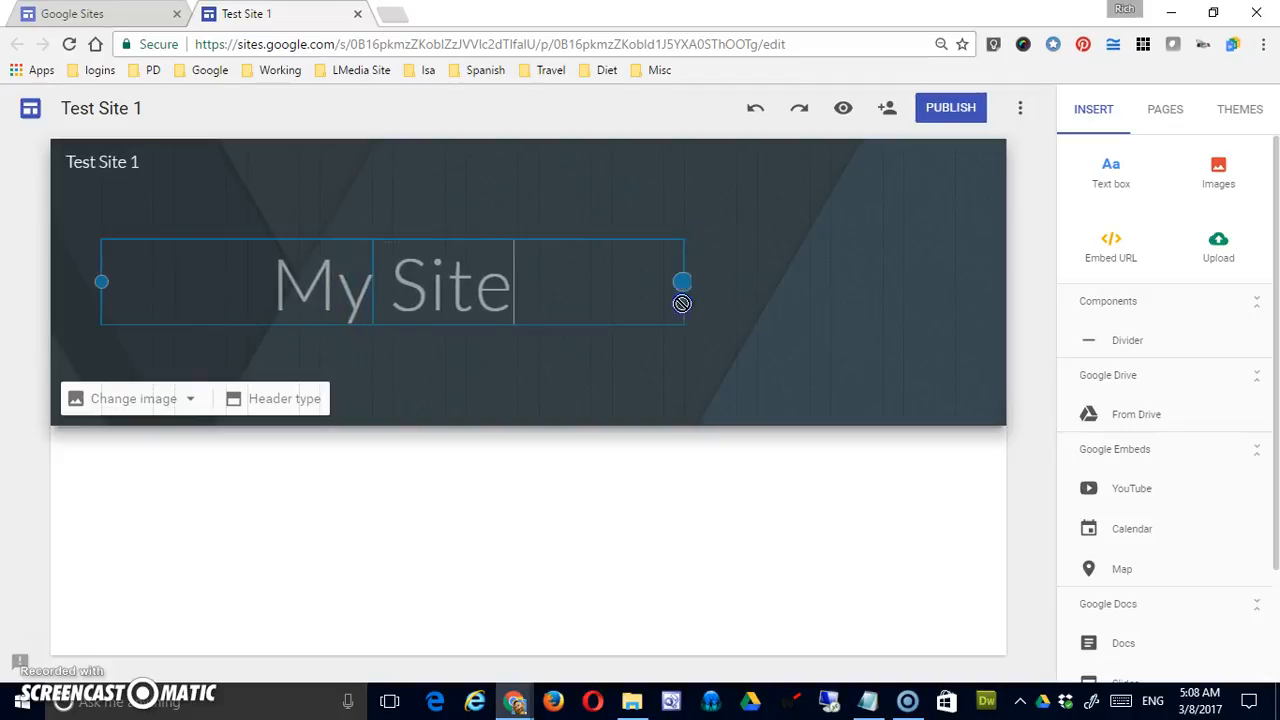
left_click_drag(683, 281, 610, 287)
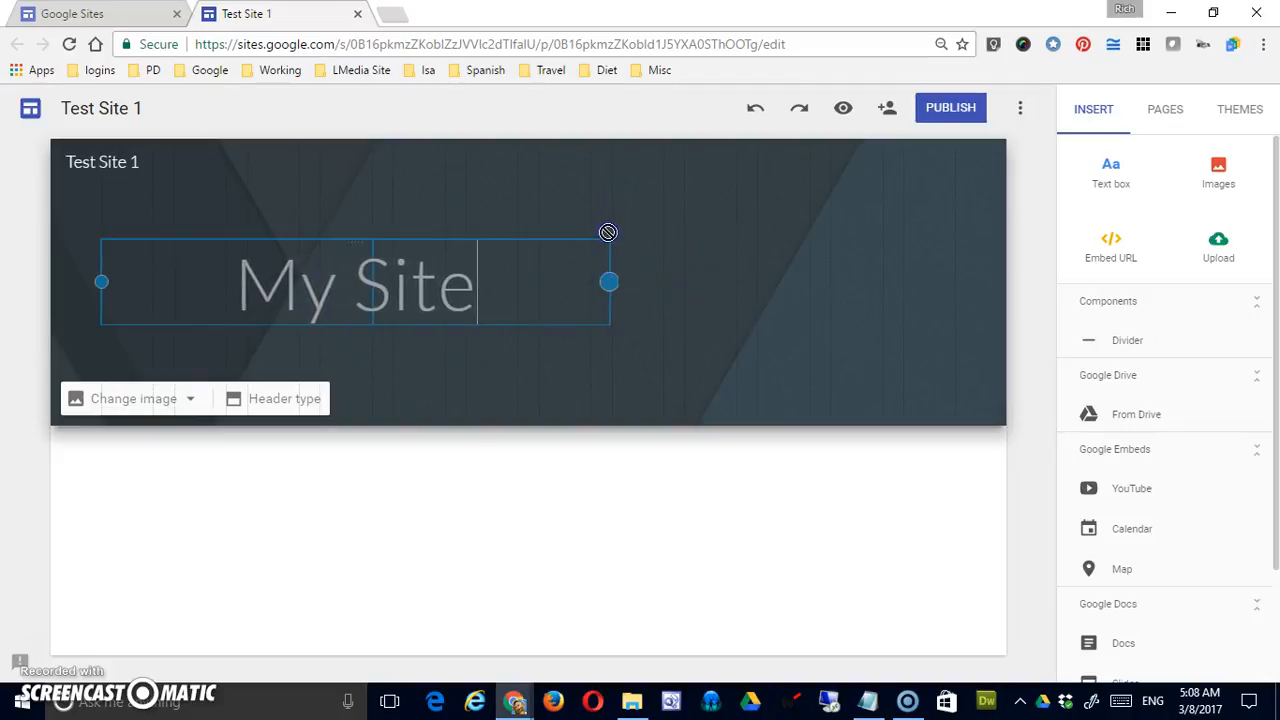
left_click_drag(609, 281, 755, 293)
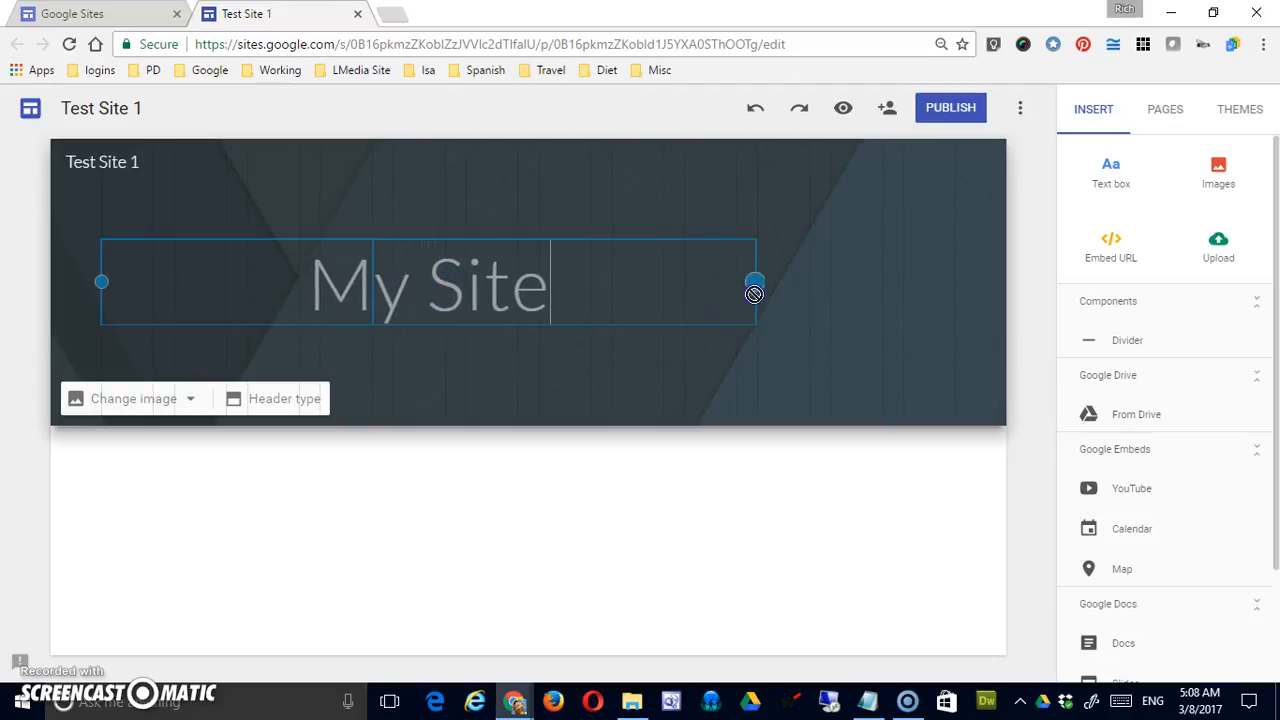
Step: Recenter the My Site title box in the header and bring up its link settings
left_click(430, 283)
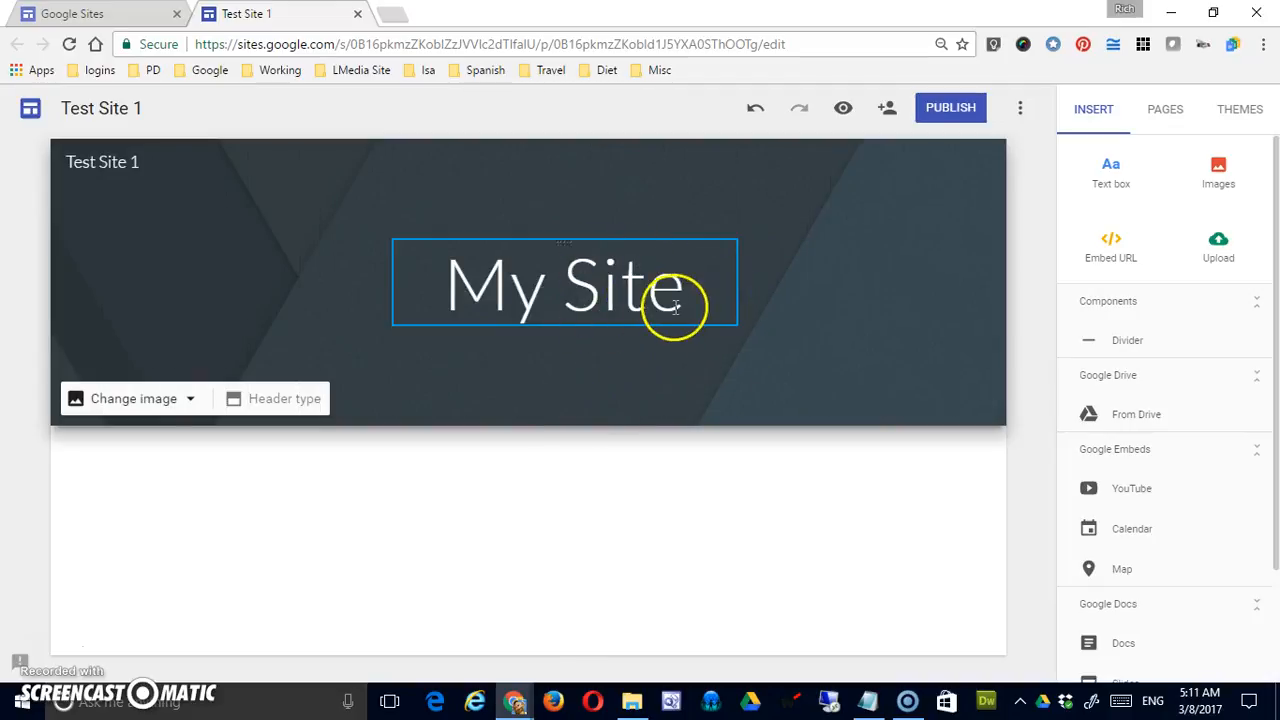
mouse_move(540, 290)
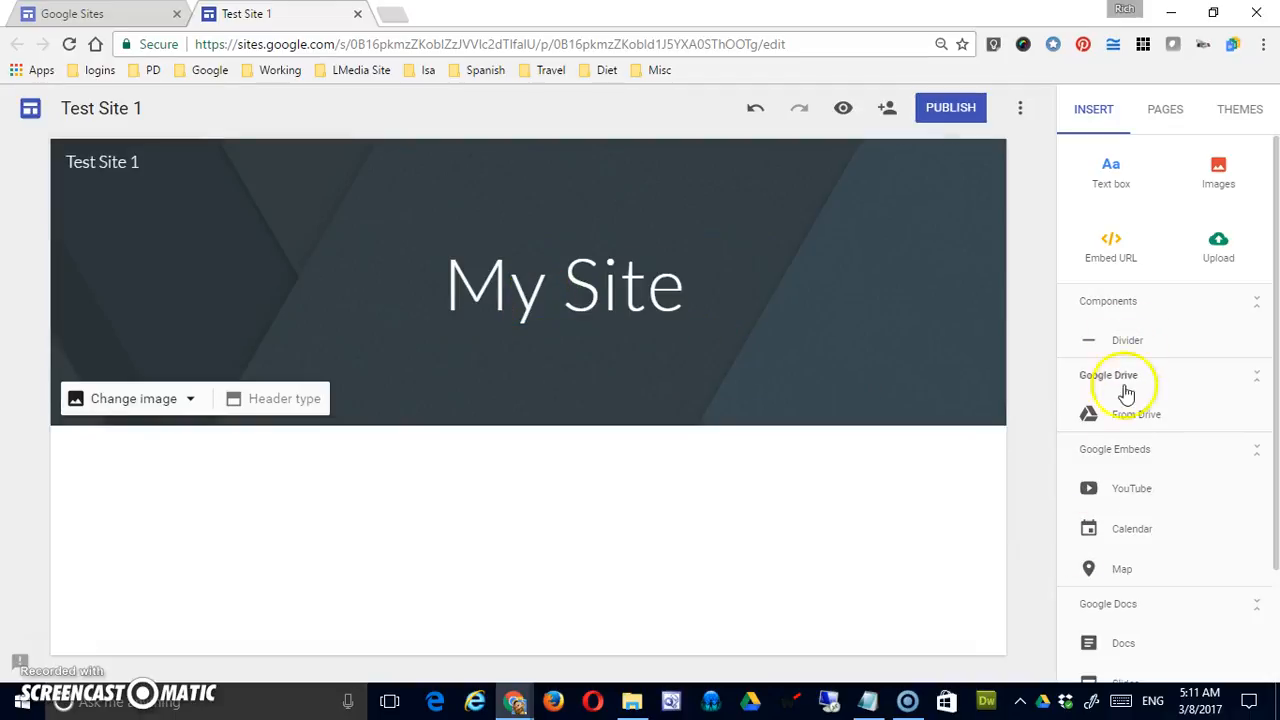
left_click(565, 285)
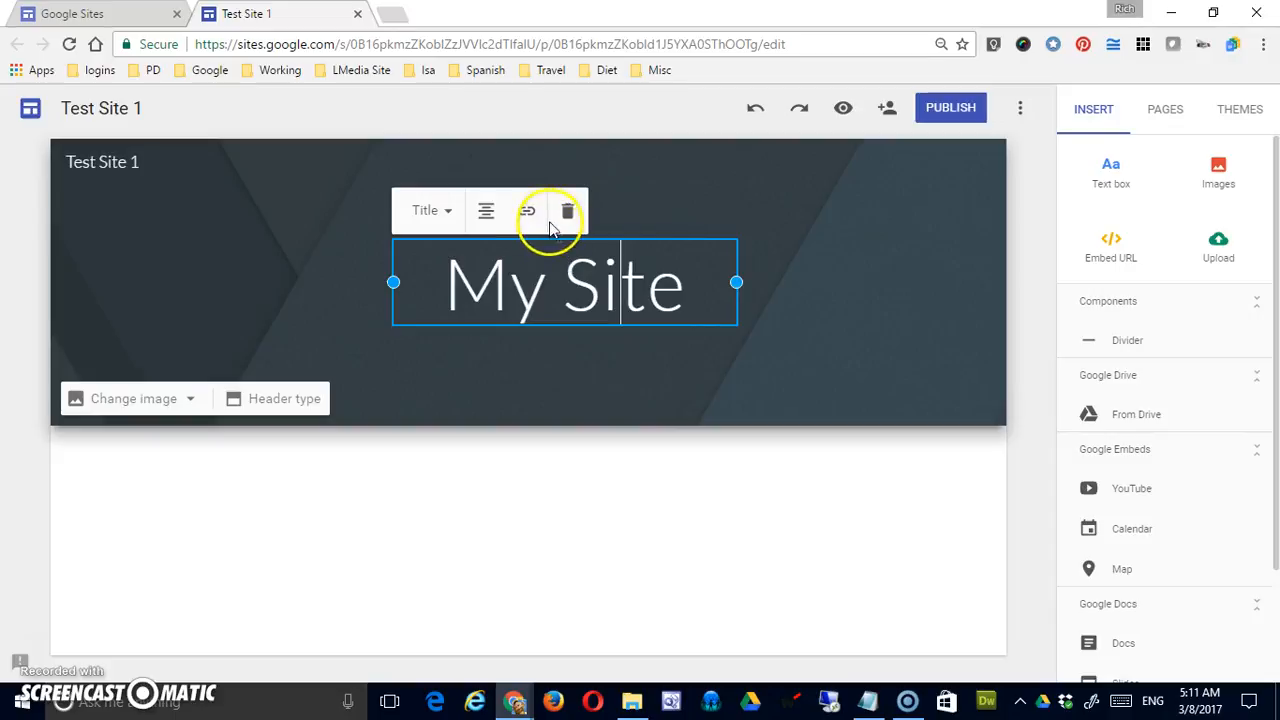
left_click(527, 211)
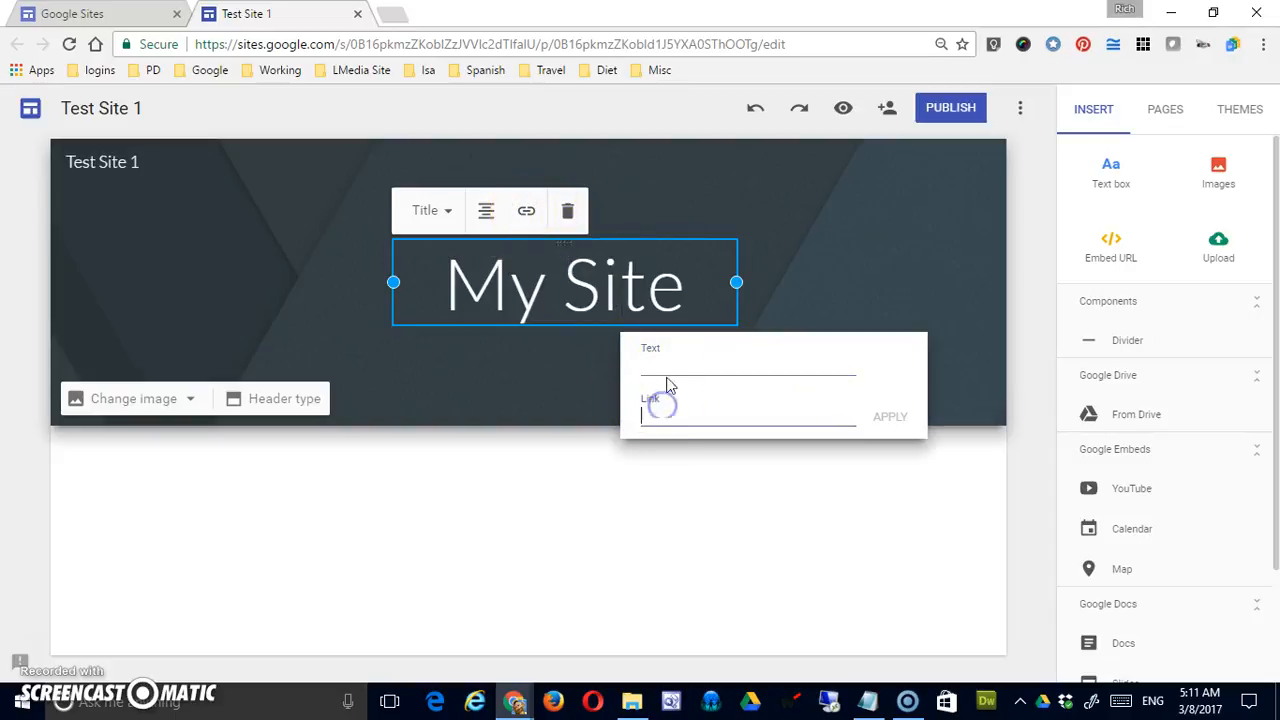
left_click(748, 370)
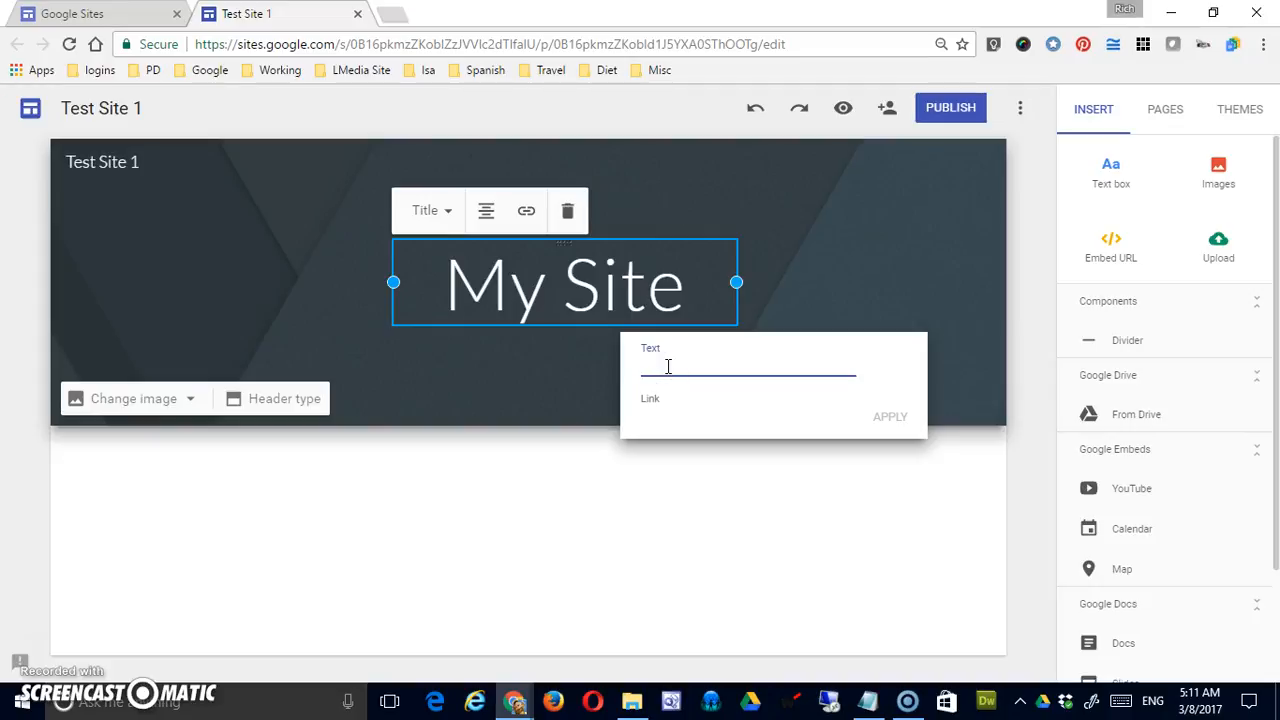
type("M")
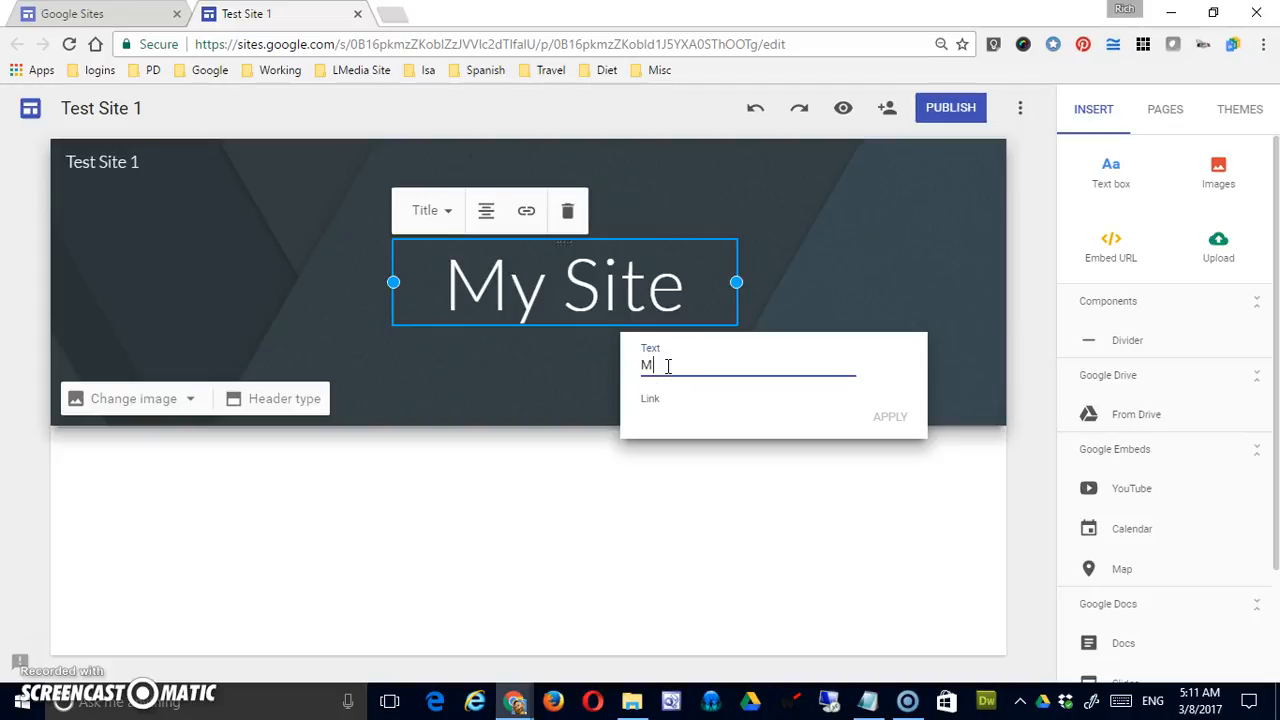
type("y Link")
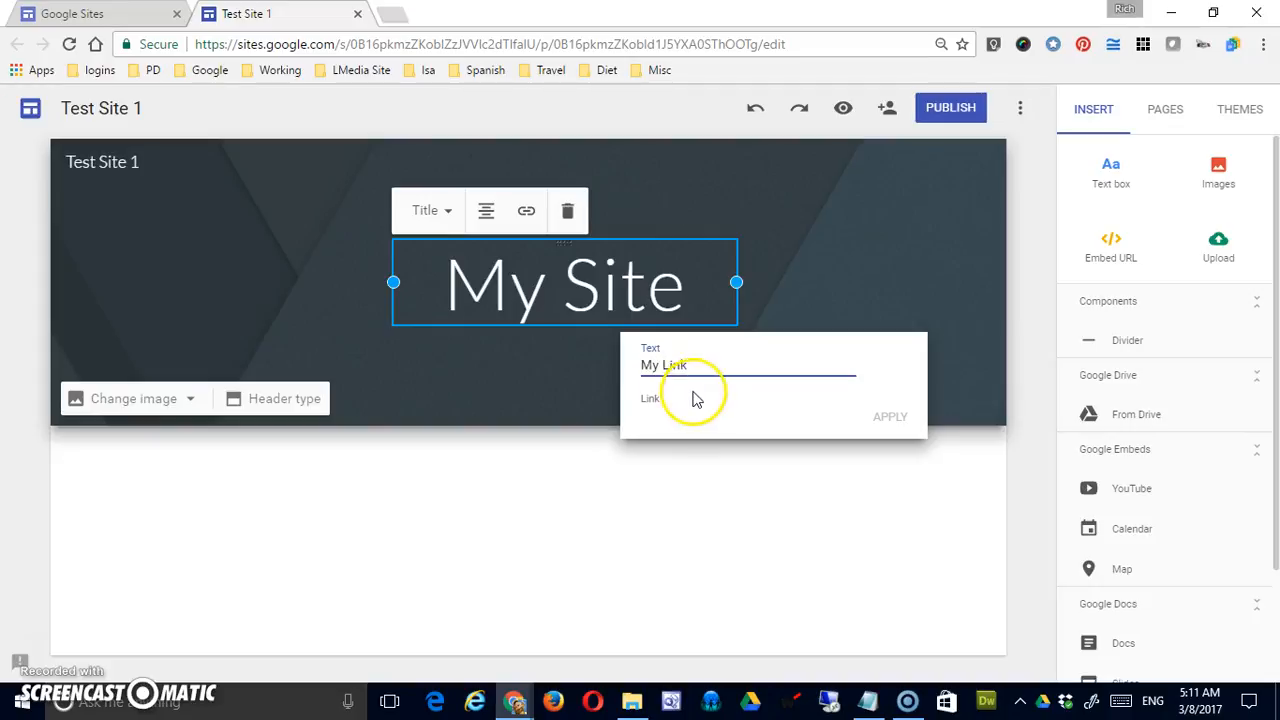
type("http://")
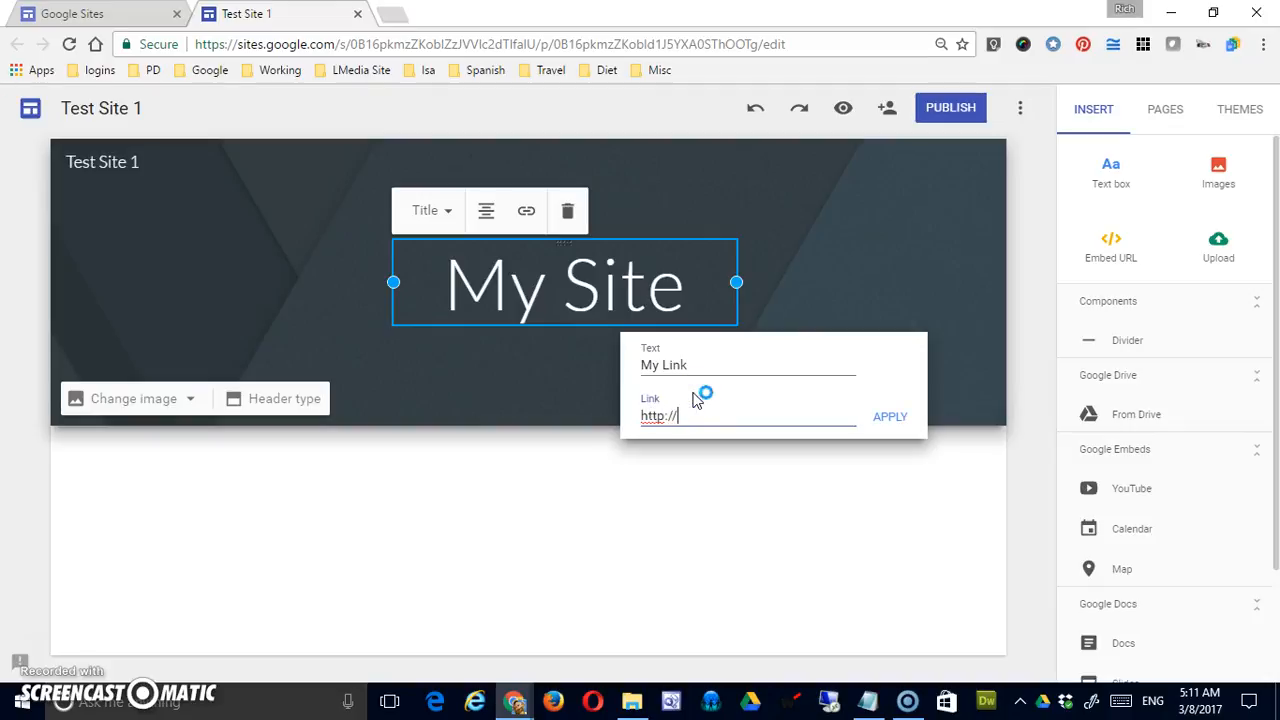
type("www.google.com")
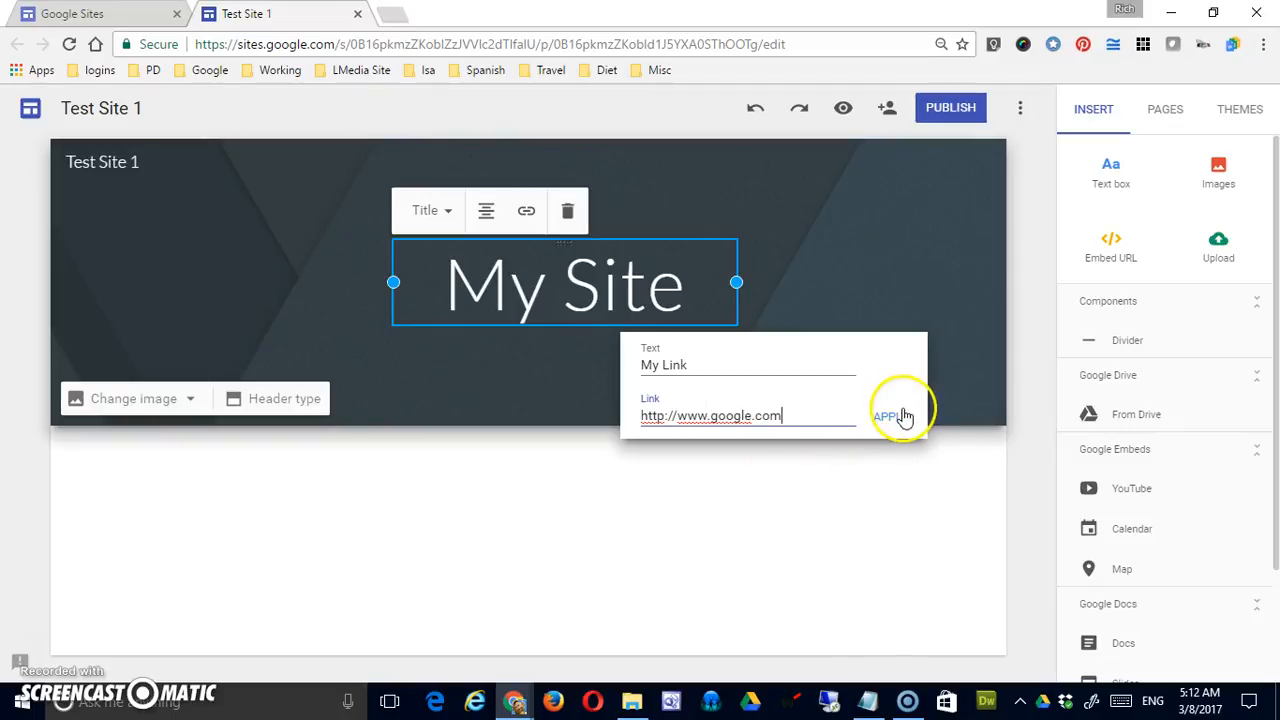
left_click(888, 416)
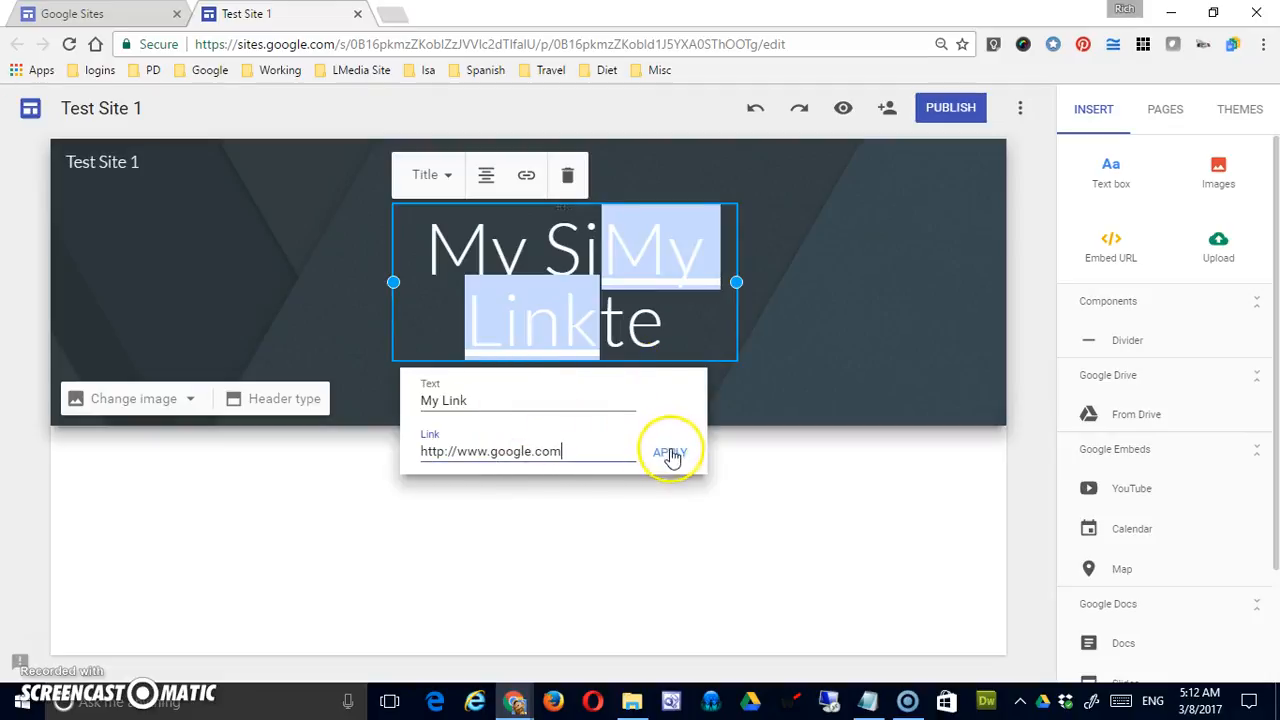
left_click(670, 451)
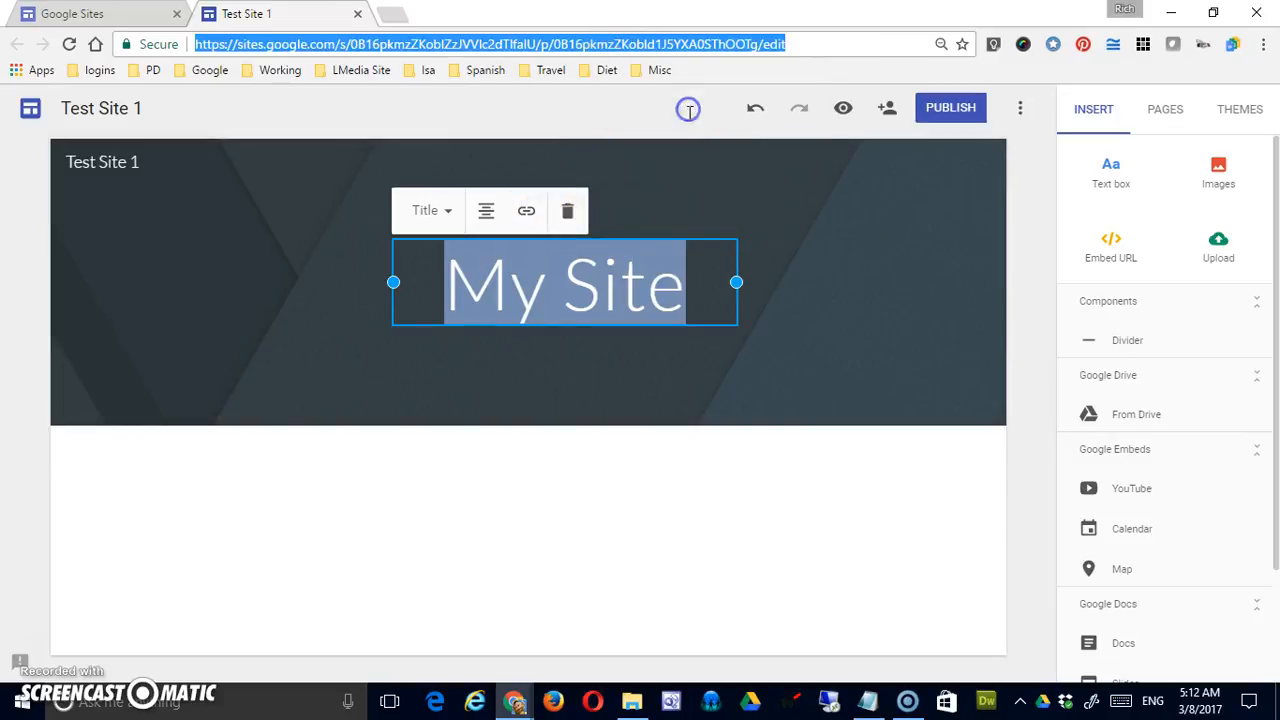
Step: Open link settings for the whole My Site title and begin entering its address
left_click(526, 210)
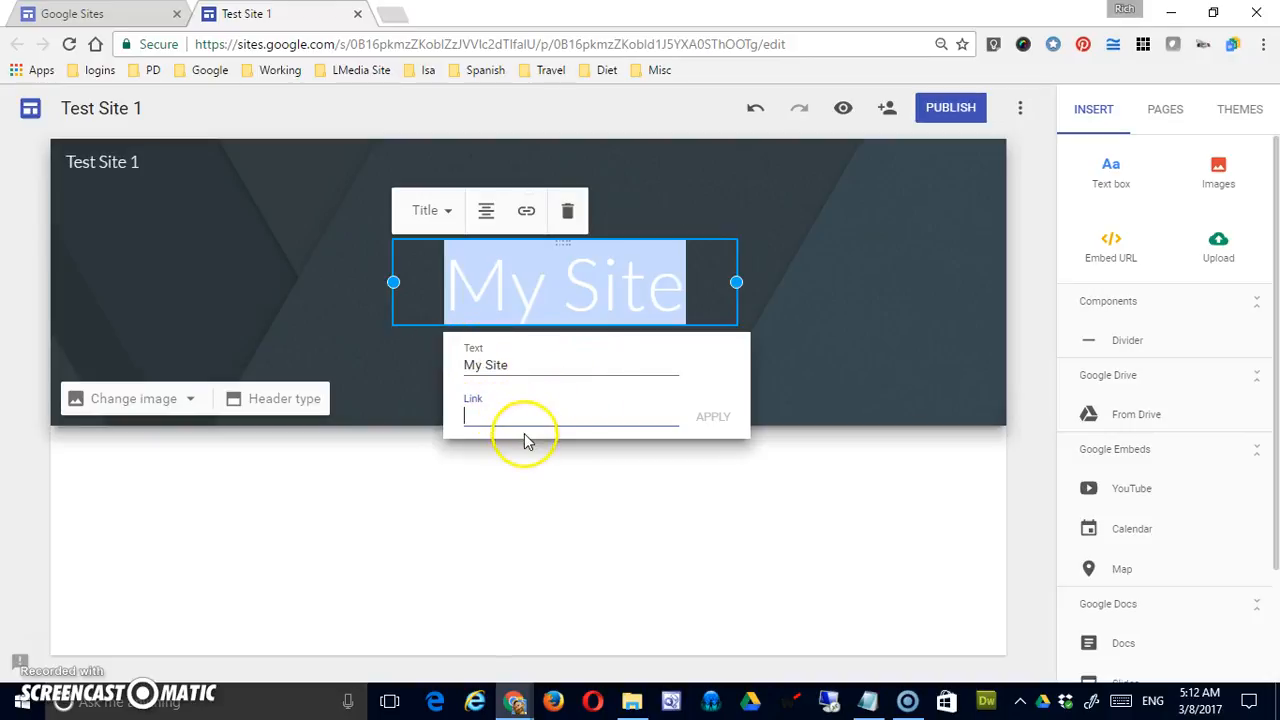
left_click(713, 416)
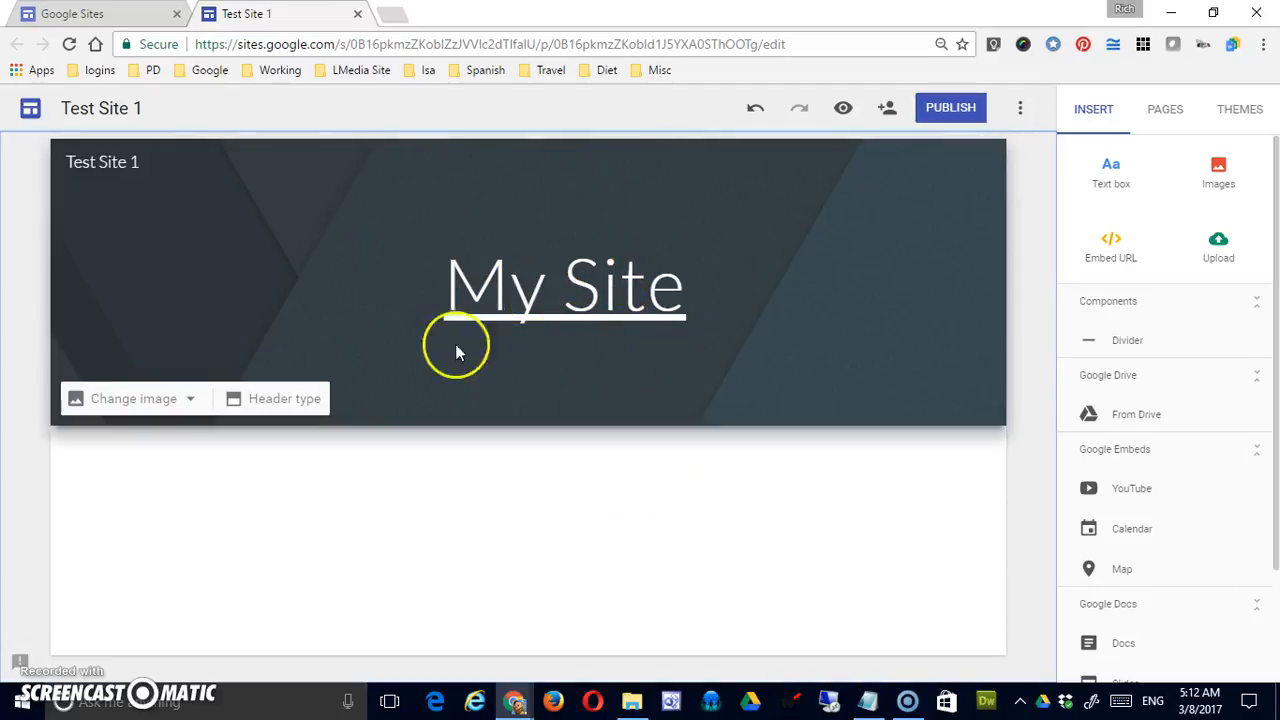
mouse_move(600, 358)
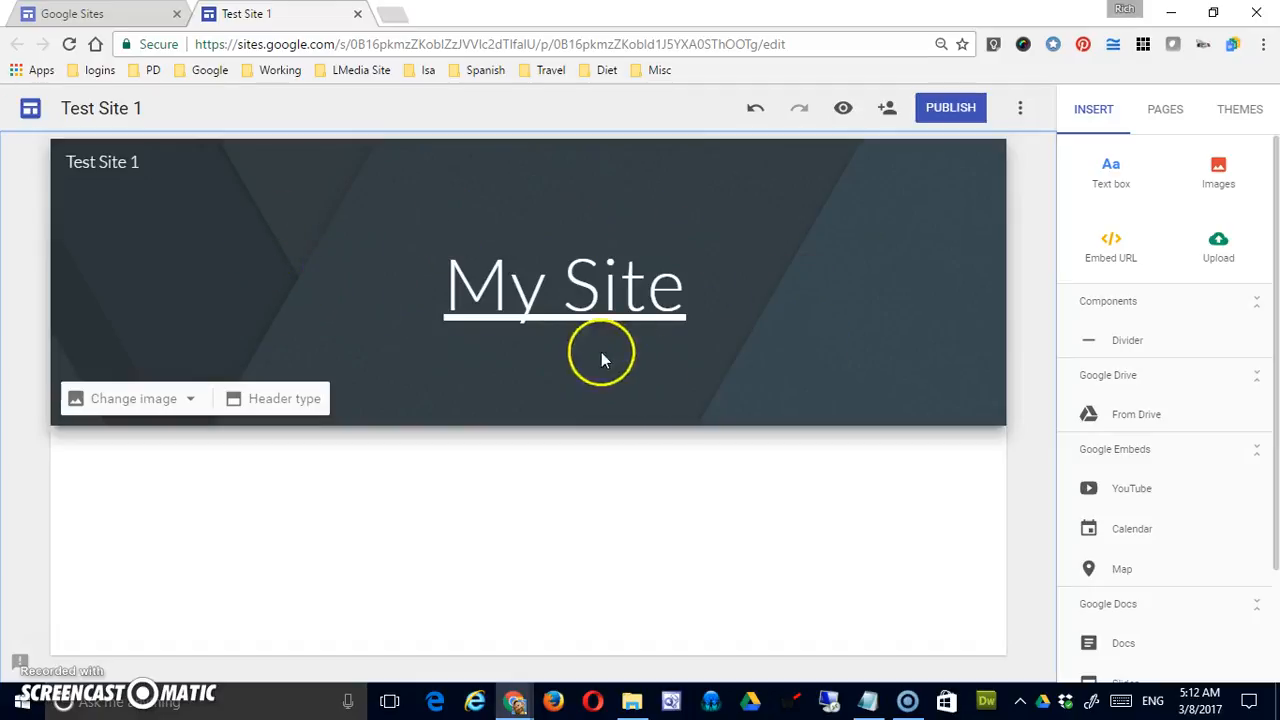
mouse_move(231, 398)
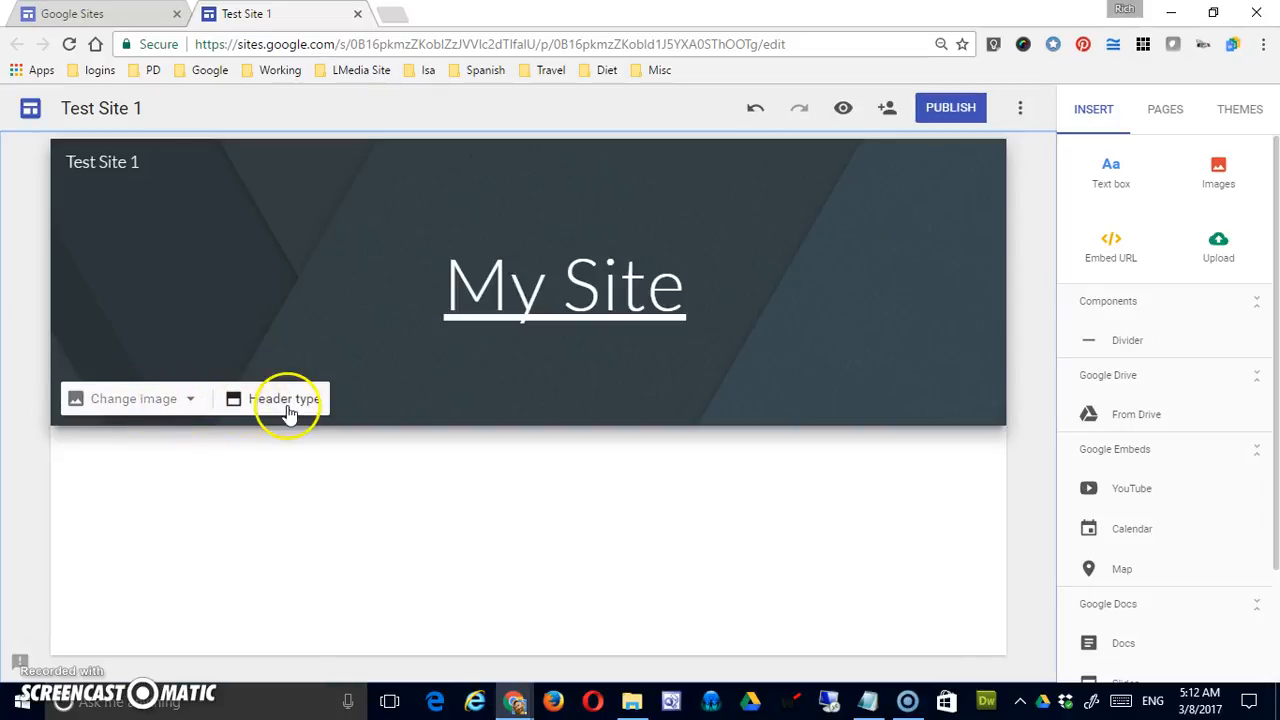
Step: Review the Large banner, Banner and Title only header types, keeping Banner
left_click(285, 398)
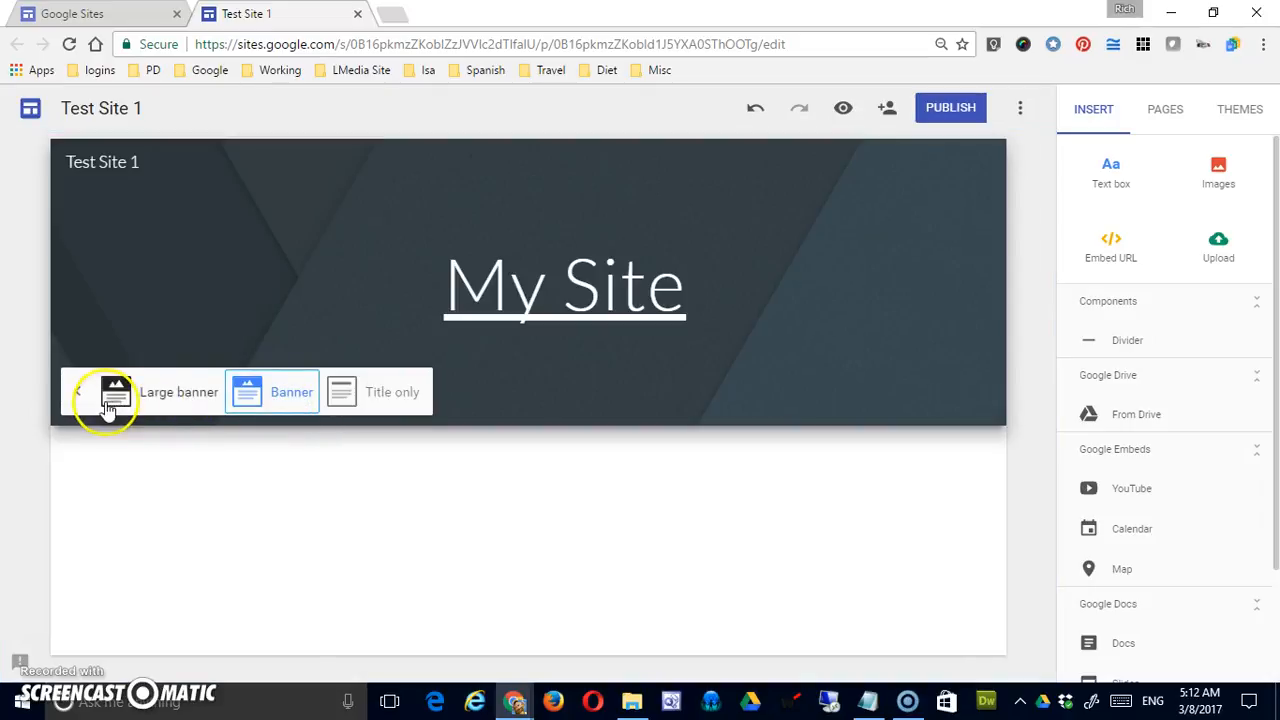
left_click(115, 391)
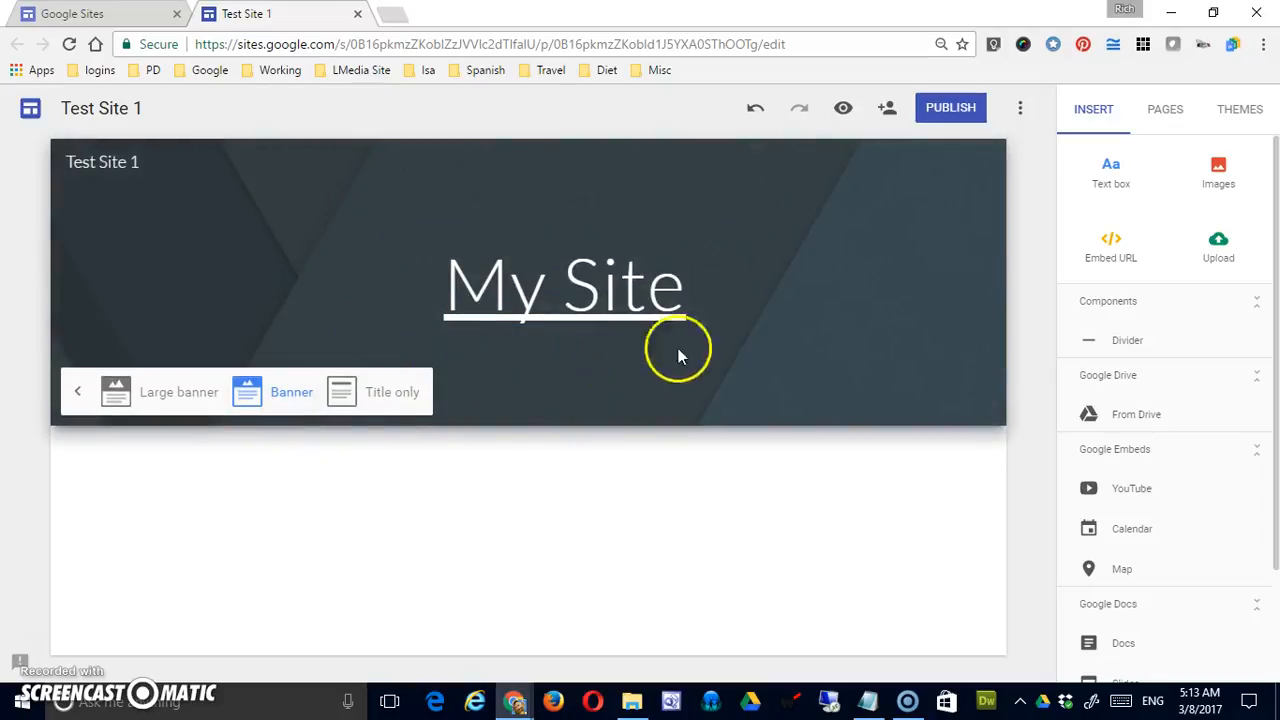
left_click(565, 285)
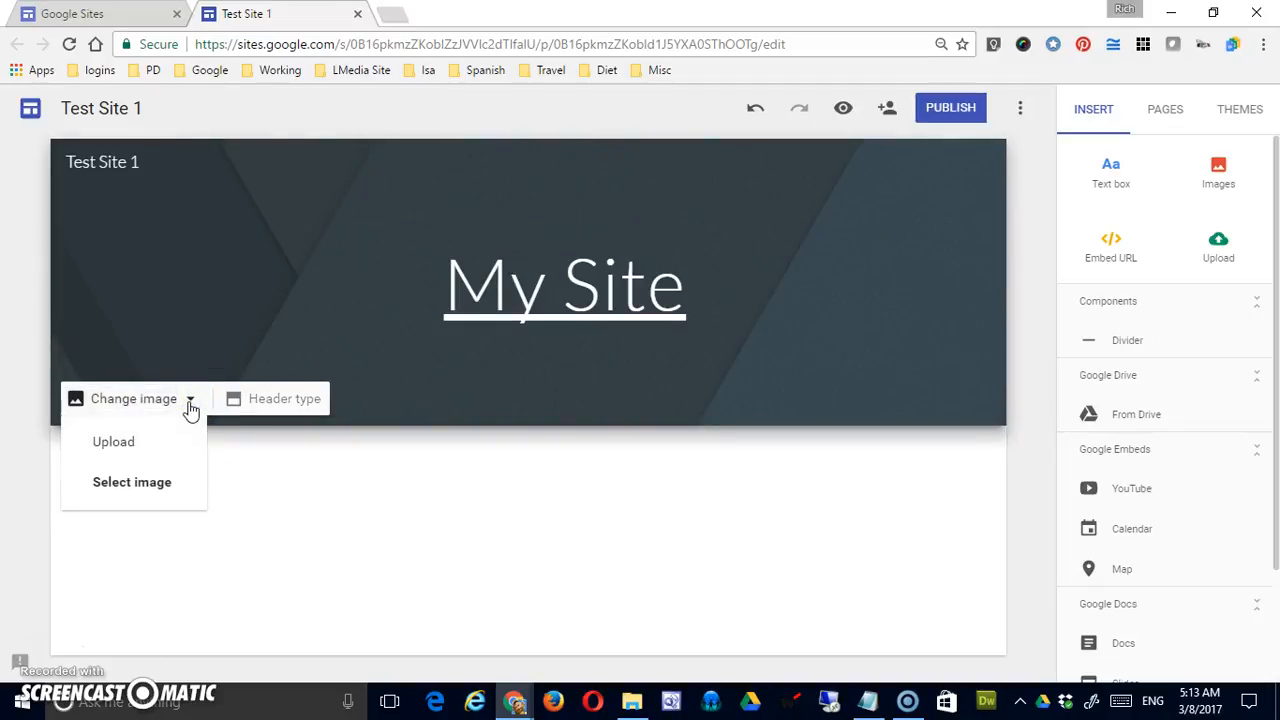
left_click(131, 481)
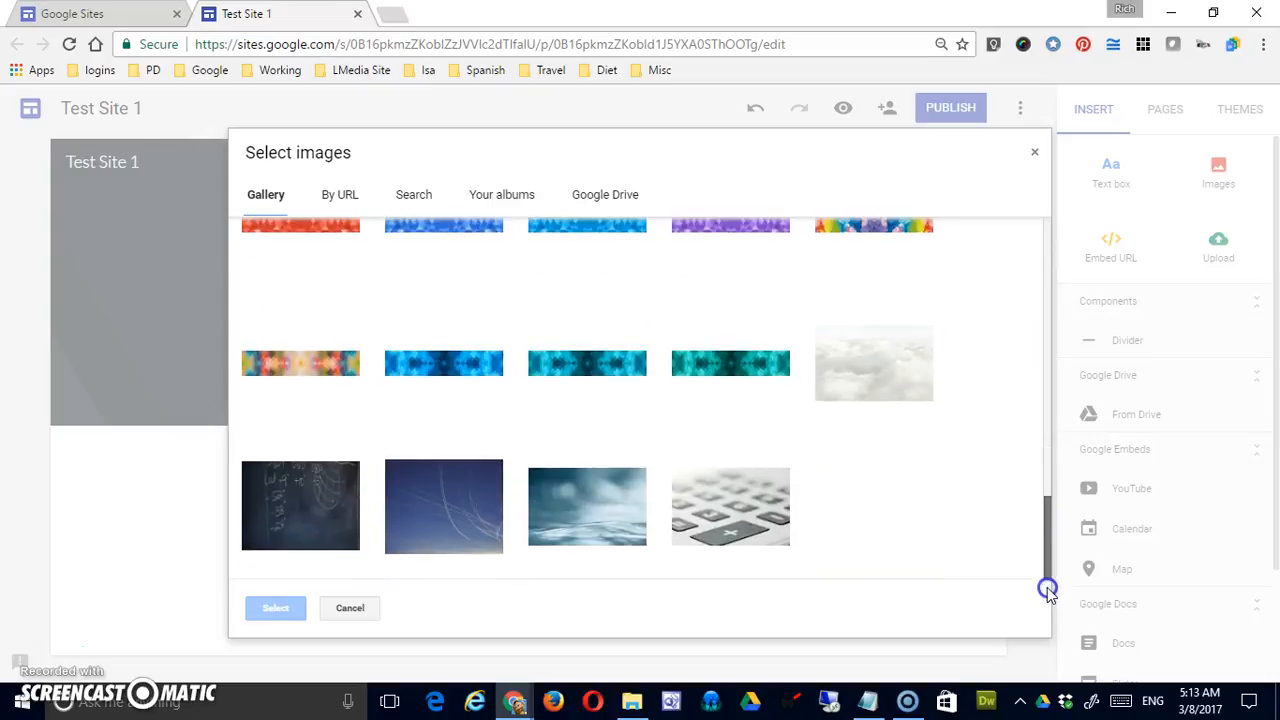
left_click(730, 505)
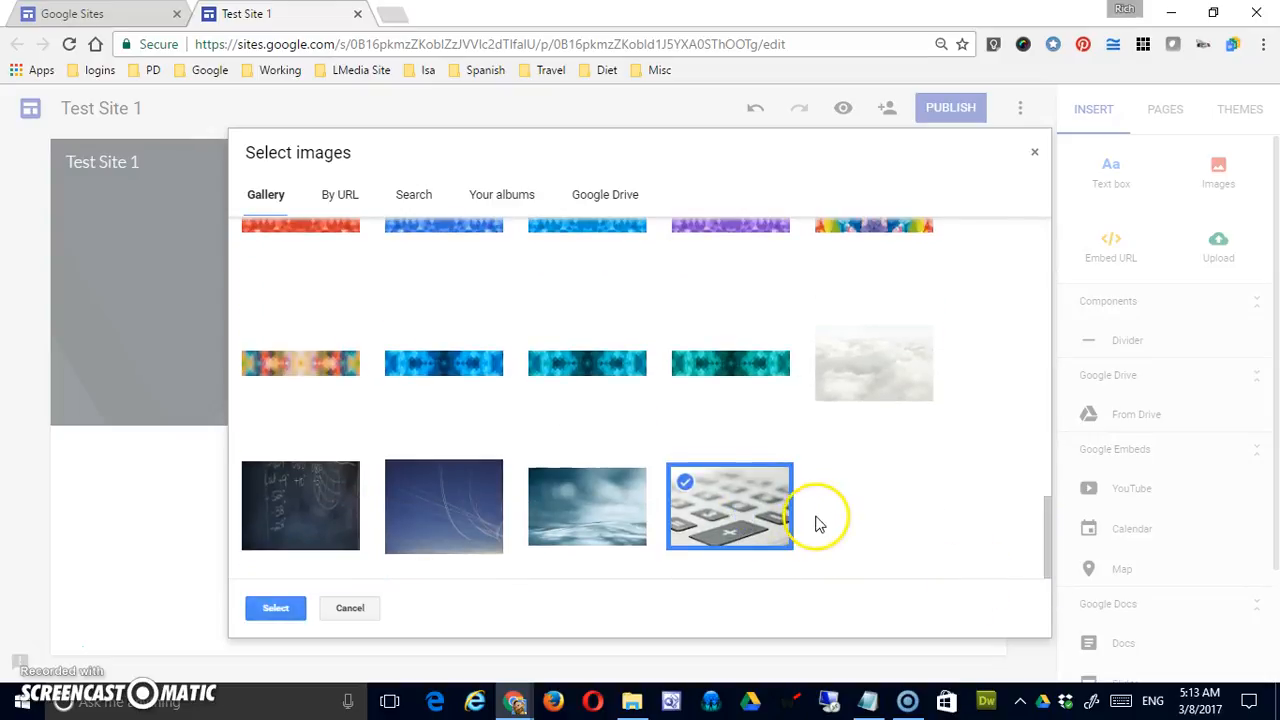
left_click(275, 607)
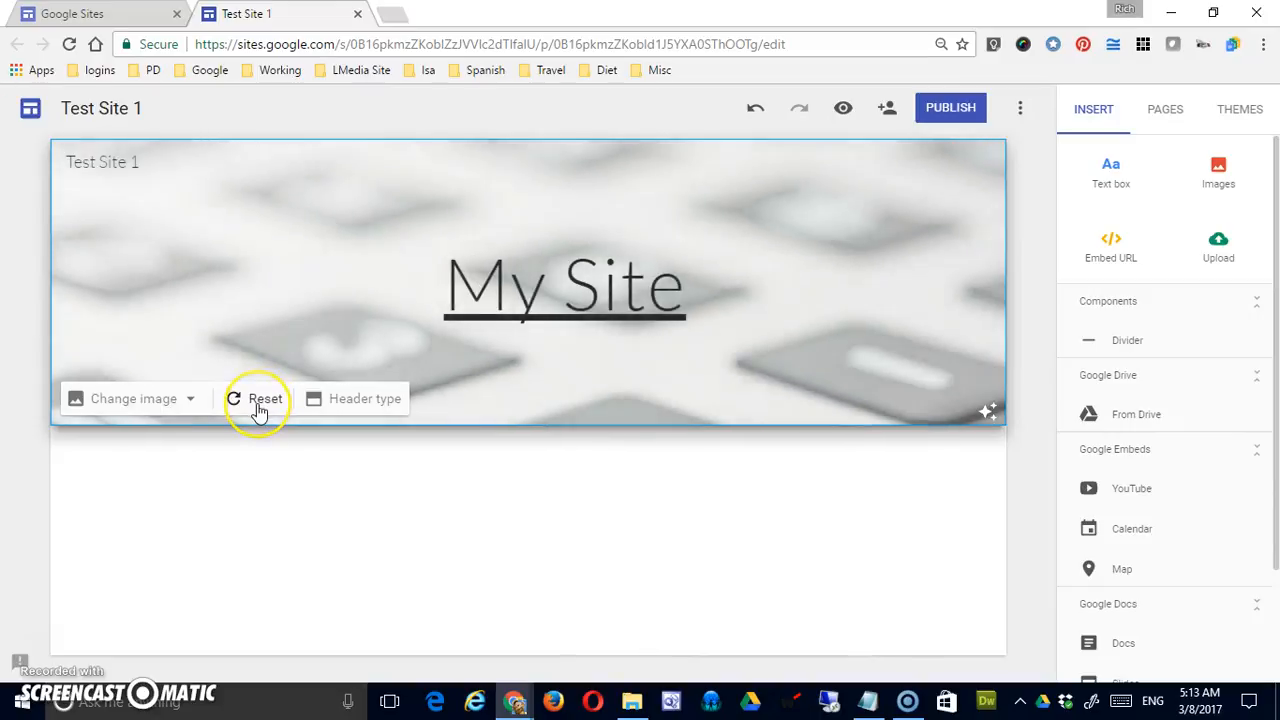
left_click(258, 398)
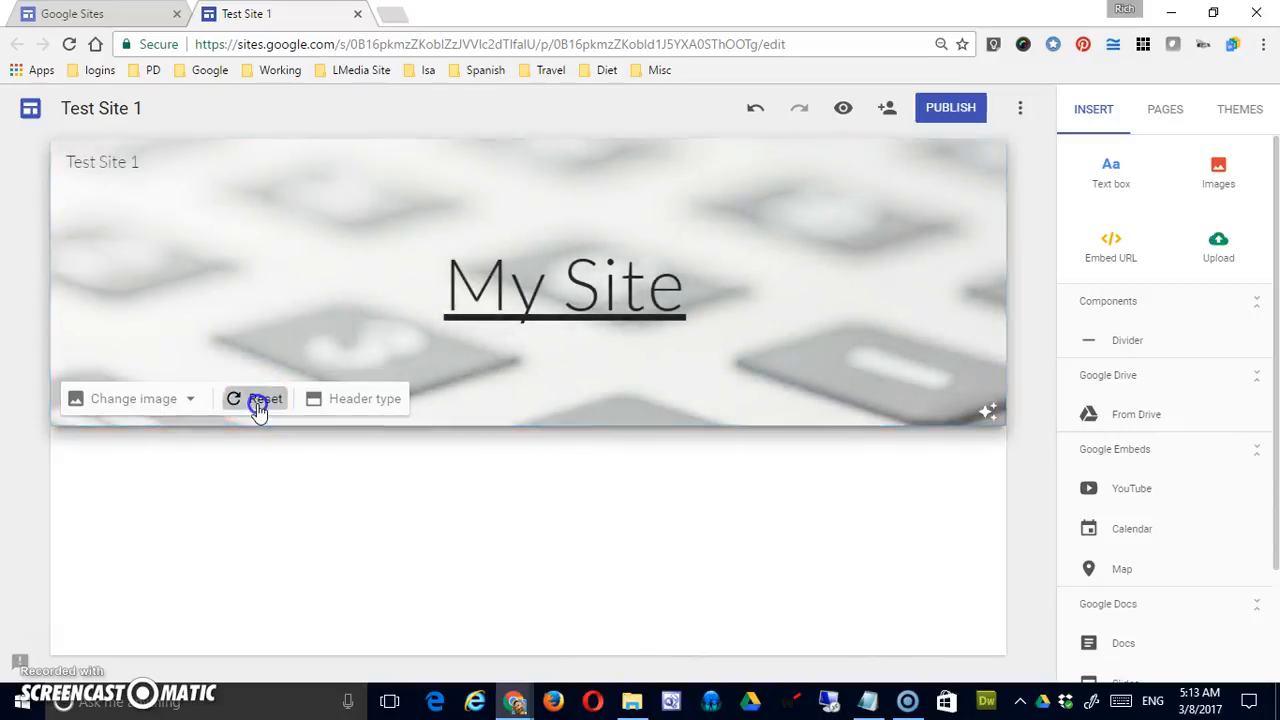
left_click(133, 398)
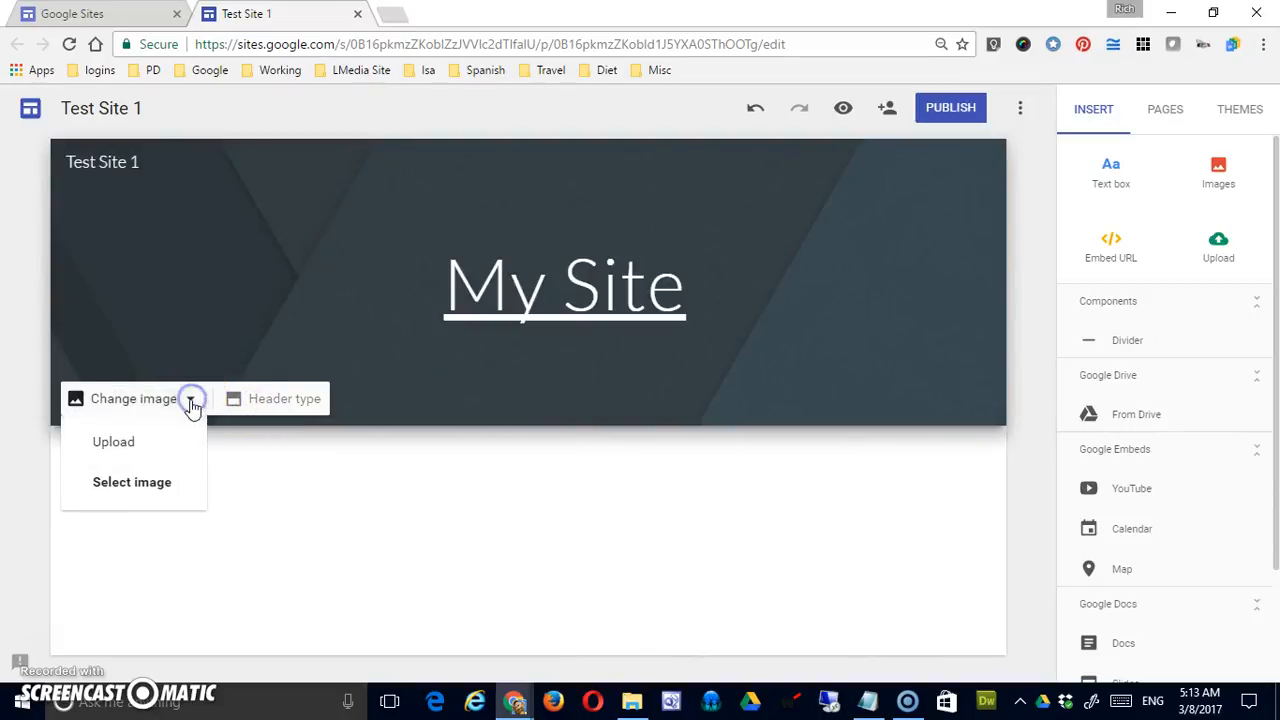
Step: Upload davinci.jpg as the header background image, then select and deselect the title
left_click(113, 441)
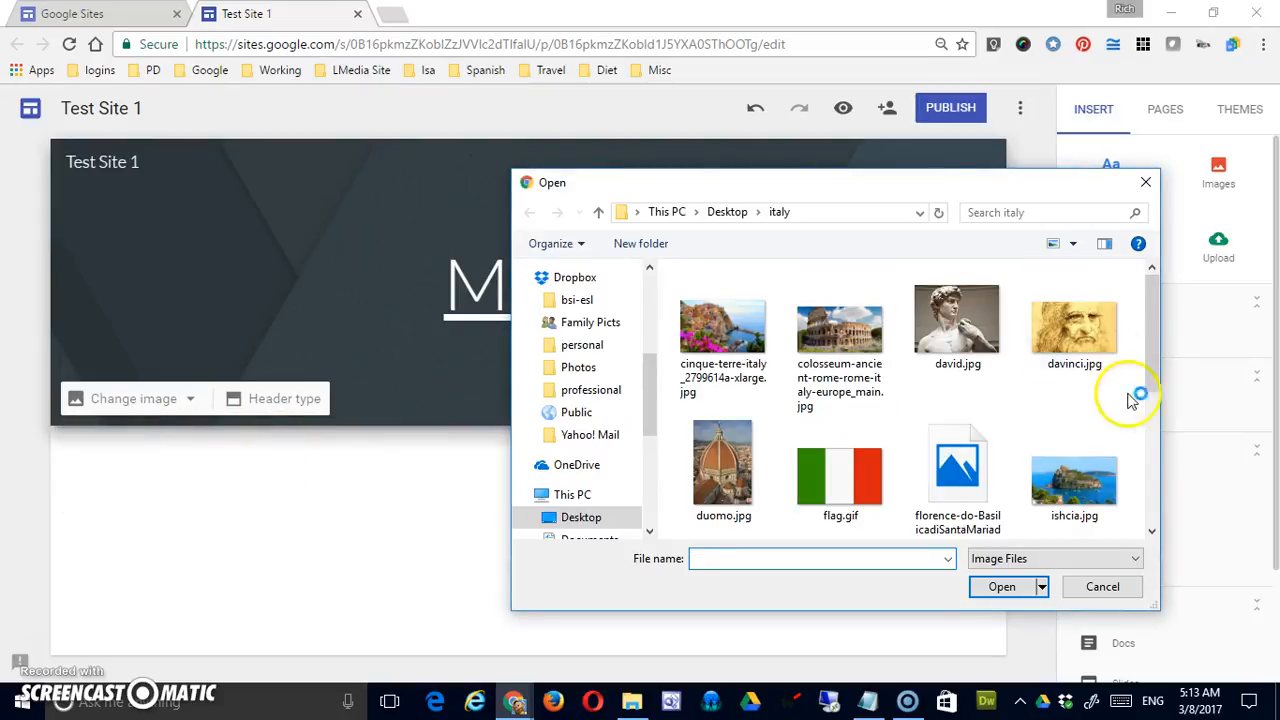
left_click(1074, 318)
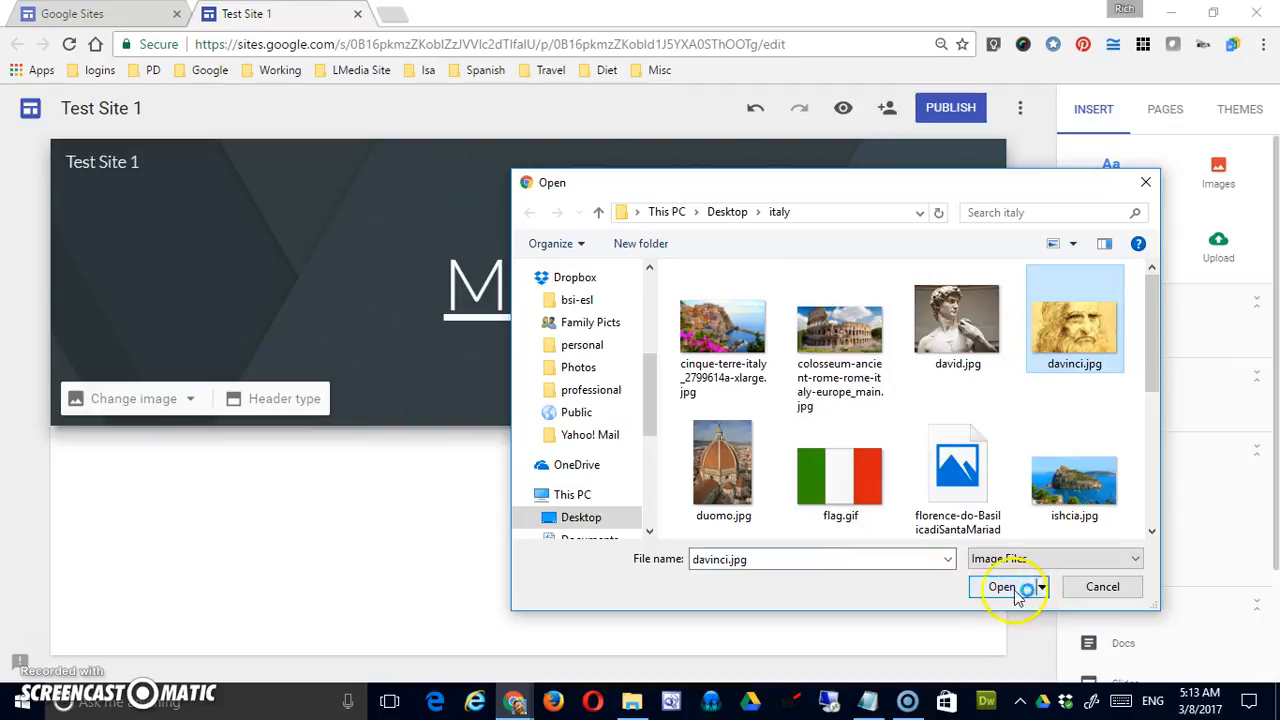
left_click(1002, 587)
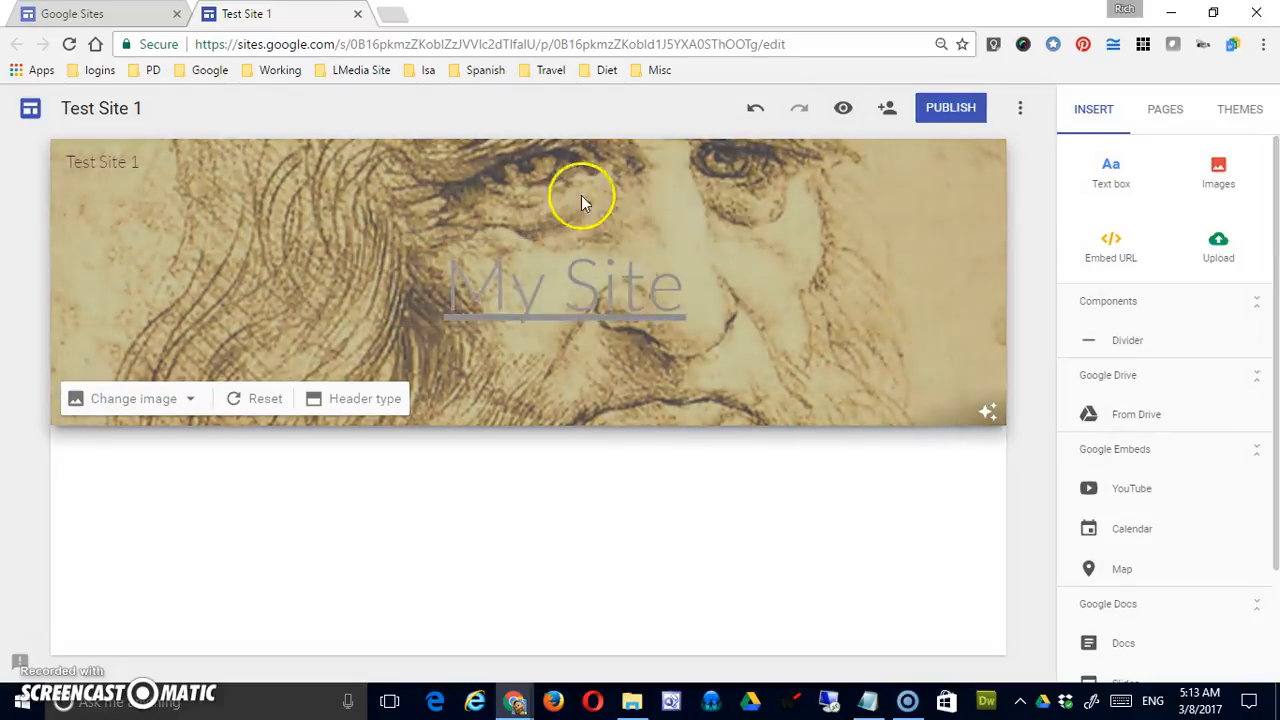
left_click(565, 285)
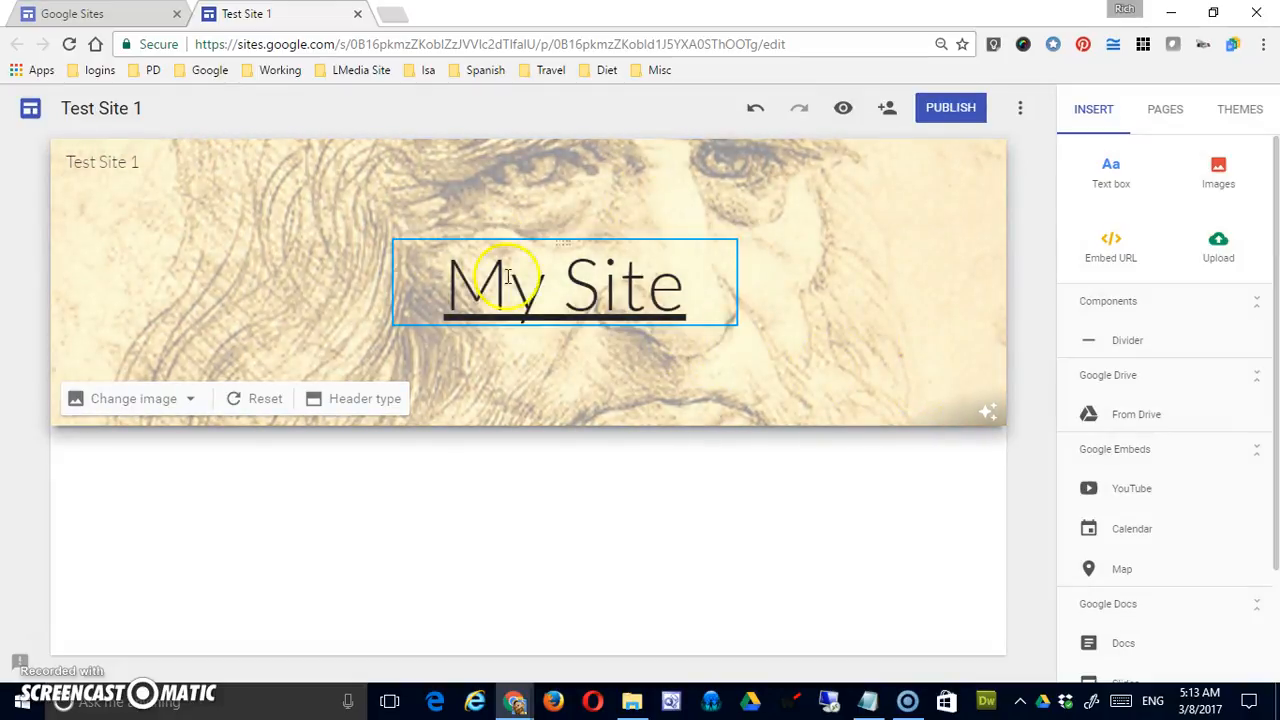
left_click(560, 432)
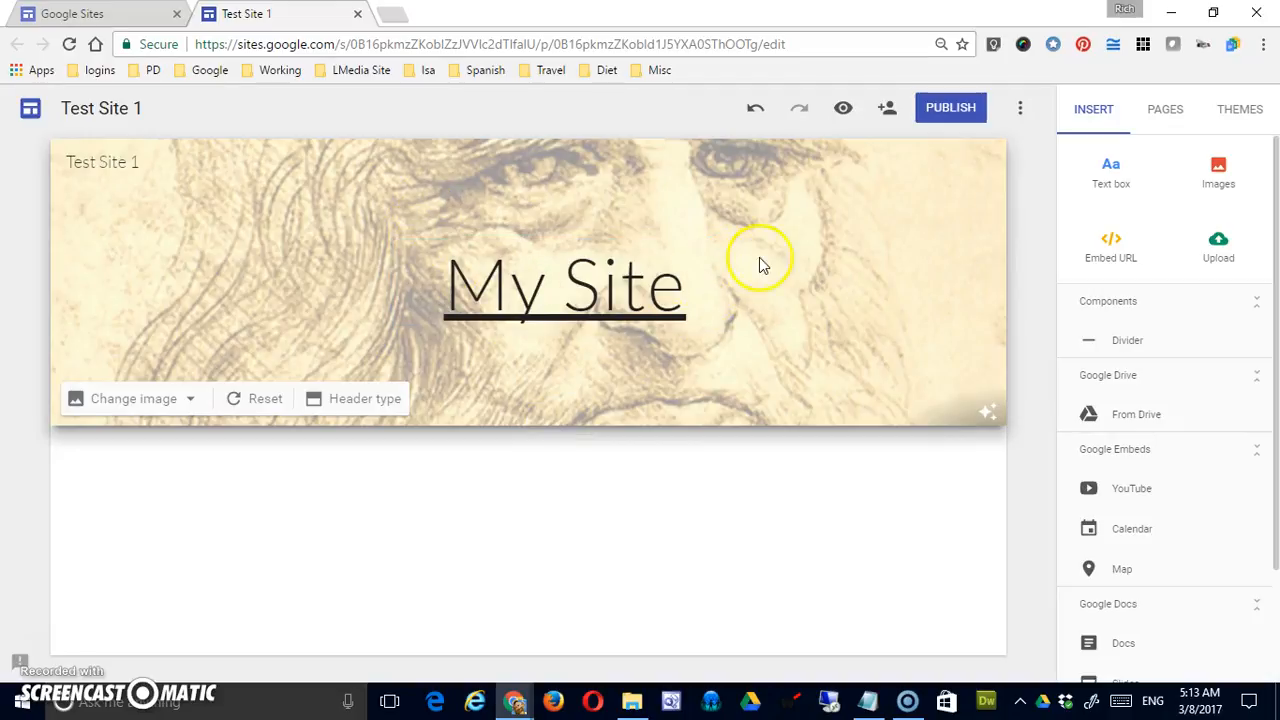
mouse_move(818, 282)
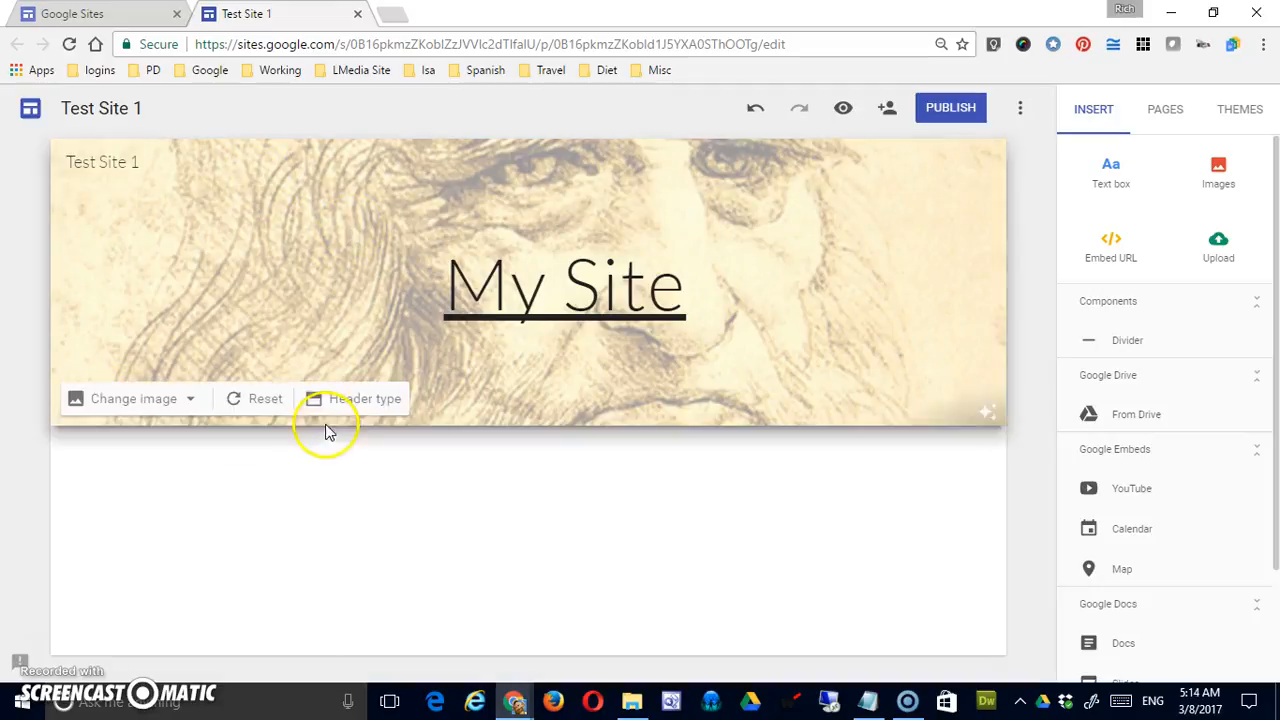
Step: Show the header type size choices, previewing Large banner for the da Vinci header
left_click(364, 398)
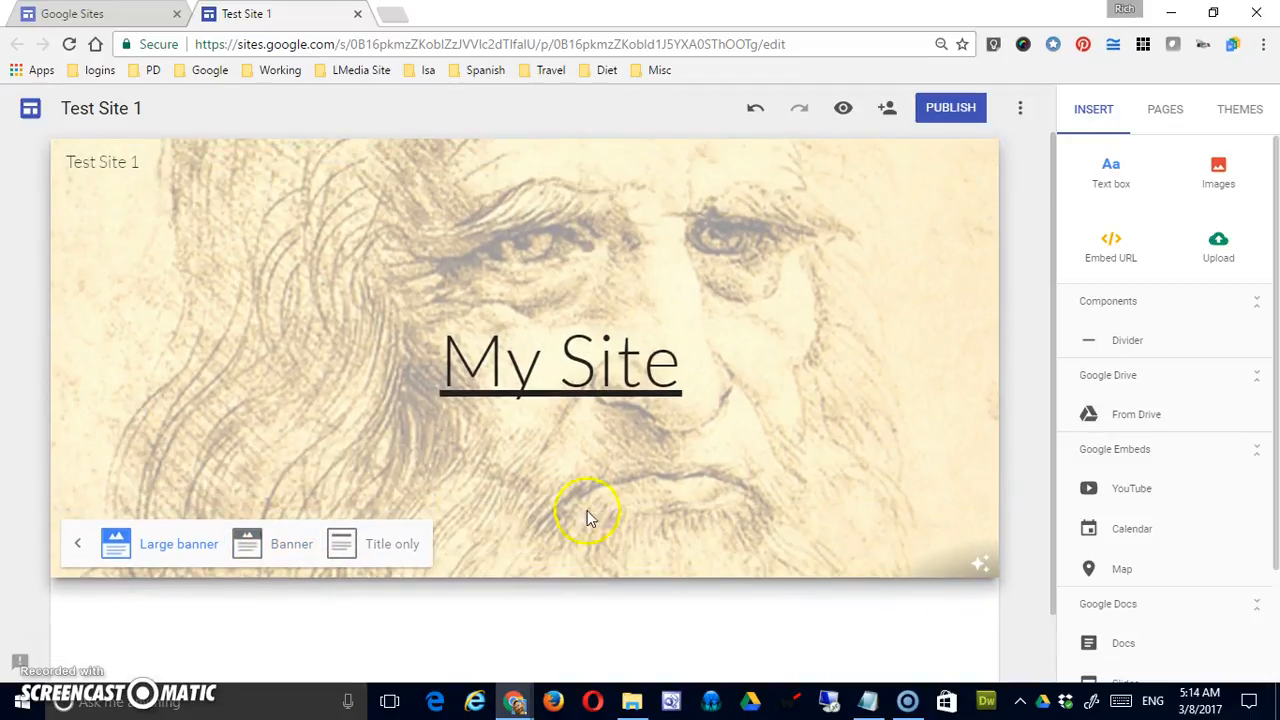
mouse_move(648, 475)
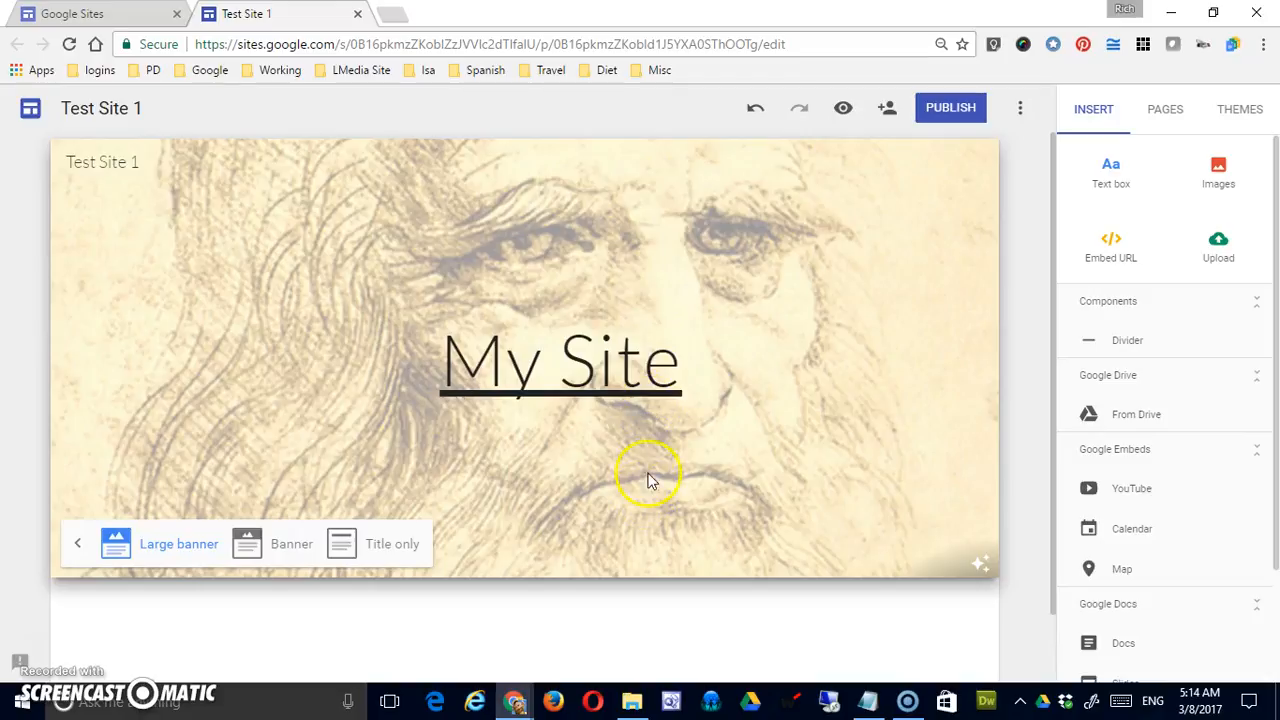
mouse_move(595, 458)
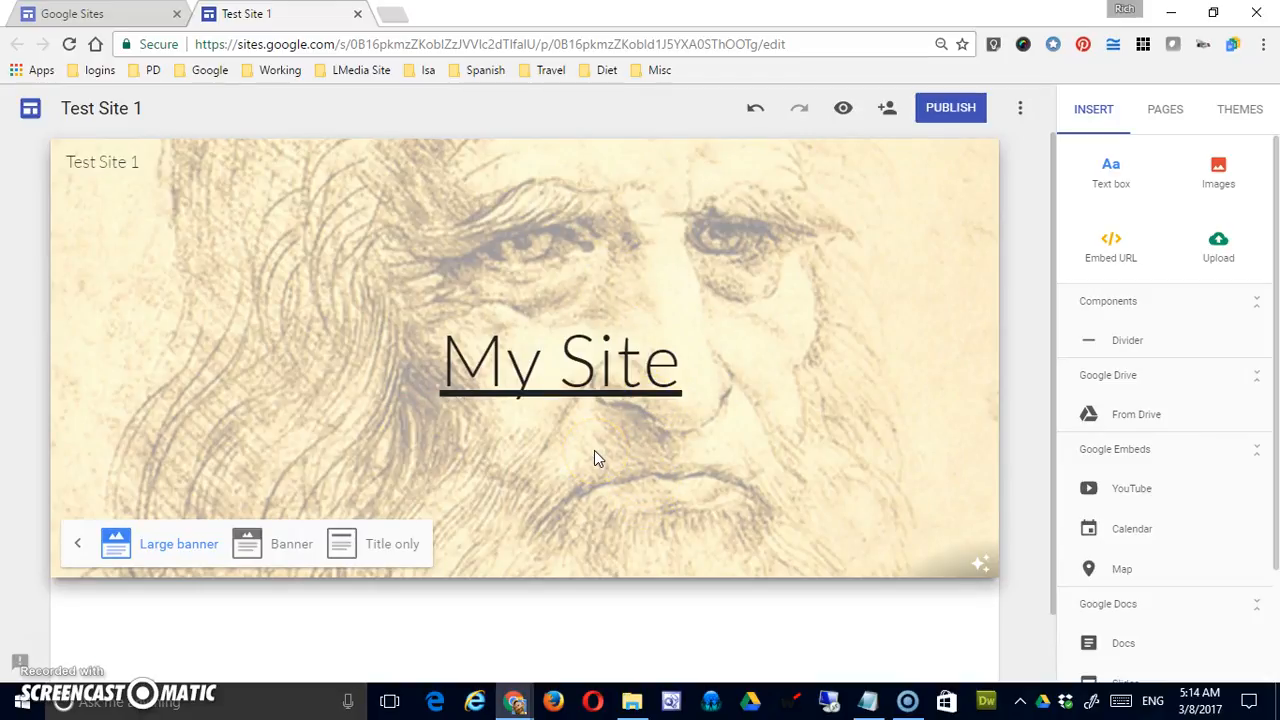
mouse_move(179, 543)
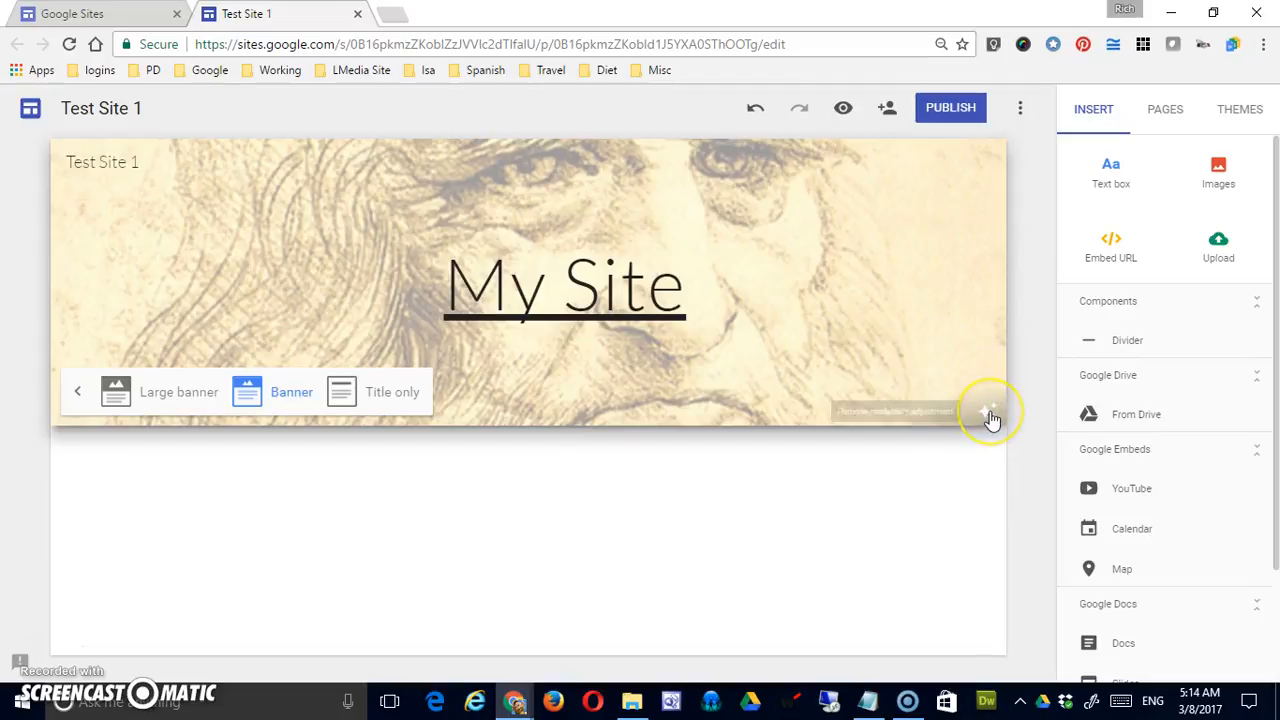
mouse_move(989, 413)
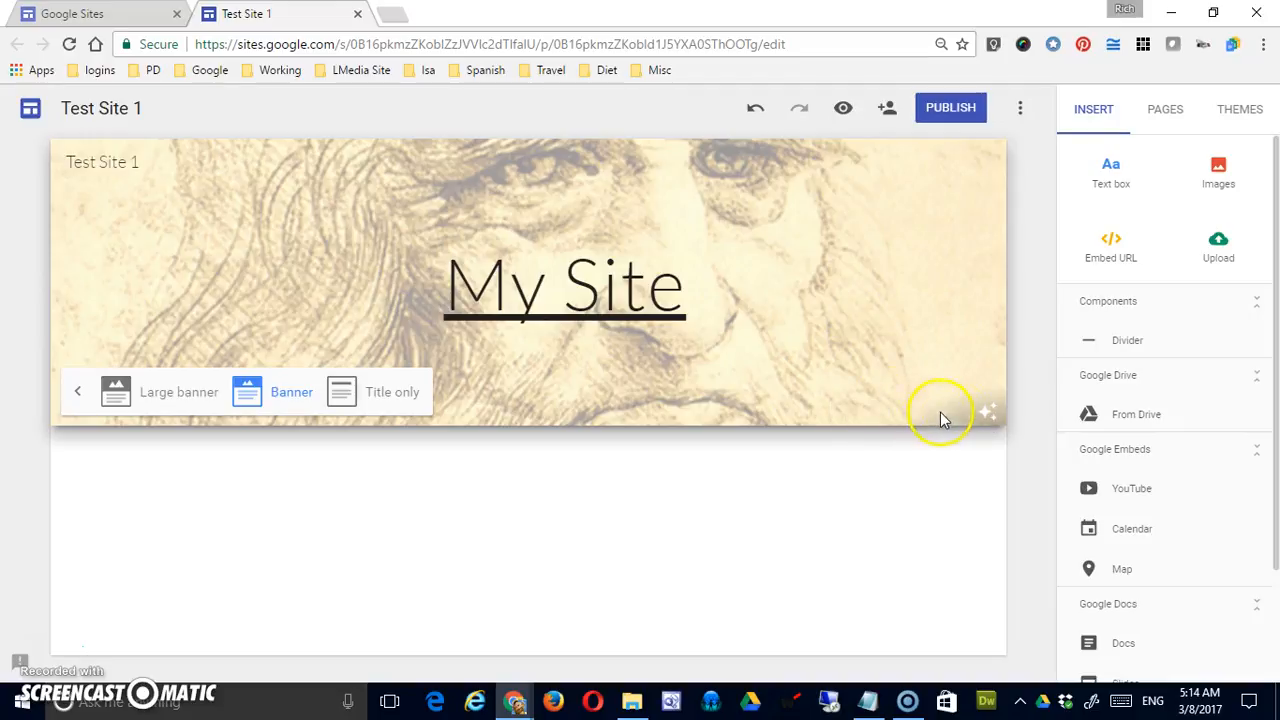
mouse_move(583, 385)
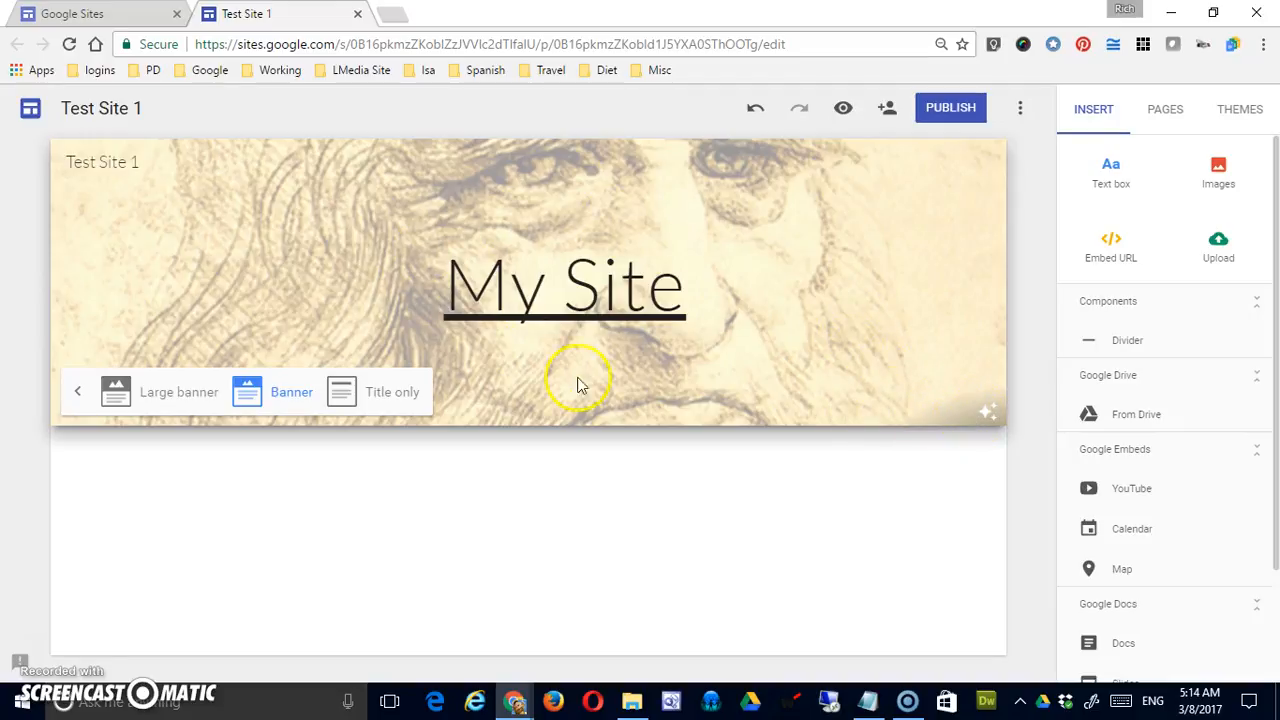
mouse_move(595, 335)
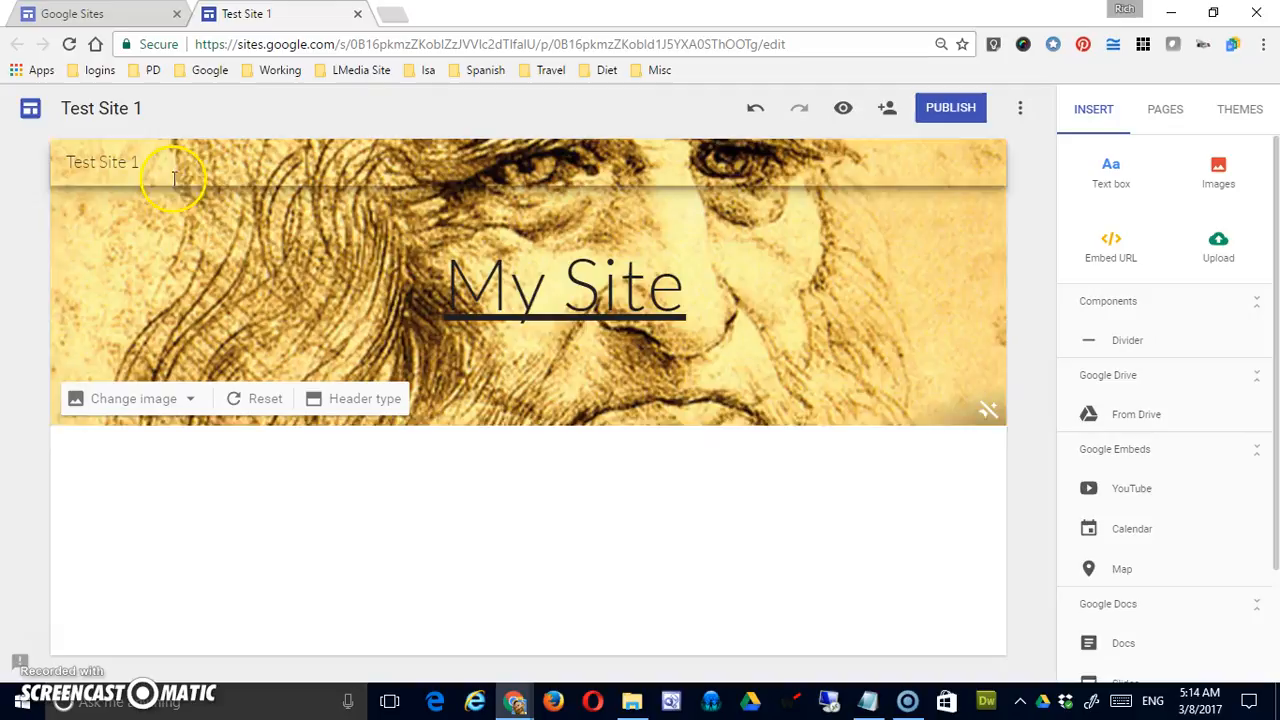
Step: Restore the faded readability adjustment on the da Vinci sketch header image
left_click(990, 413)
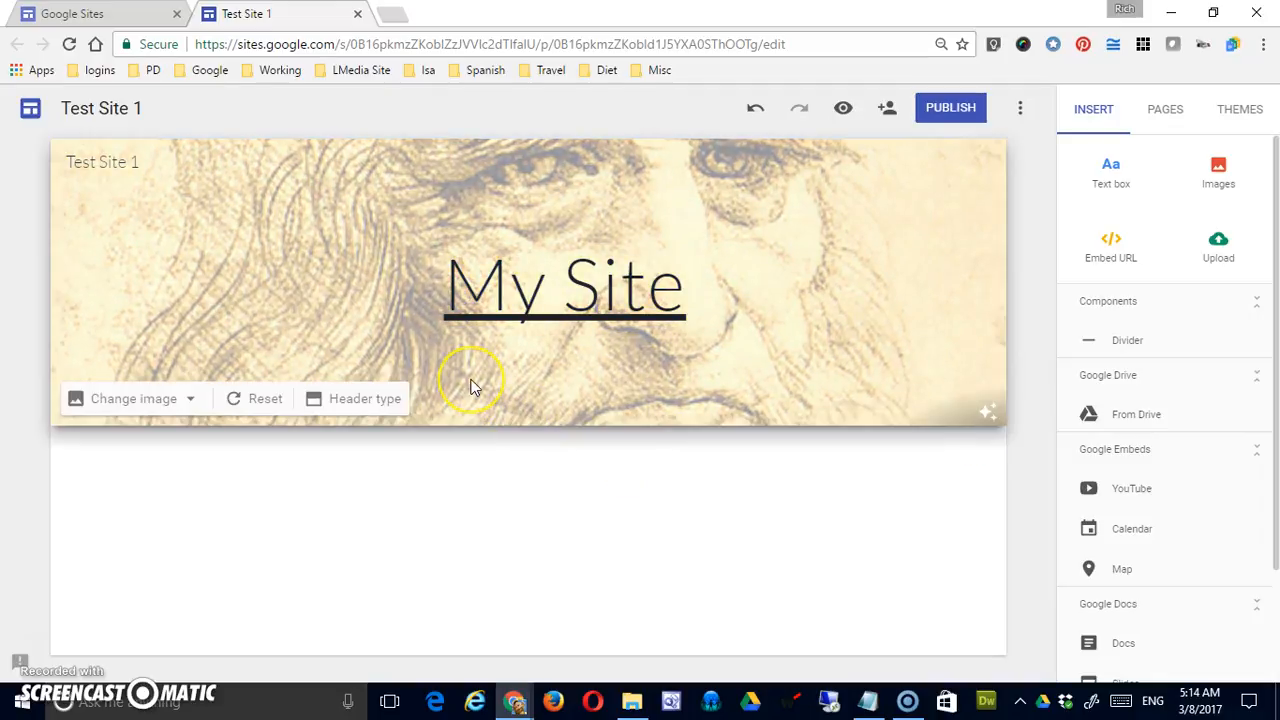
mouse_move(325, 255)
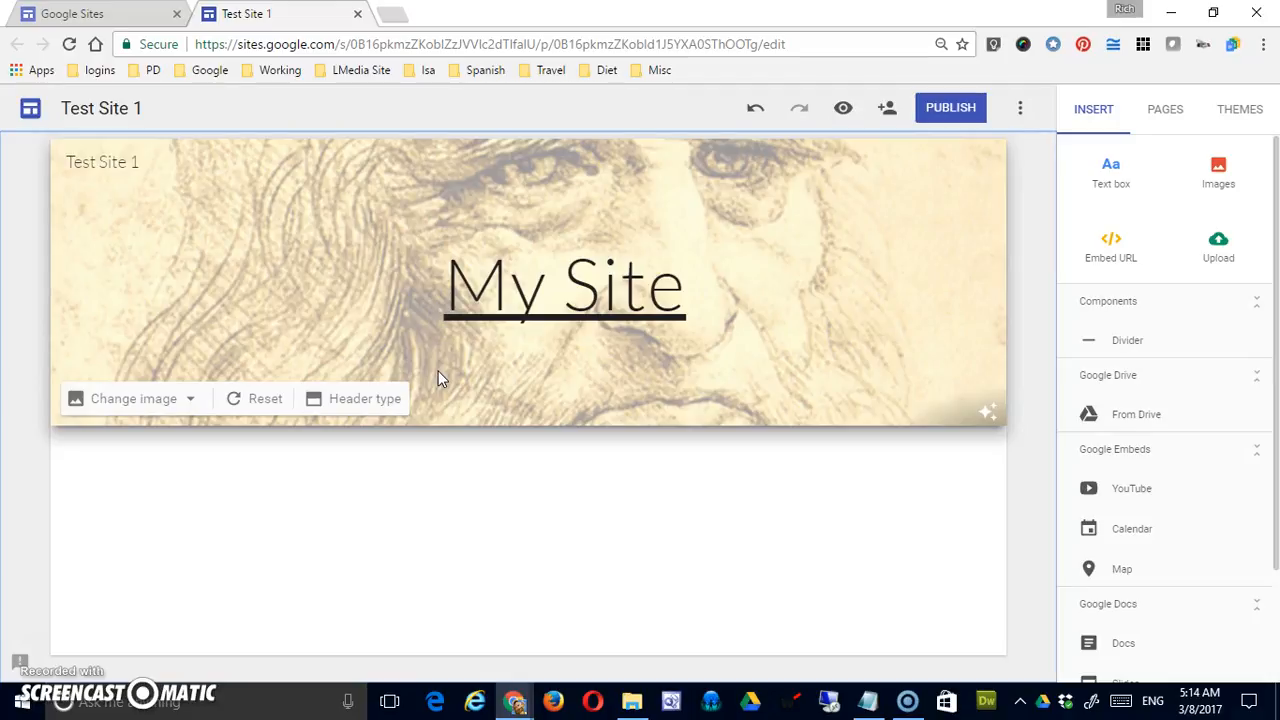
left_click(820, 555)
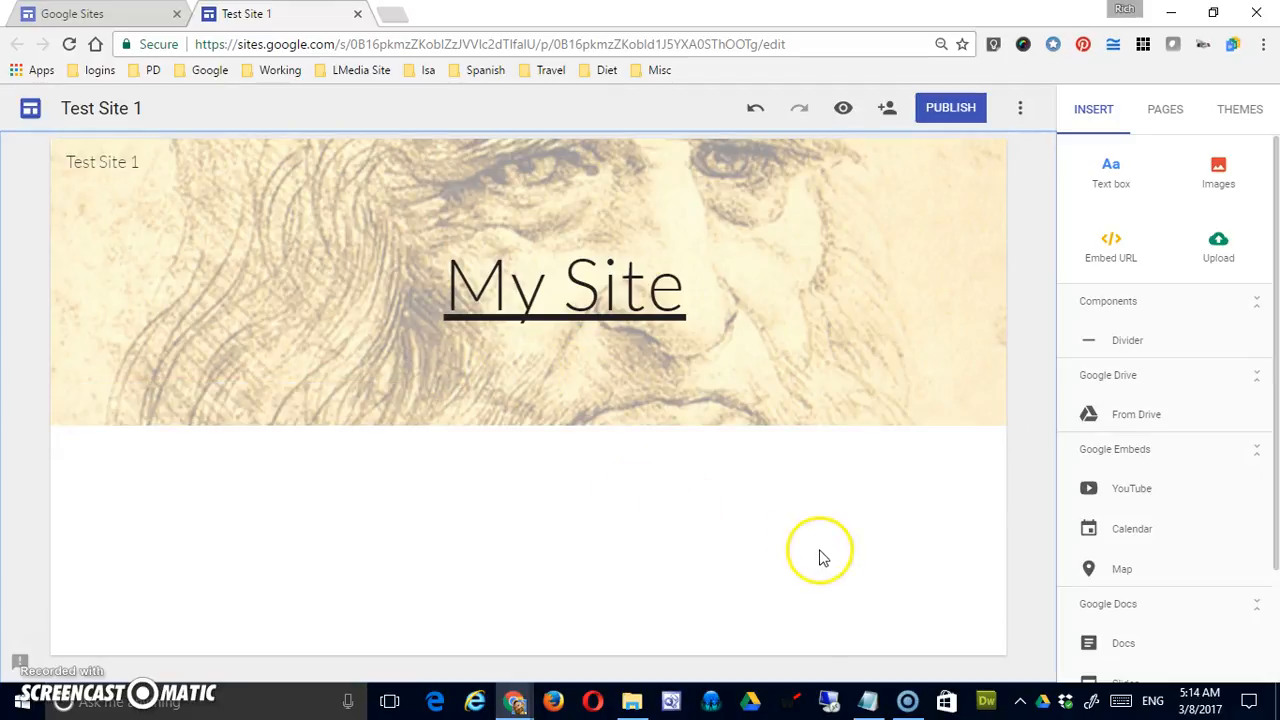
mouse_move(1218, 168)
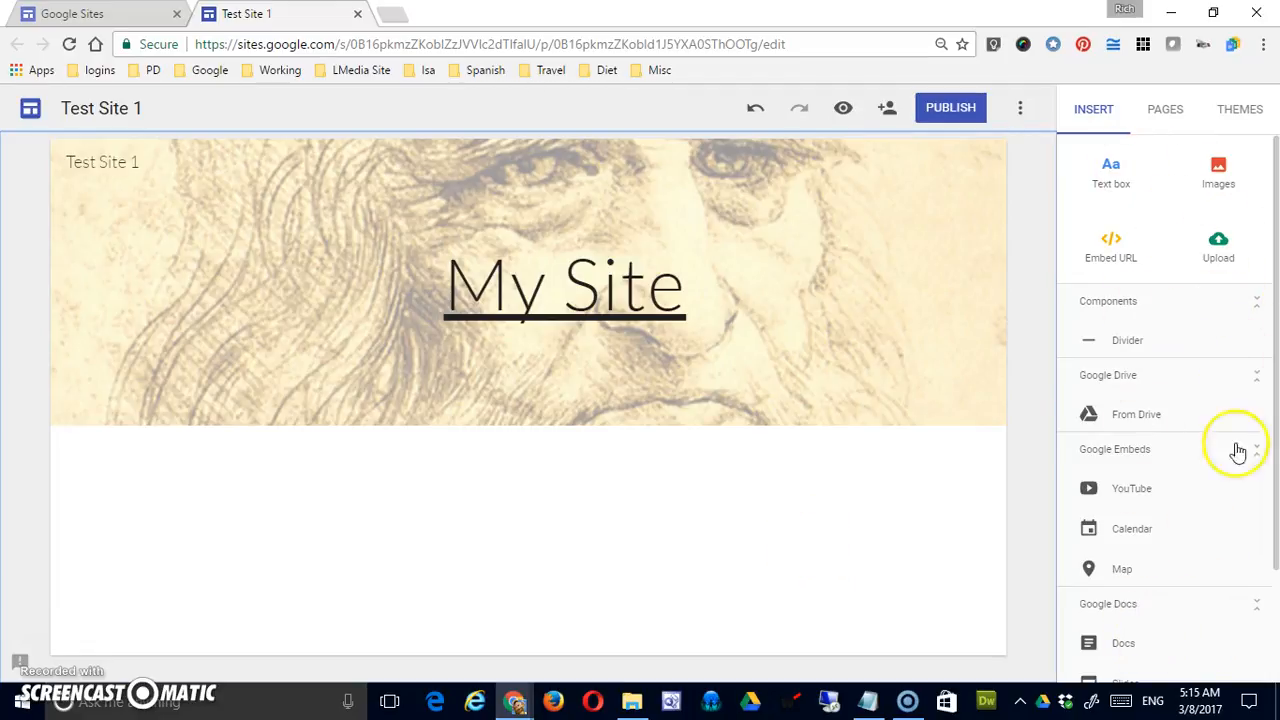
mouse_move(1217, 578)
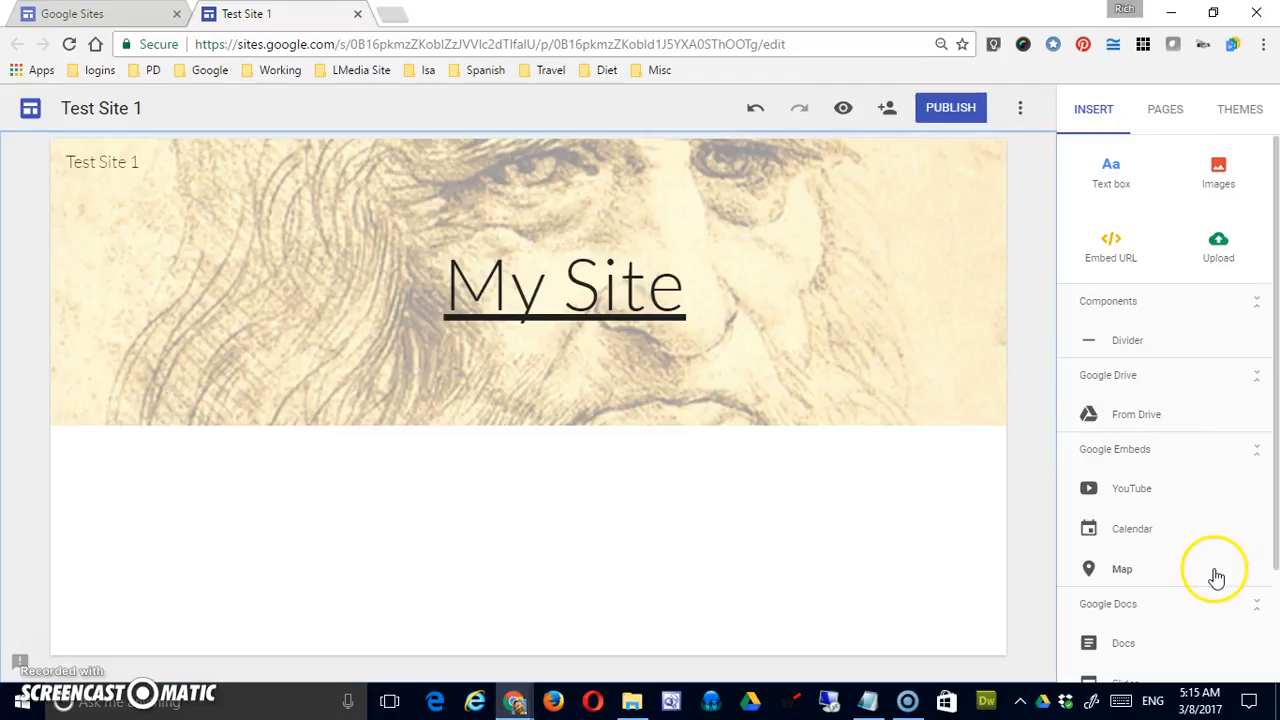
left_click(565, 285)
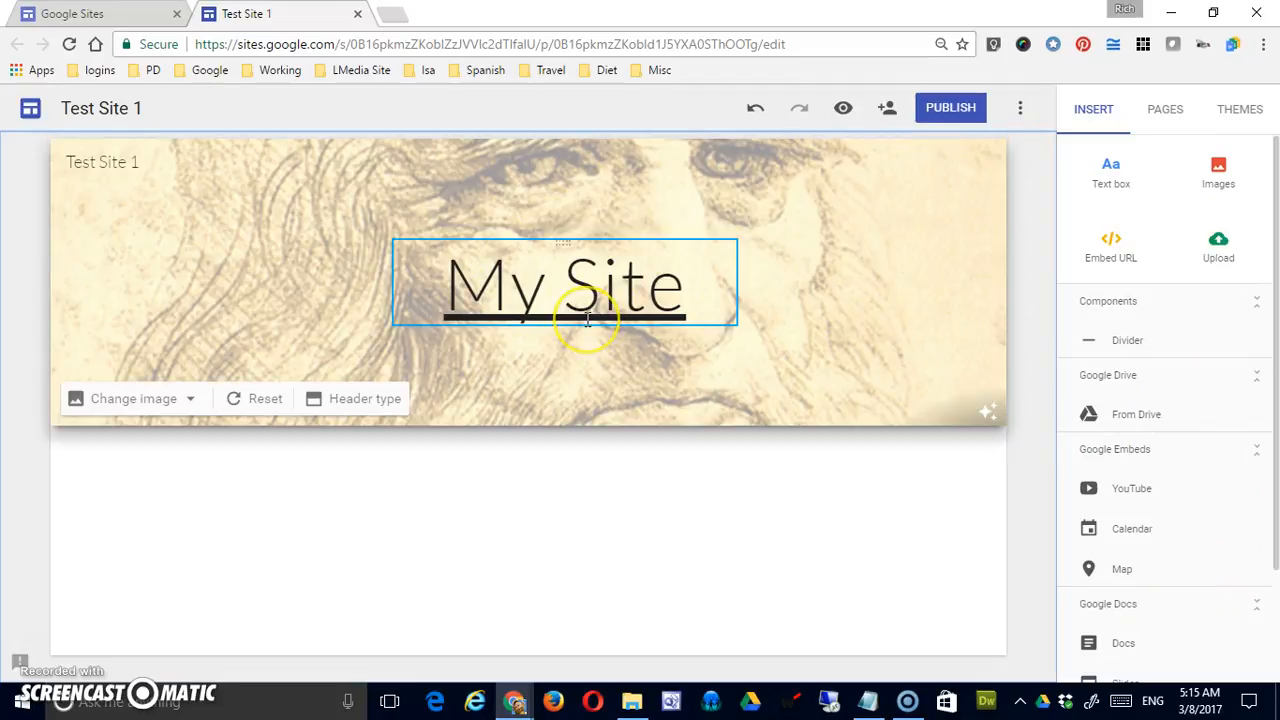